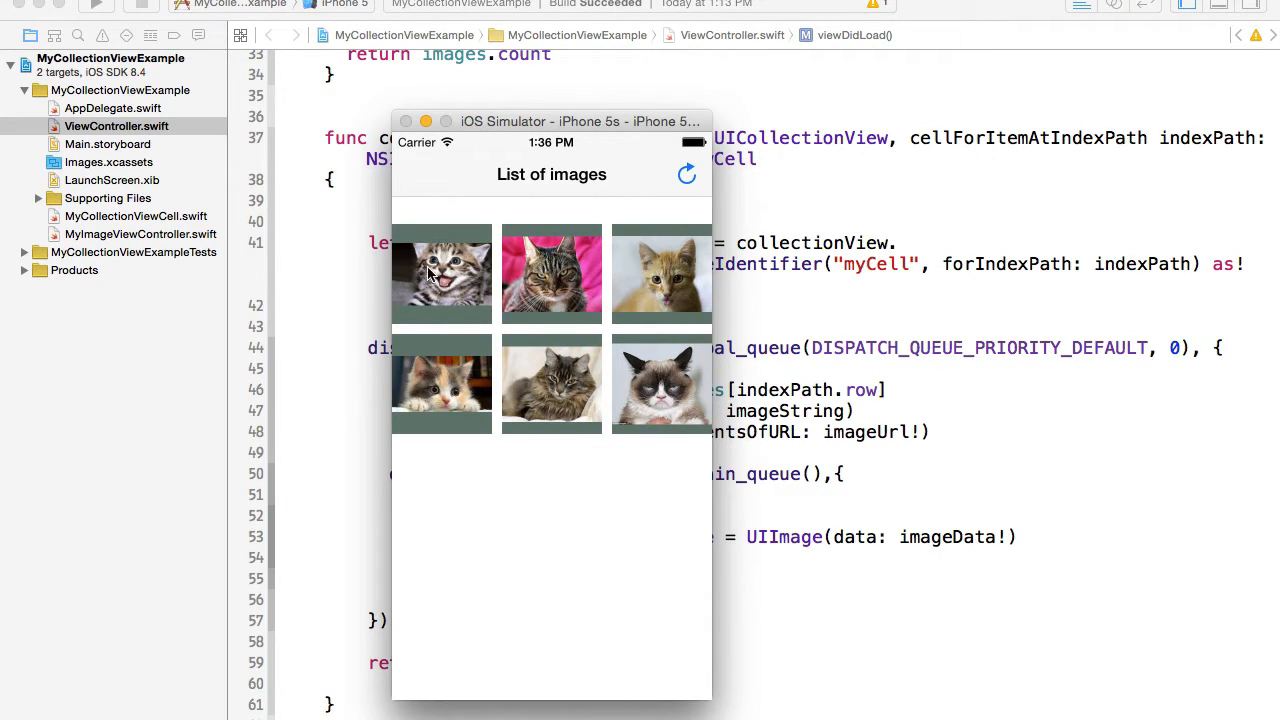
pyautogui.moveTo(467, 282)
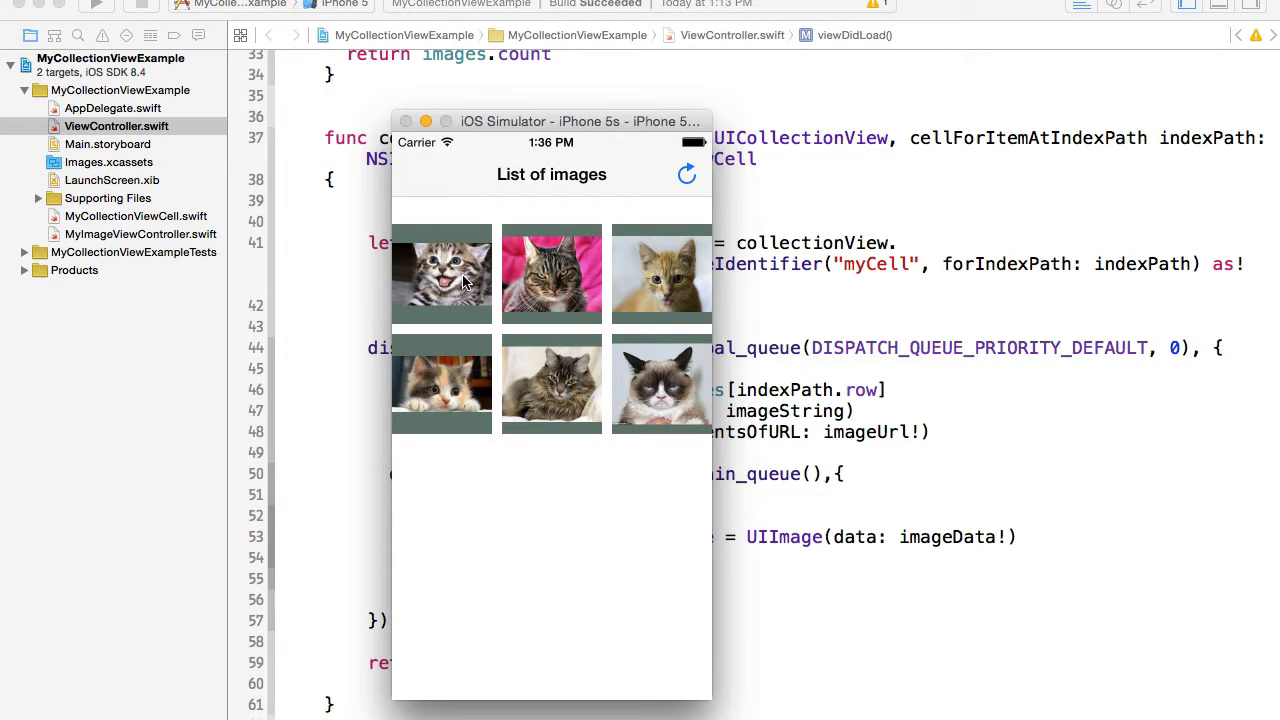
# Review the first image entry in list-of-images.php: its preview key, thumb URL and images array append.
pyautogui.click(441, 274)
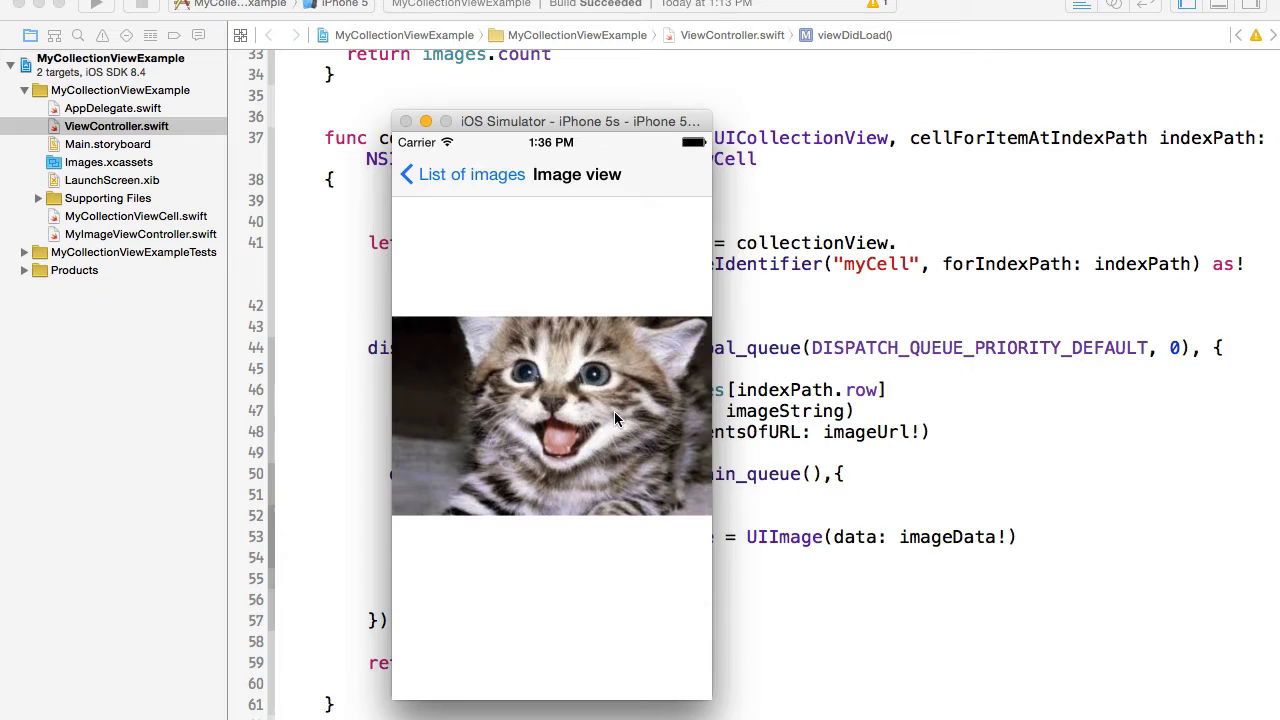
pyautogui.moveTo(540, 228)
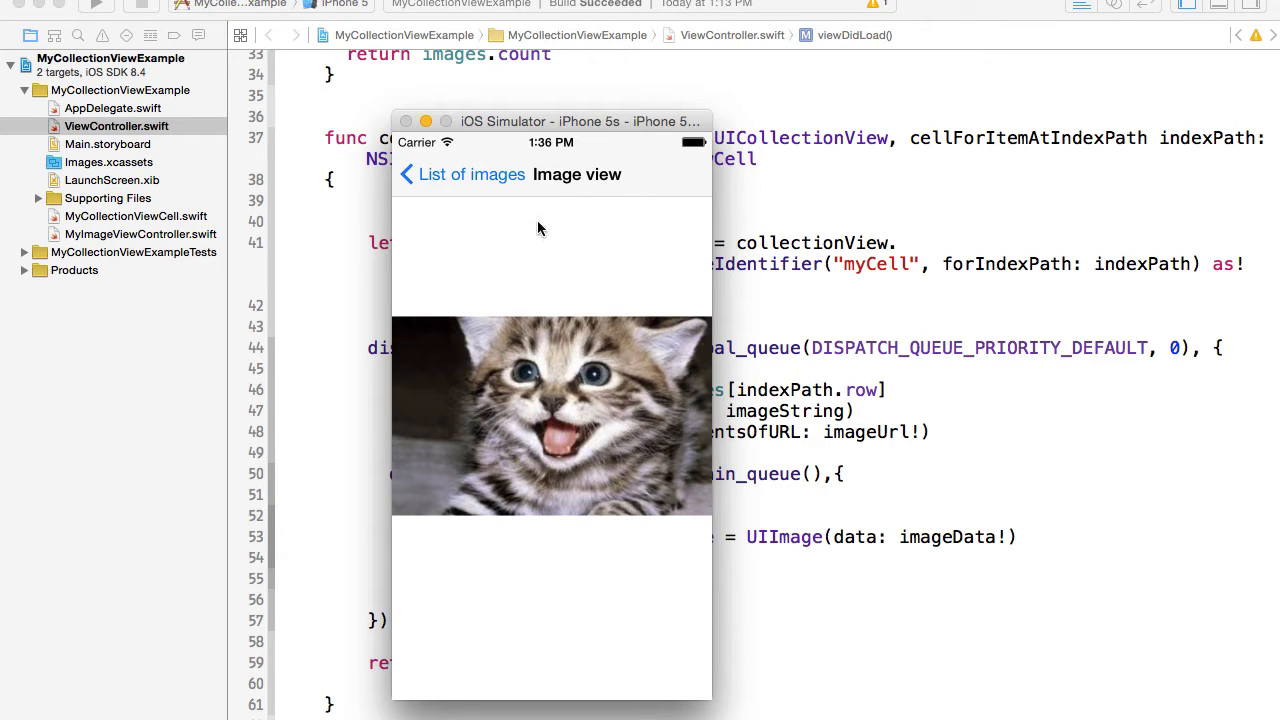
pyautogui.click(408, 174)
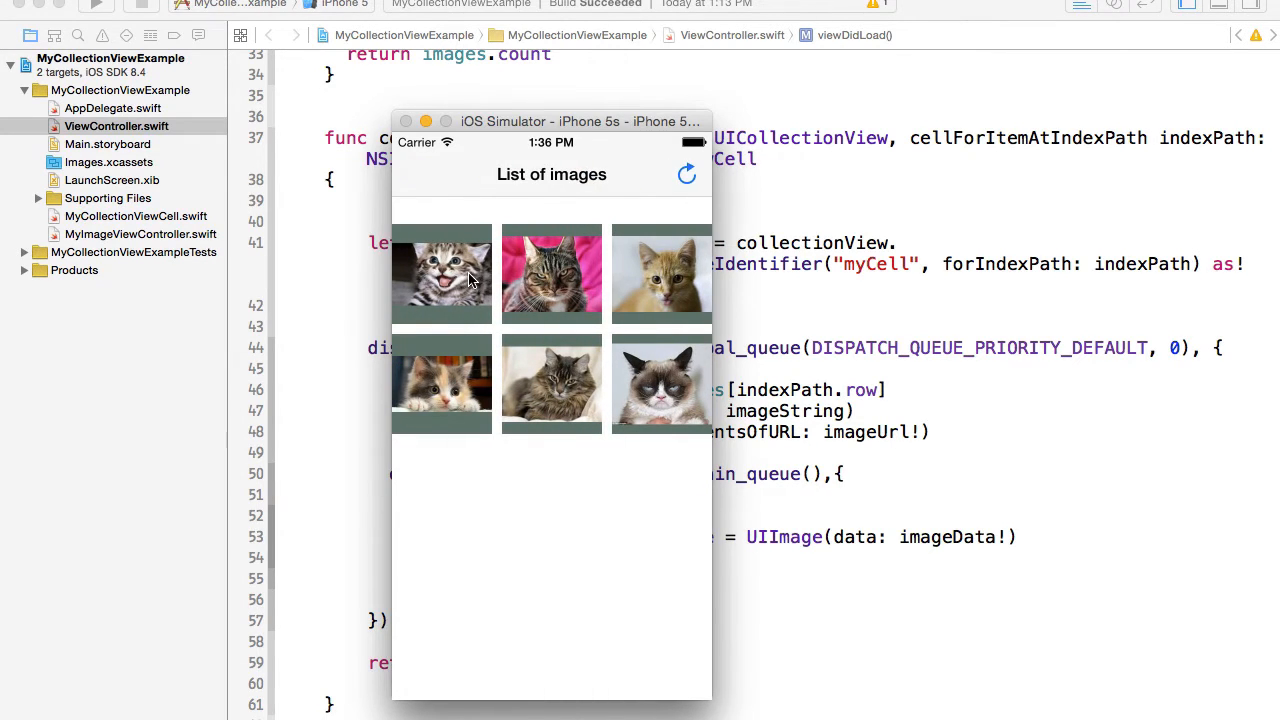
pyautogui.moveTo(532, 314)
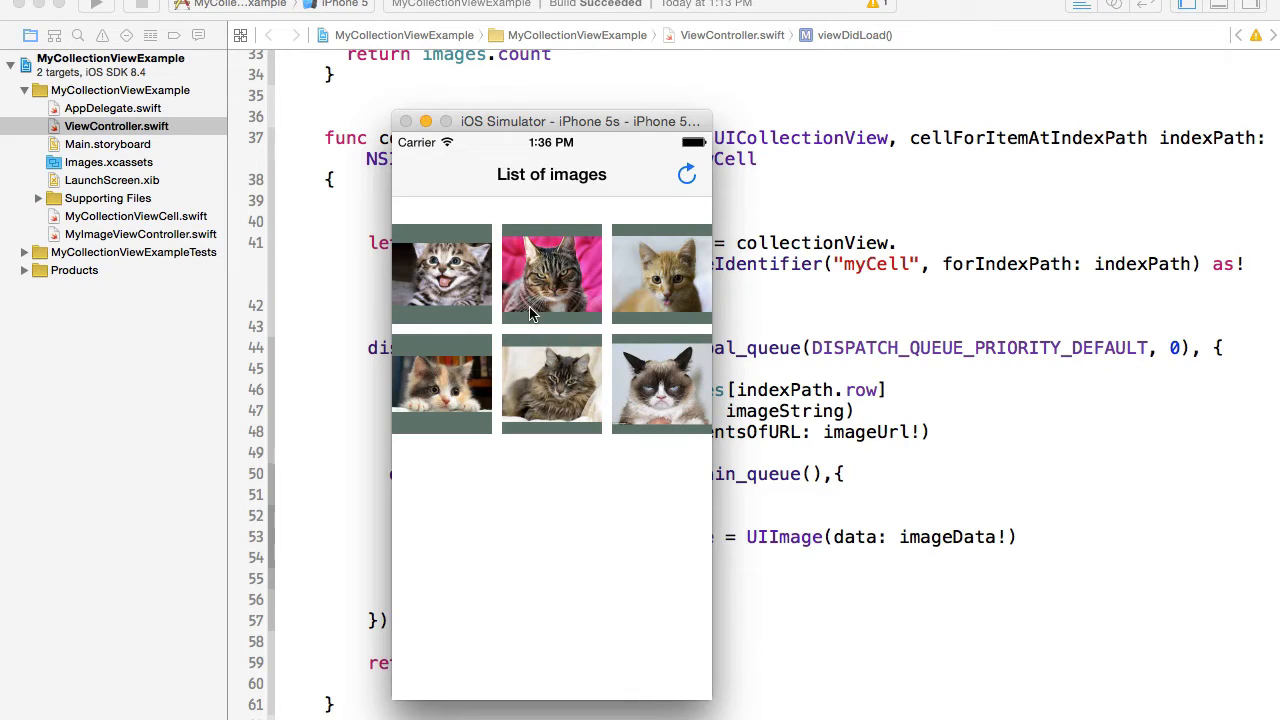
pyautogui.moveTo(580, 301)
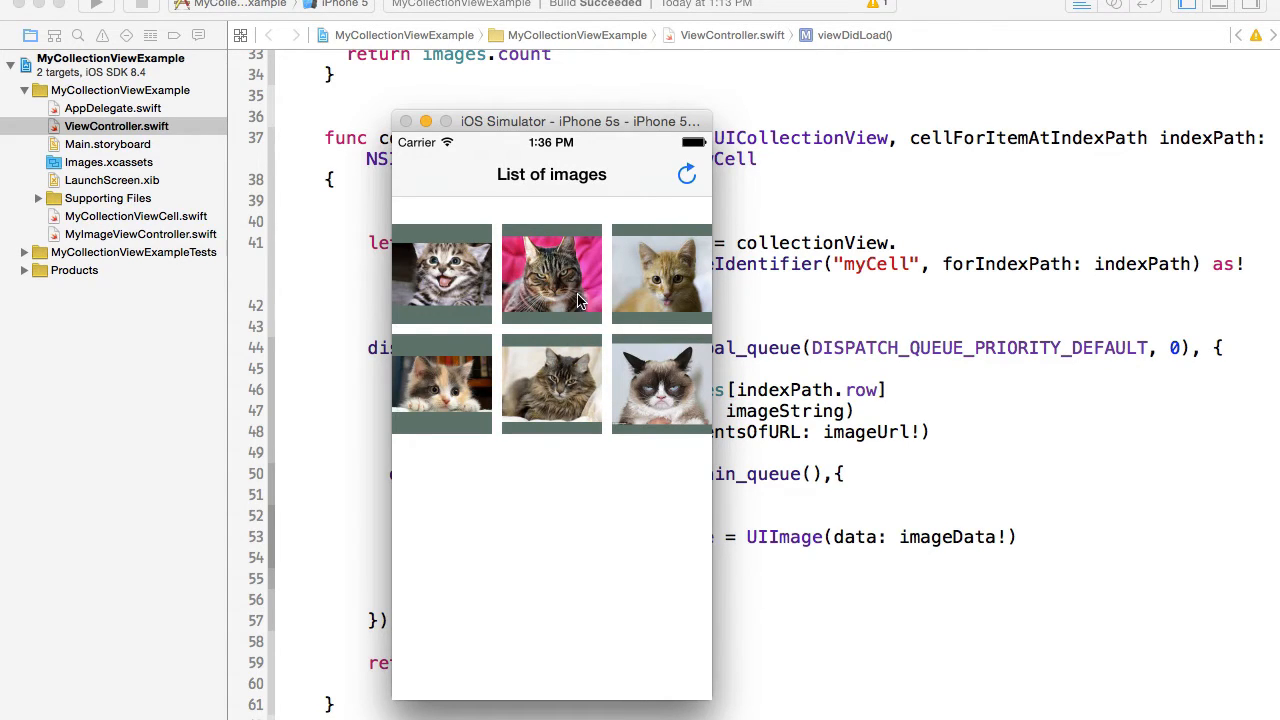
pyautogui.moveTo(443, 277)
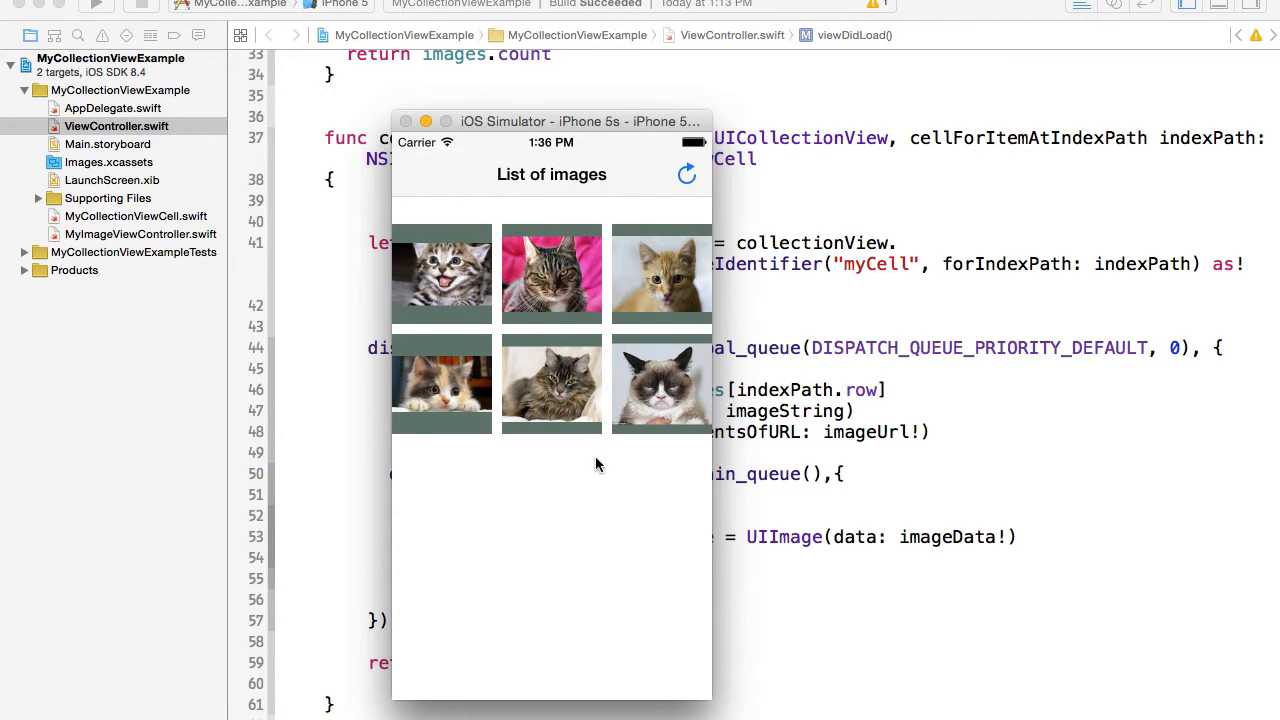
pyautogui.moveTo(609, 446)
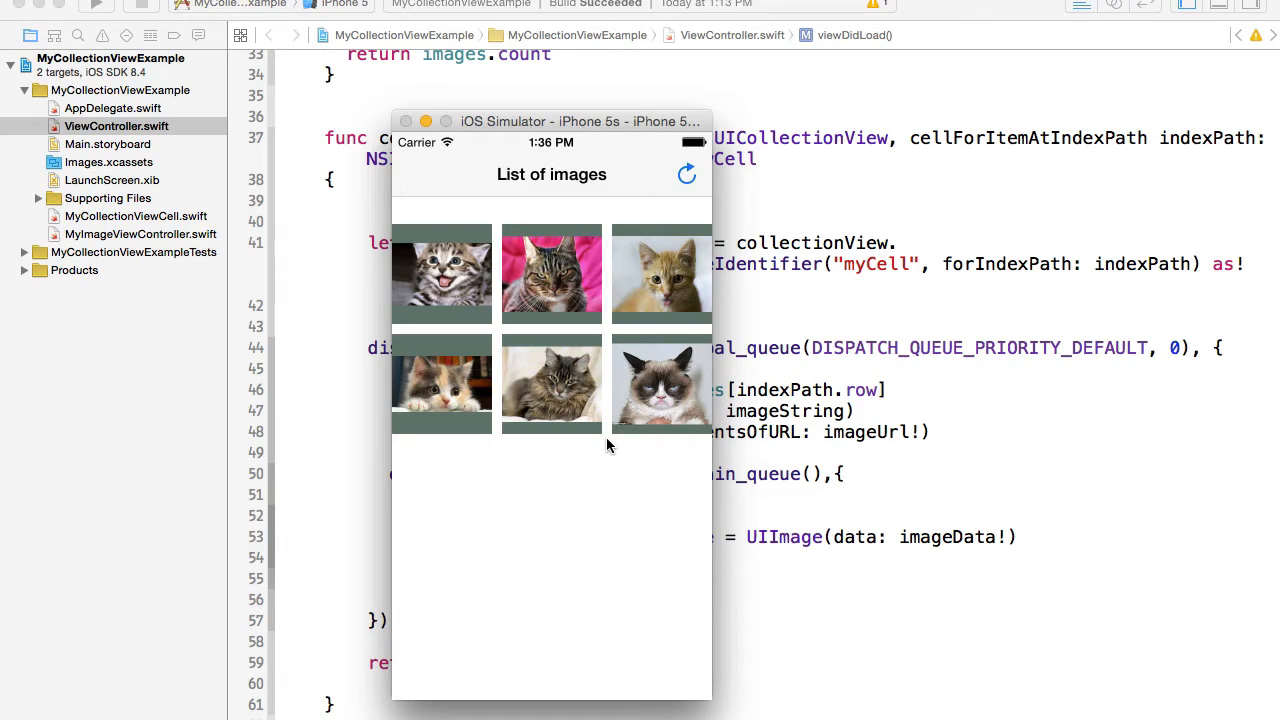
pyautogui.moveTo(612, 377)
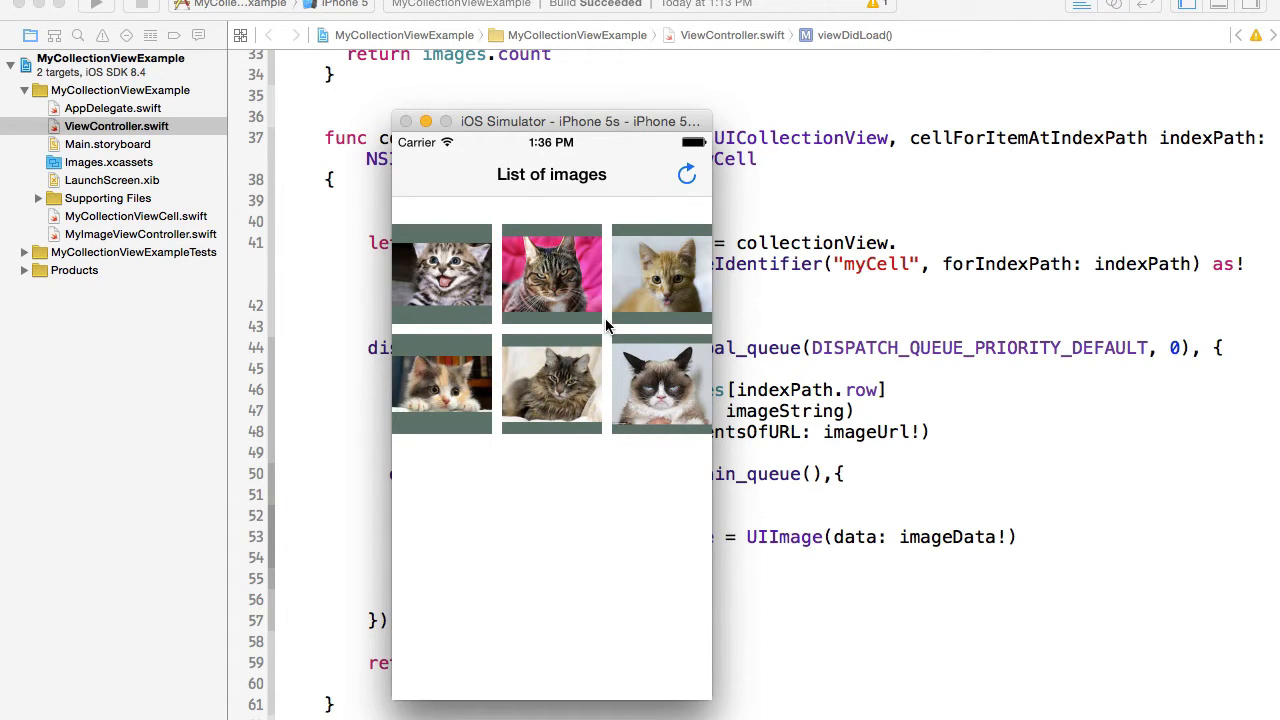
pyautogui.moveTo(647, 308)
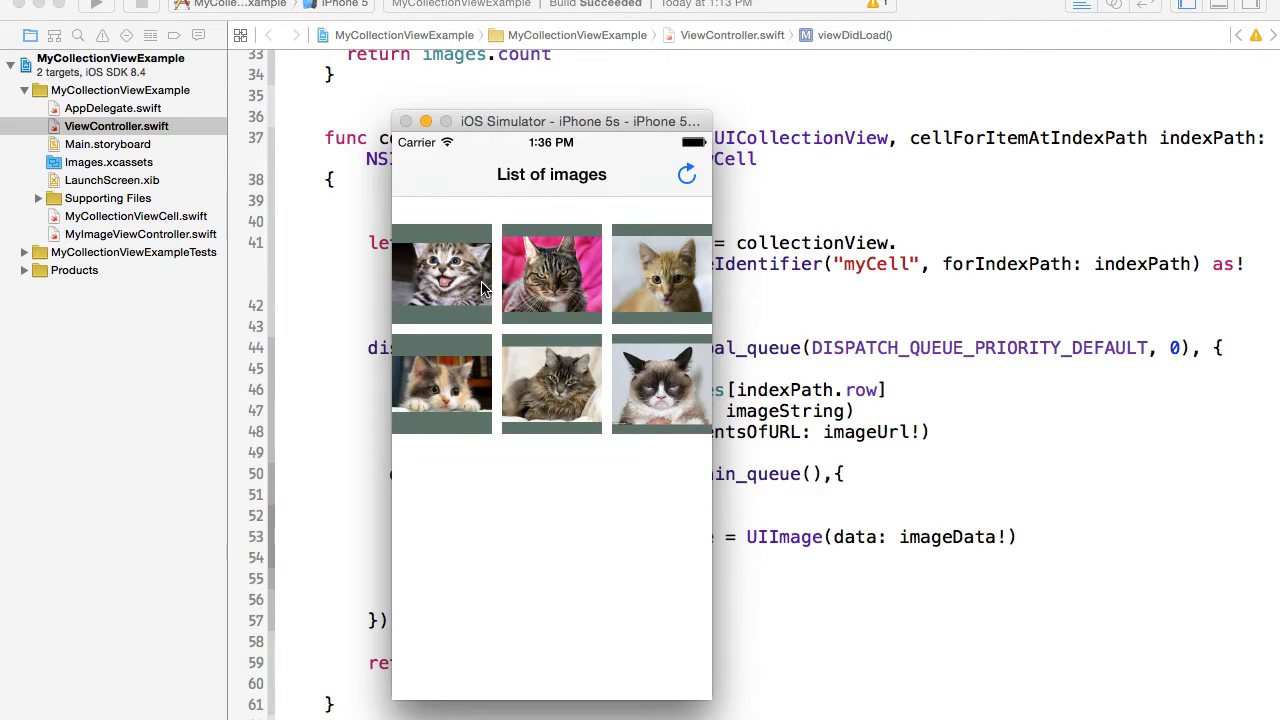
pyautogui.moveTo(605, 332)
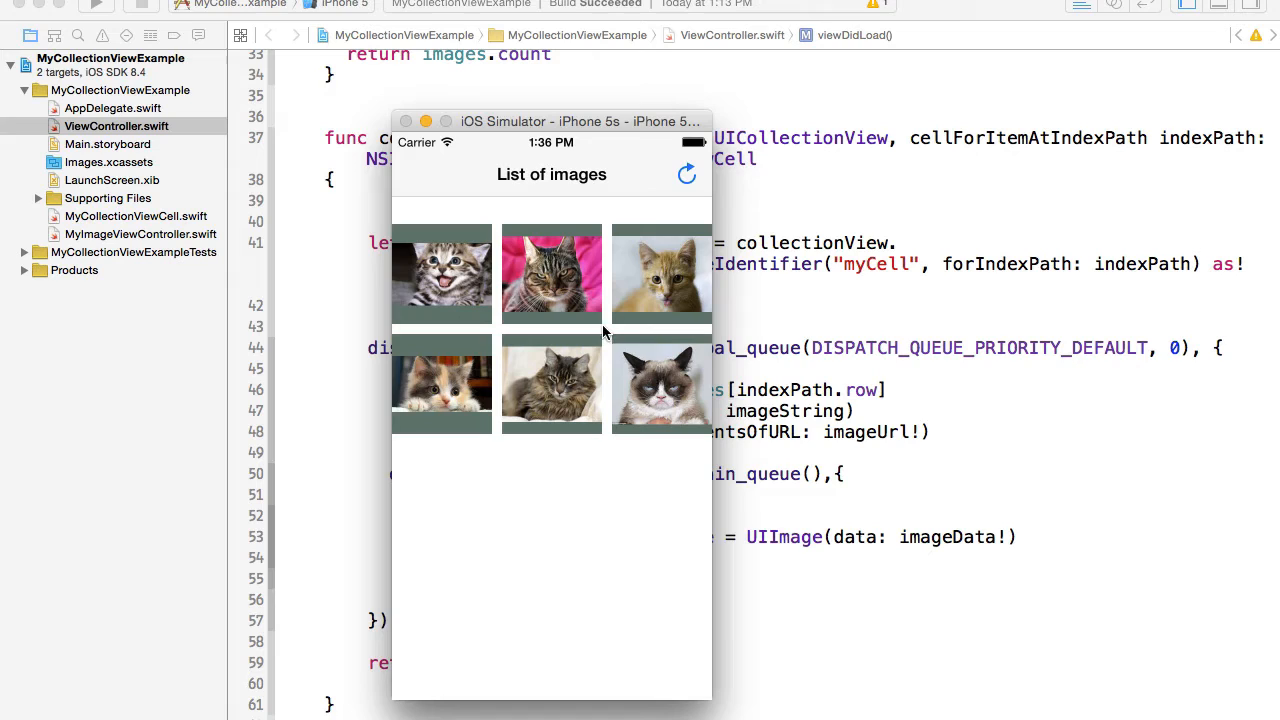
pyautogui.moveTo(597, 323)
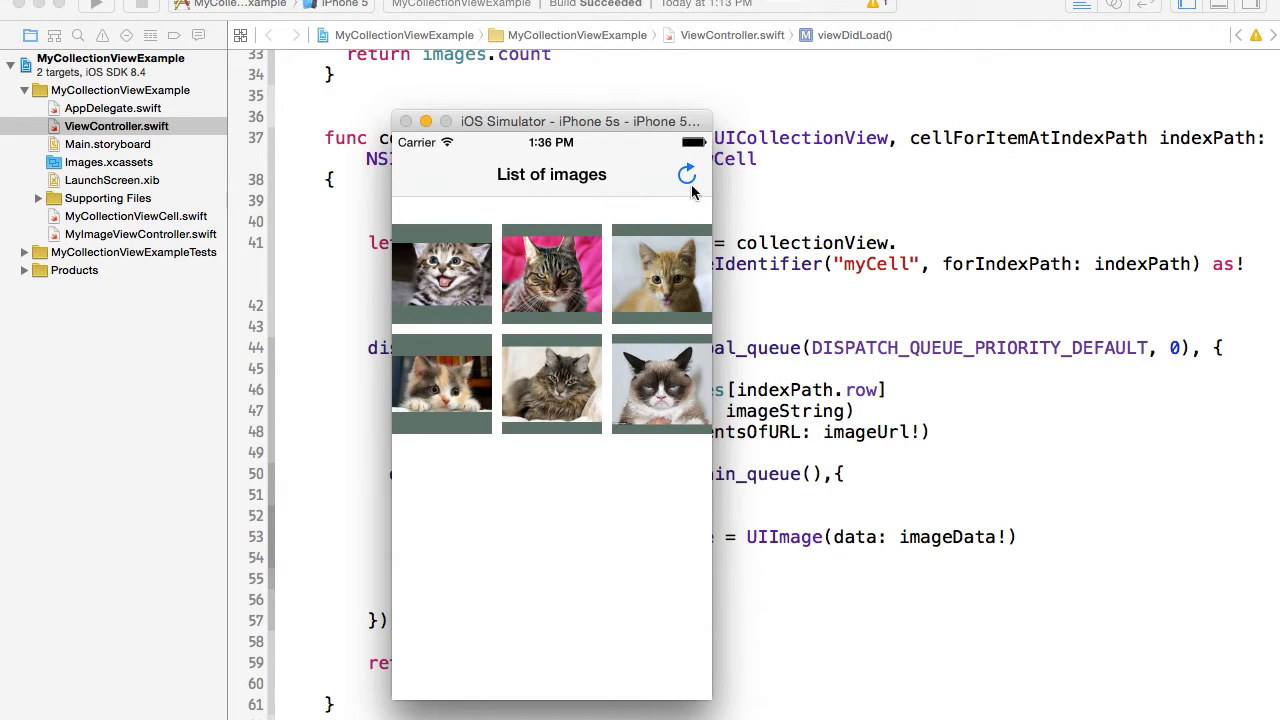
pyautogui.moveTo(654, 283)
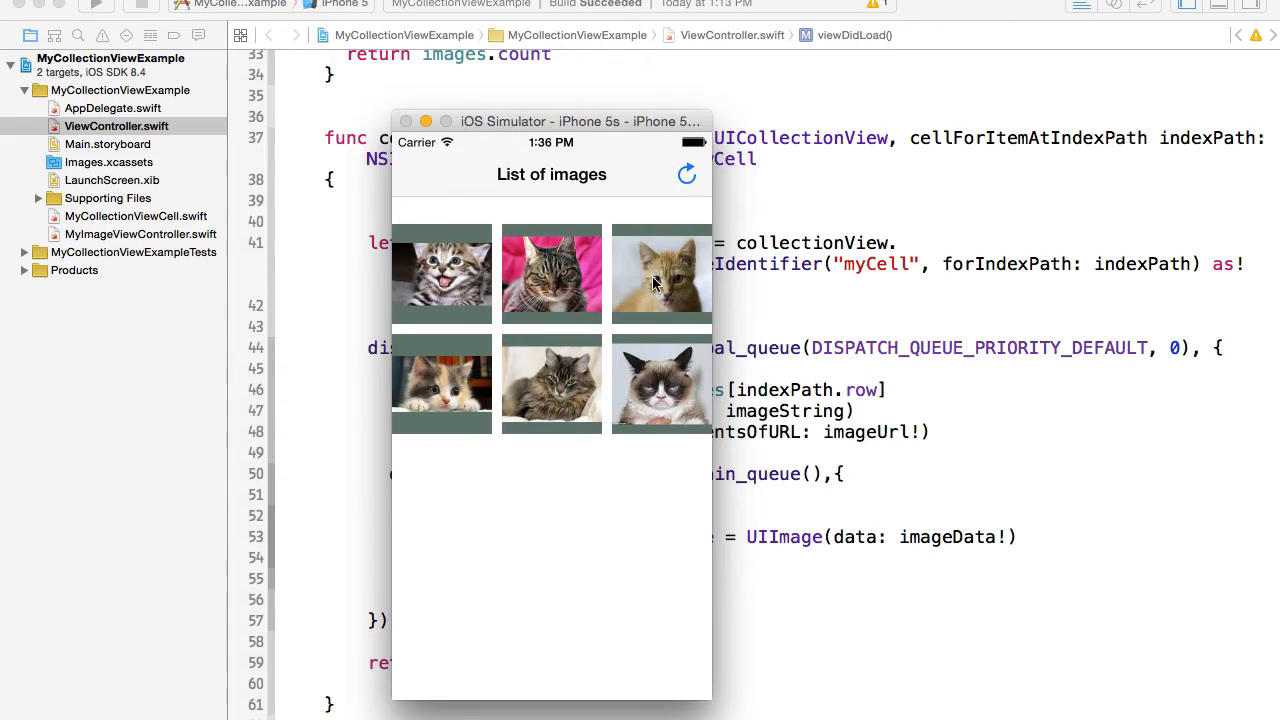
pyautogui.moveTo(611, 318)
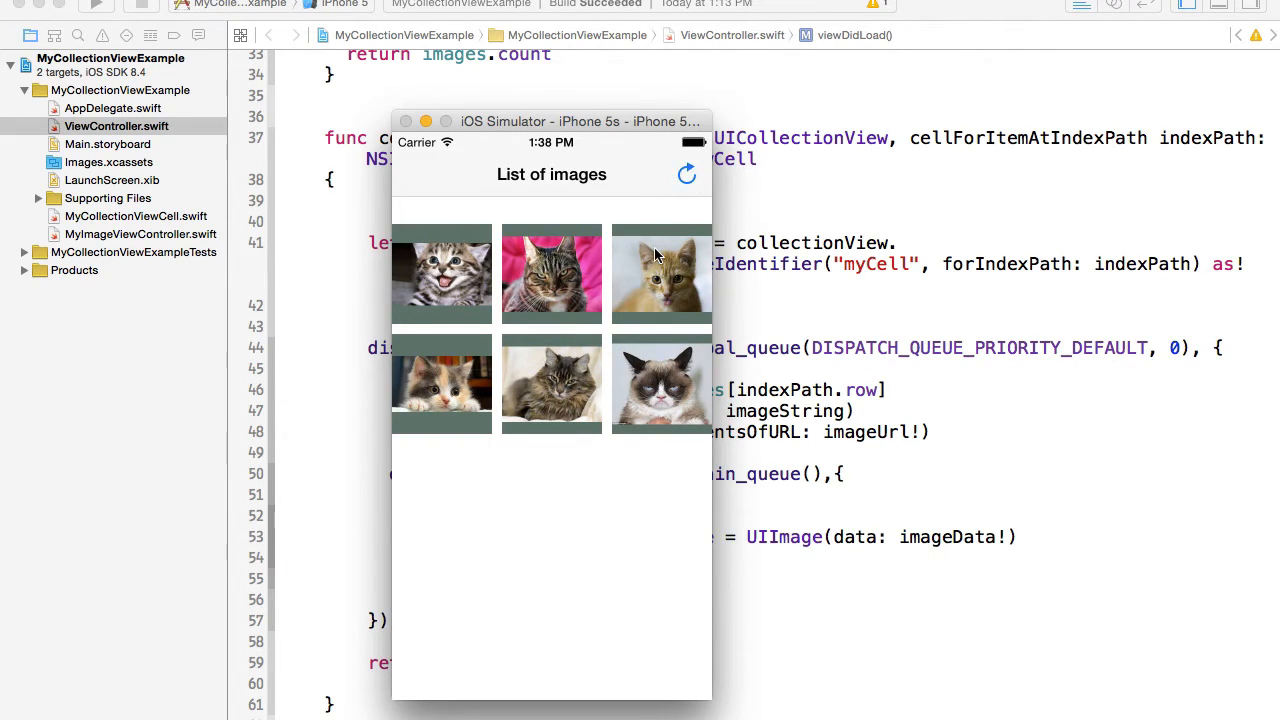
pyautogui.moveTo(610, 402)
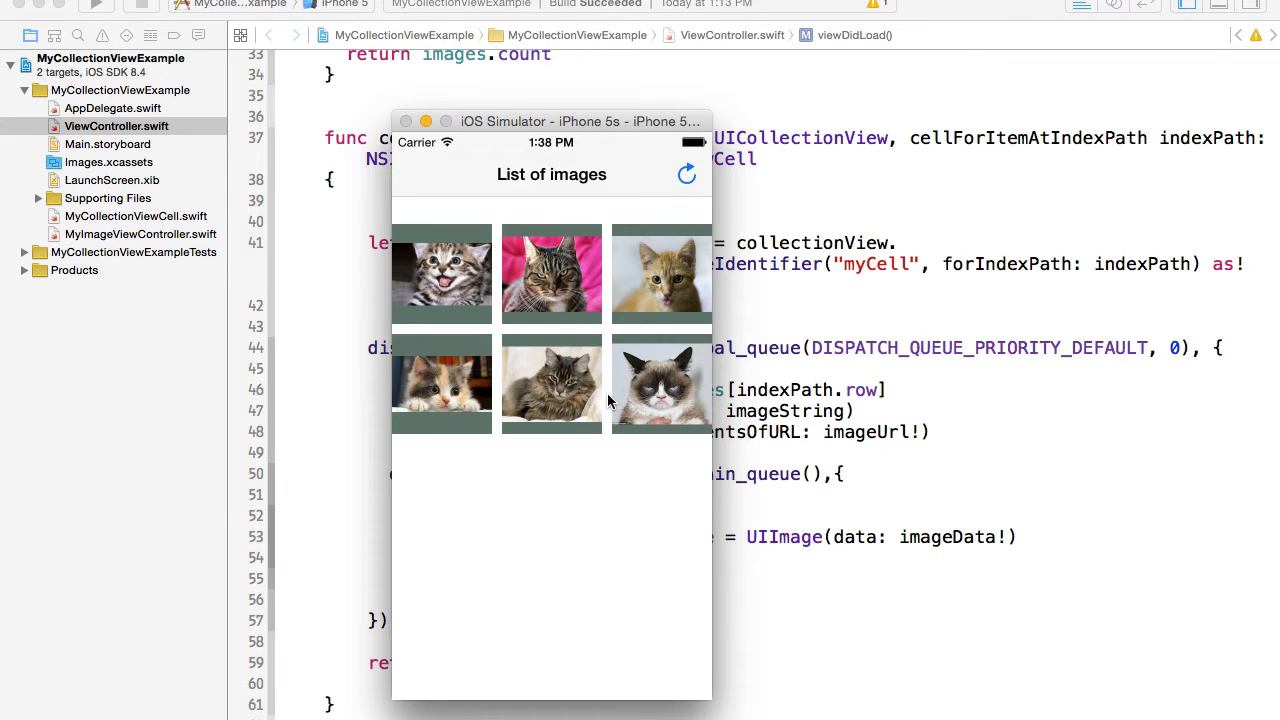
pyautogui.moveTo(572, 448)
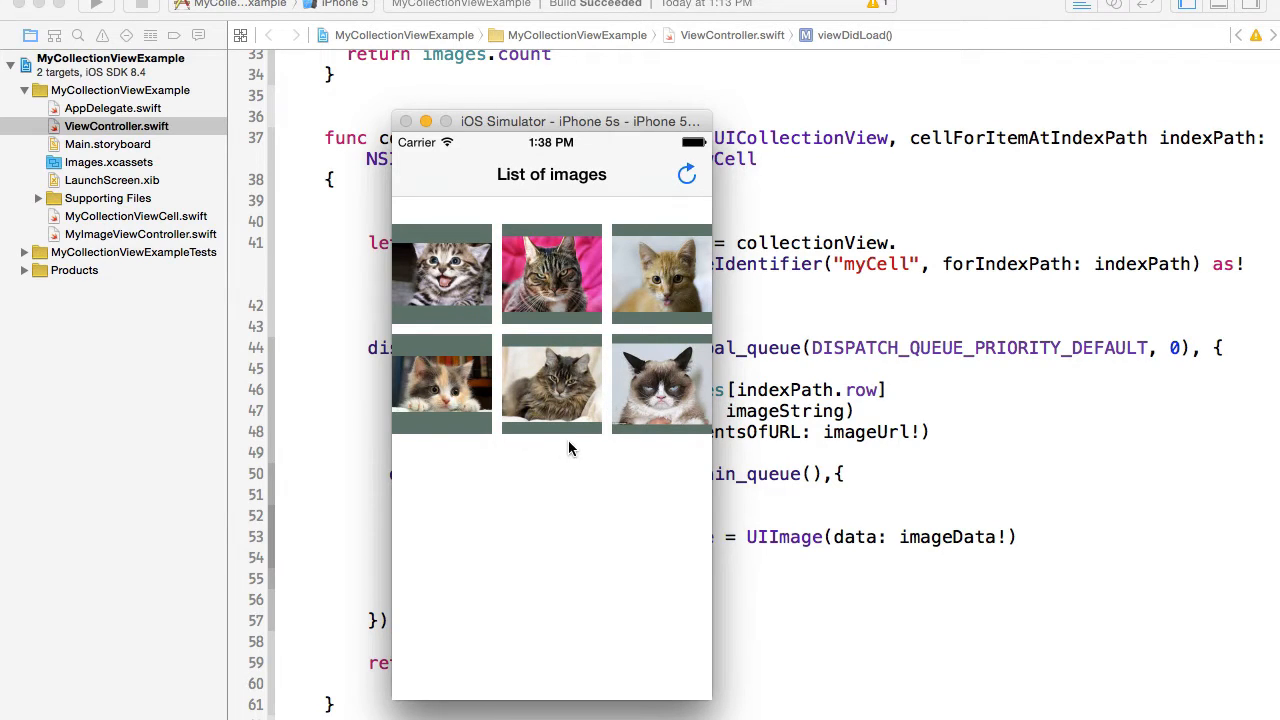
pyautogui.moveTo(543, 368)
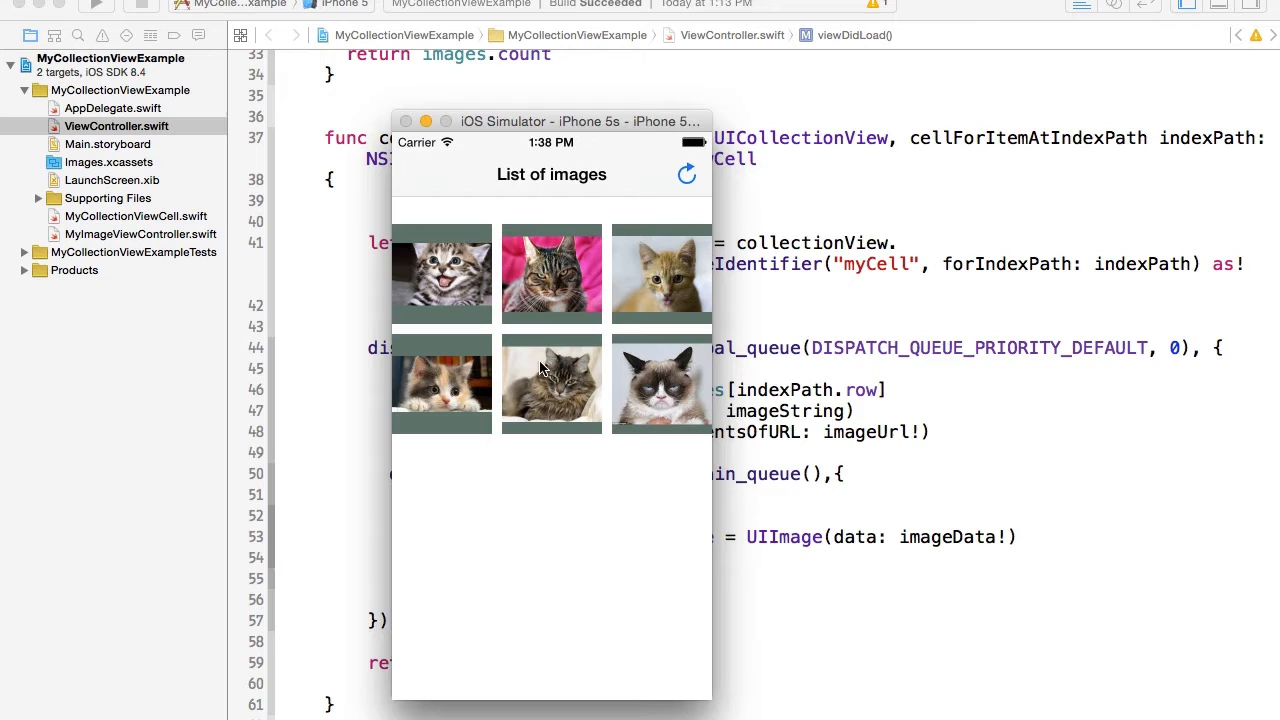
pyautogui.moveTo(510, 309)
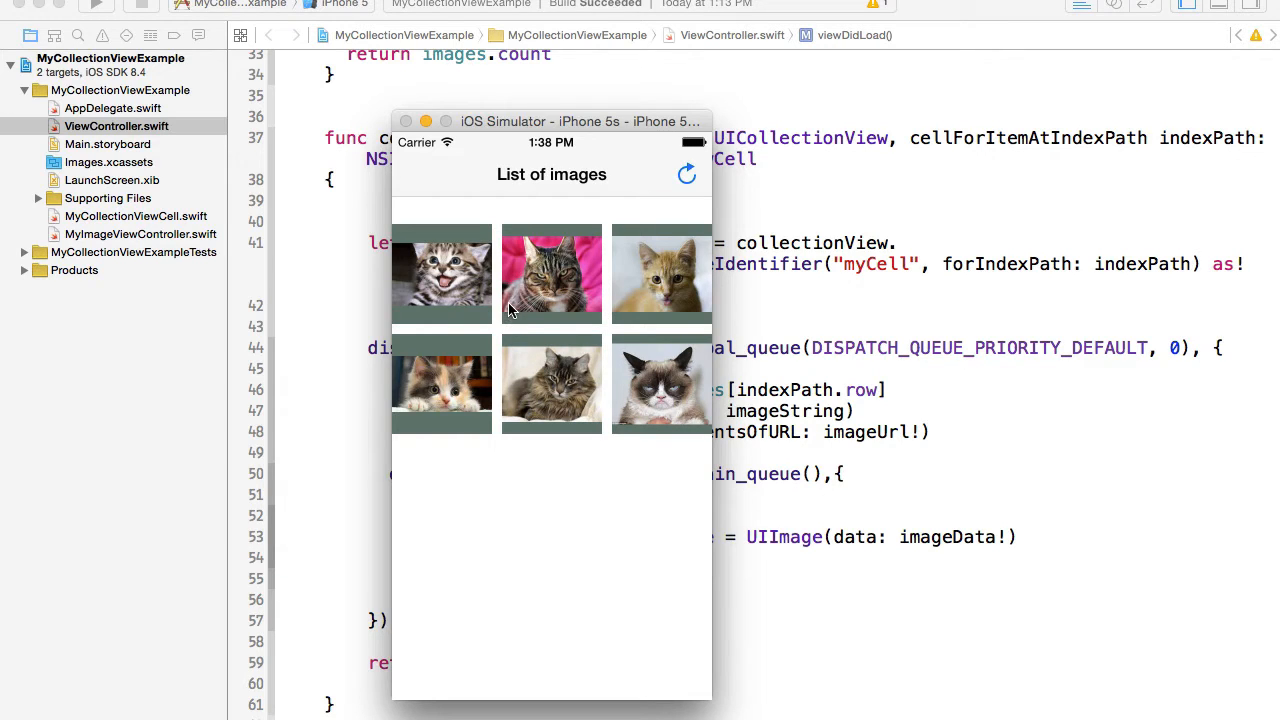
pyautogui.moveTo(529, 308)
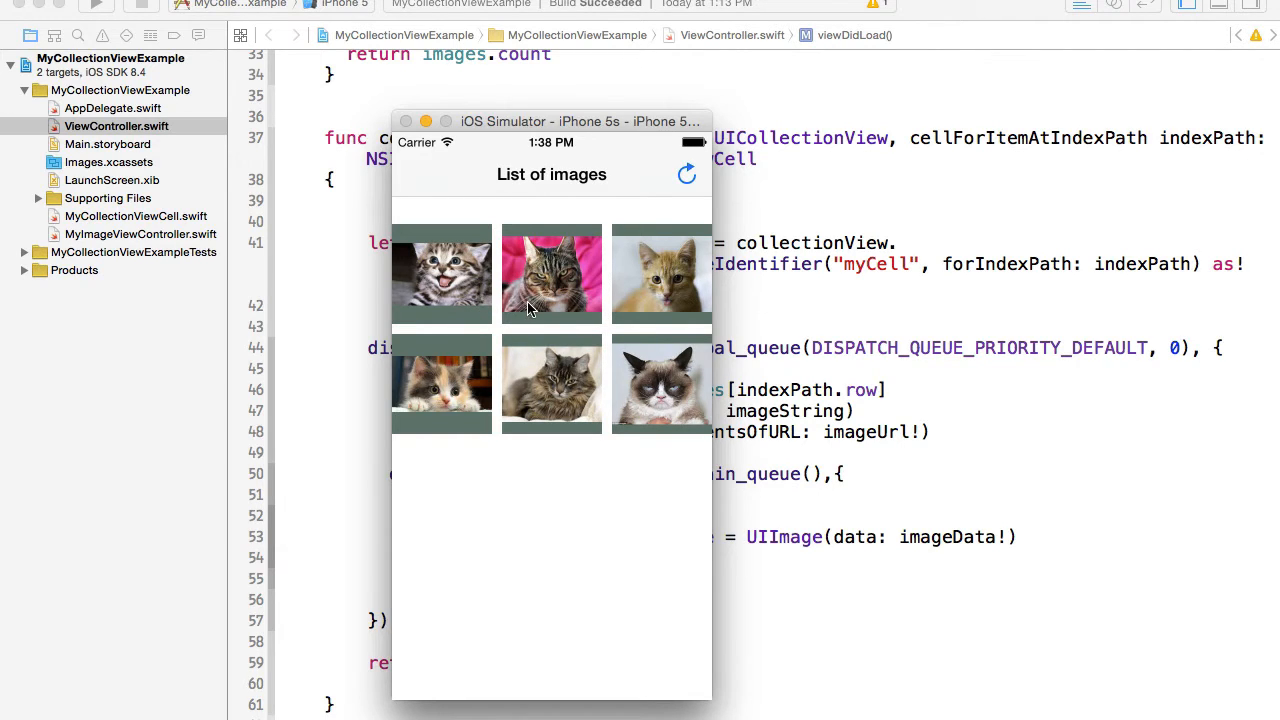
pyautogui.moveTo(657, 335)
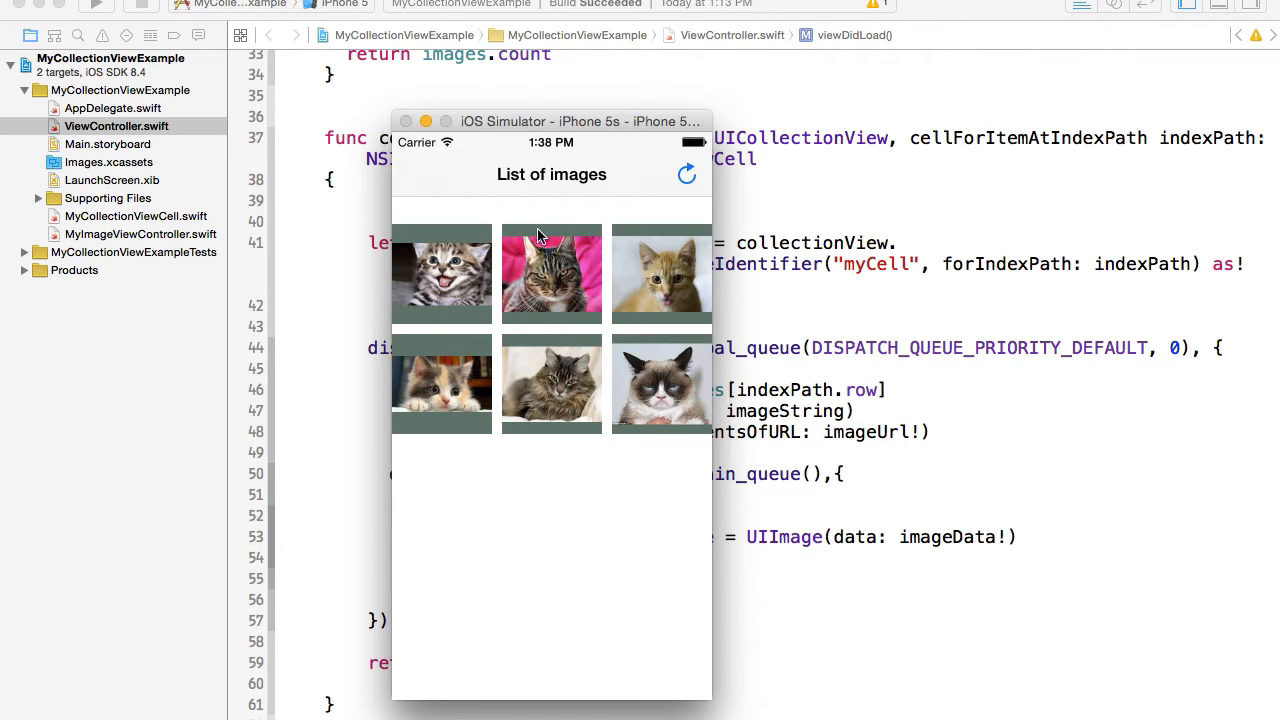
pyautogui.moveTo(559, 343)
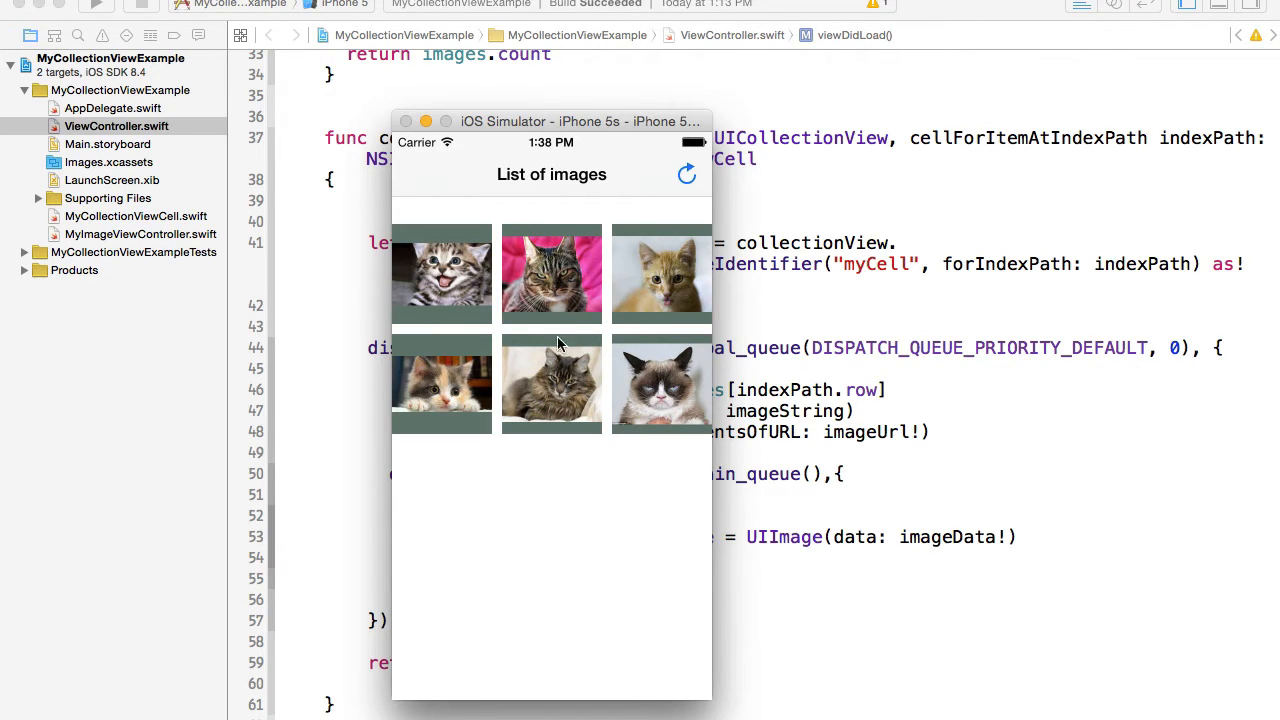
pyautogui.moveTo(570, 366)
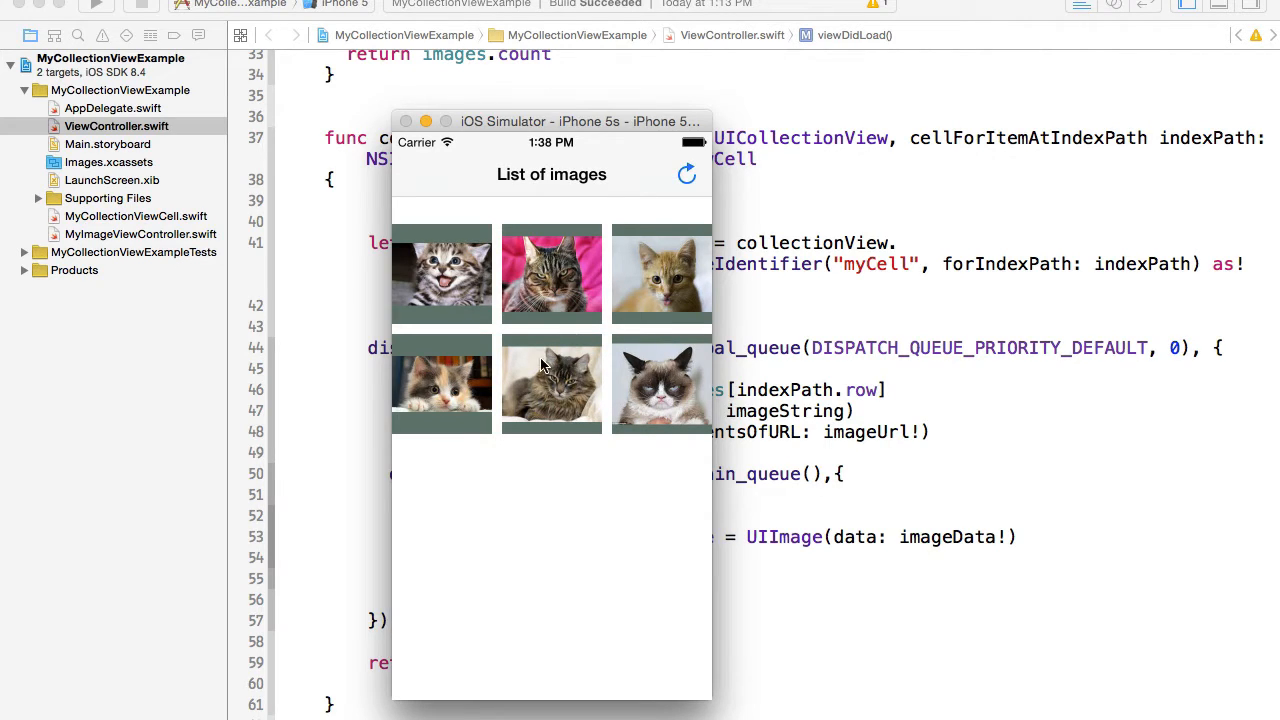
pyautogui.moveTo(577, 337)
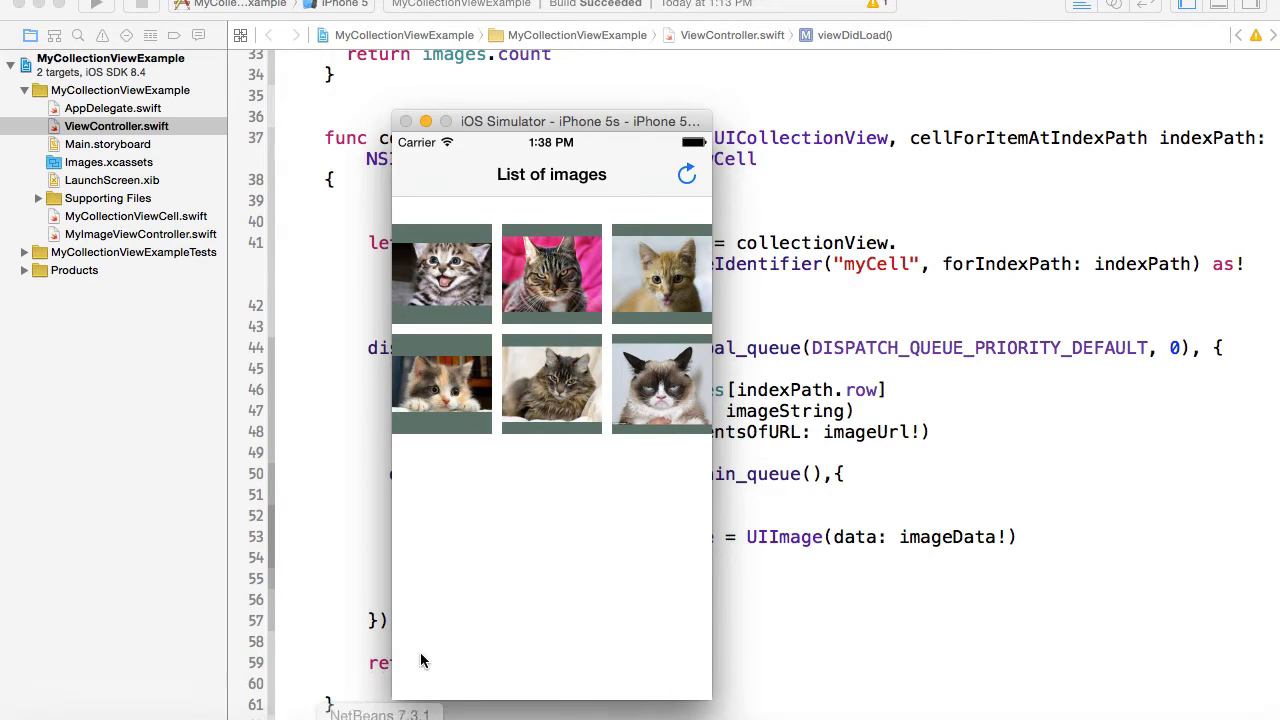
pyautogui.moveTo(753, 693)
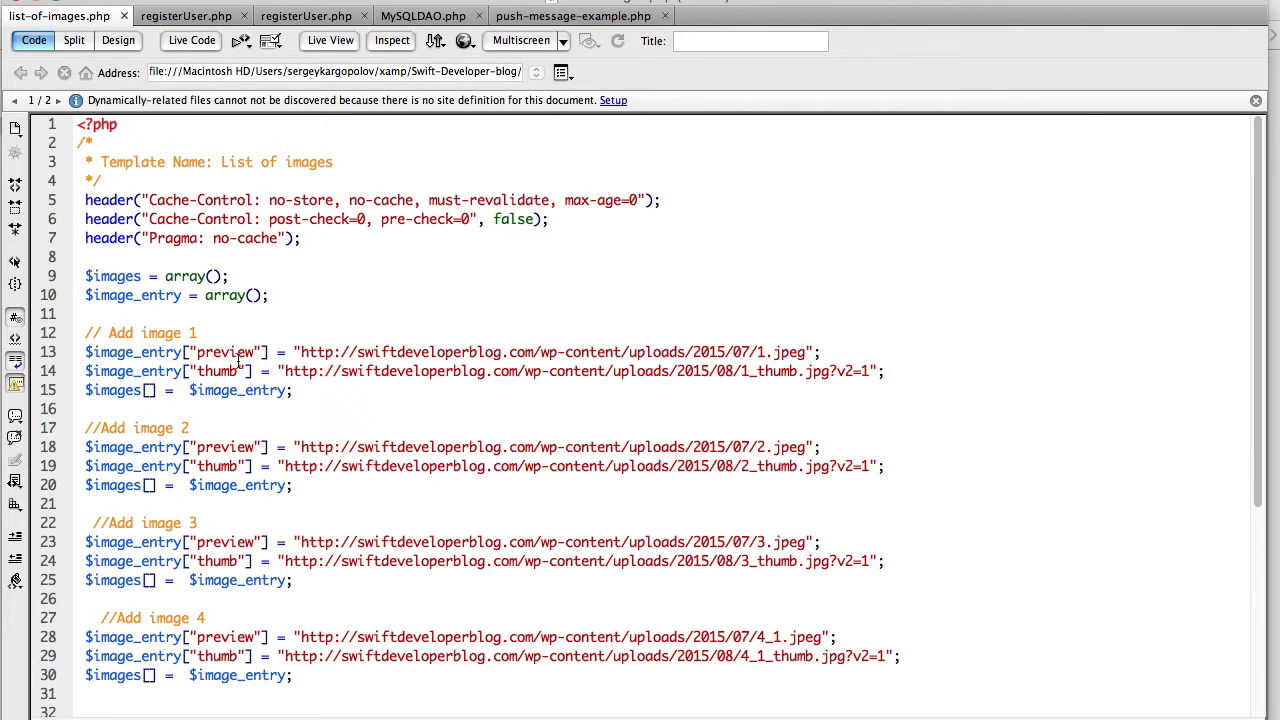
pyautogui.doubleClick(225, 351)
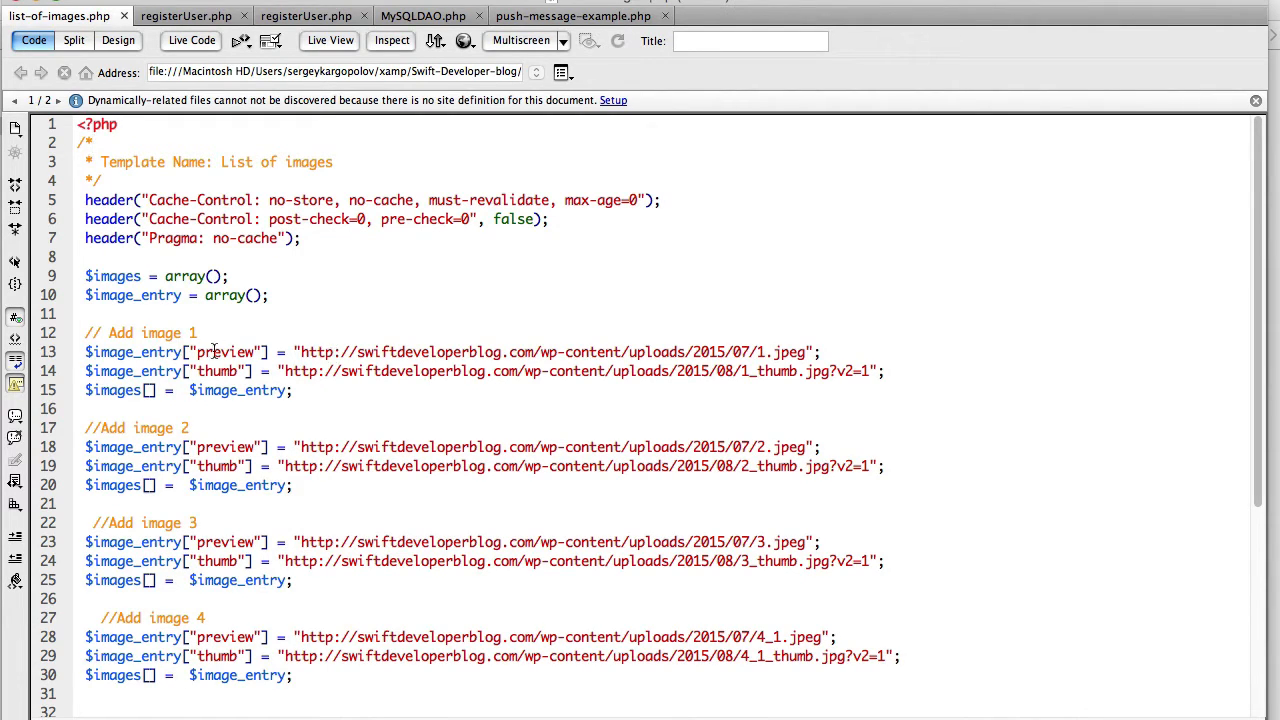
pyautogui.doubleClick(225, 351)
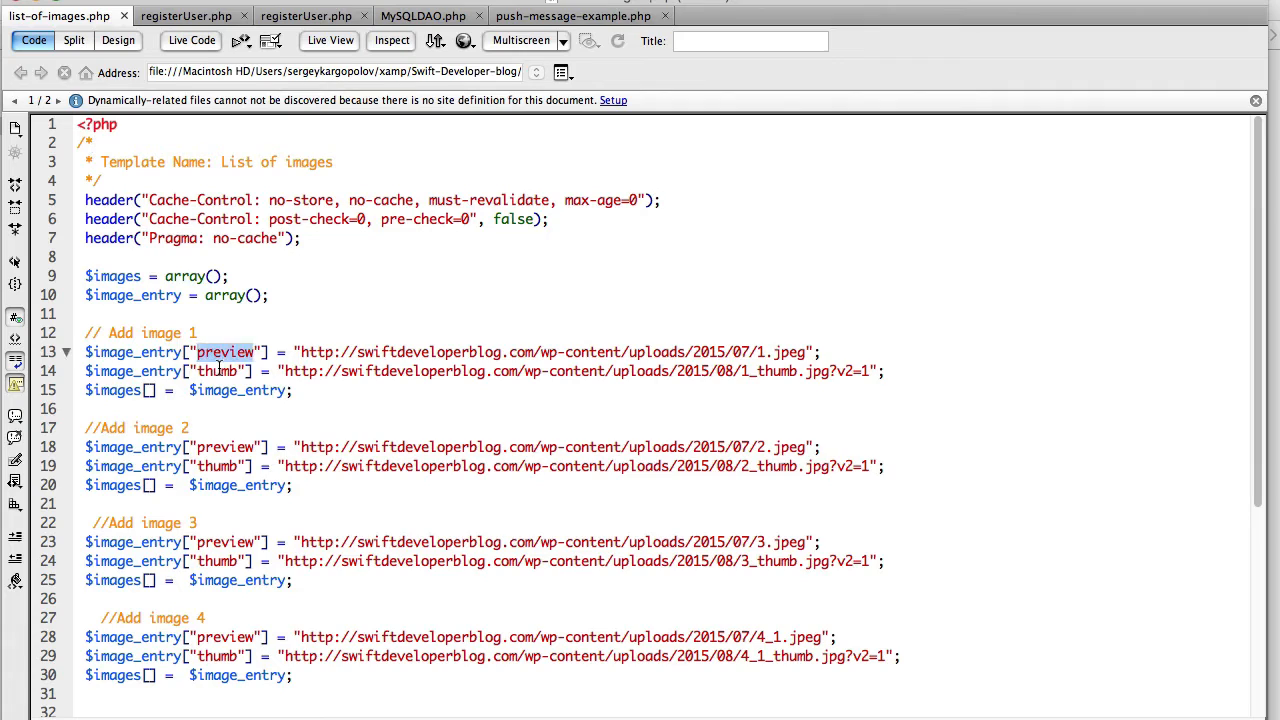
pyautogui.doubleClick(217, 371)
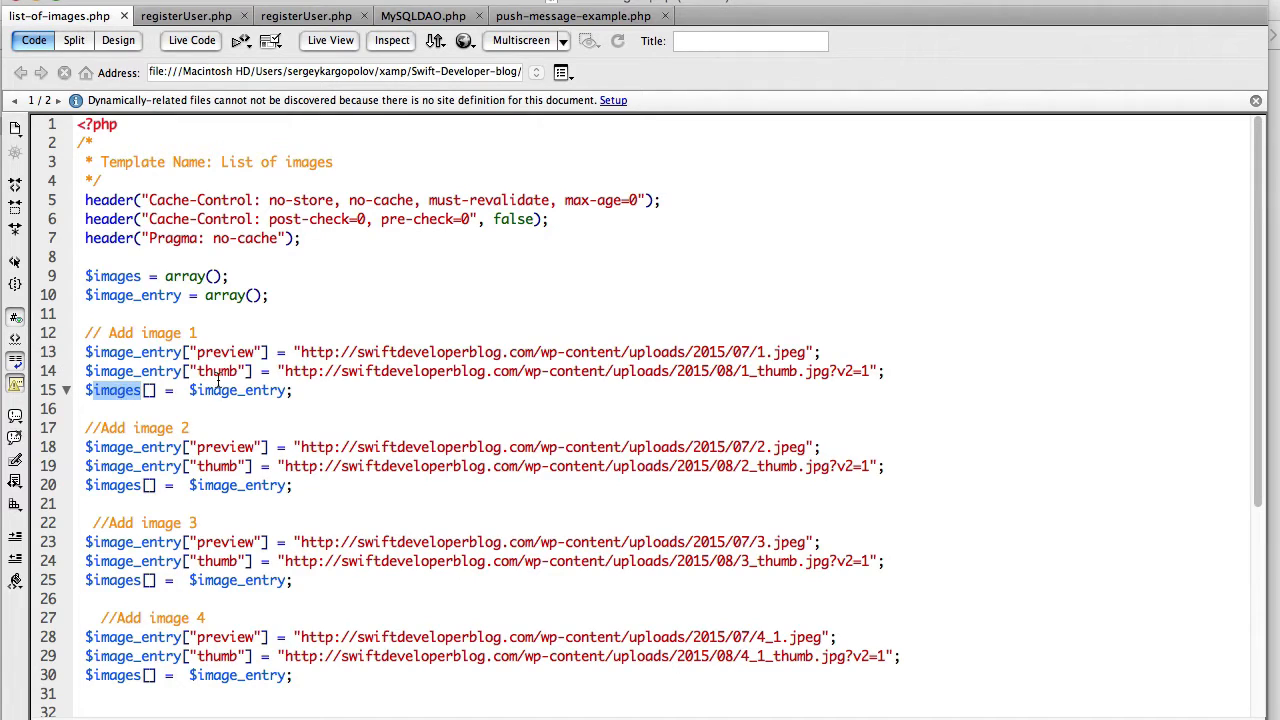
pyautogui.doubleClick(237, 391)
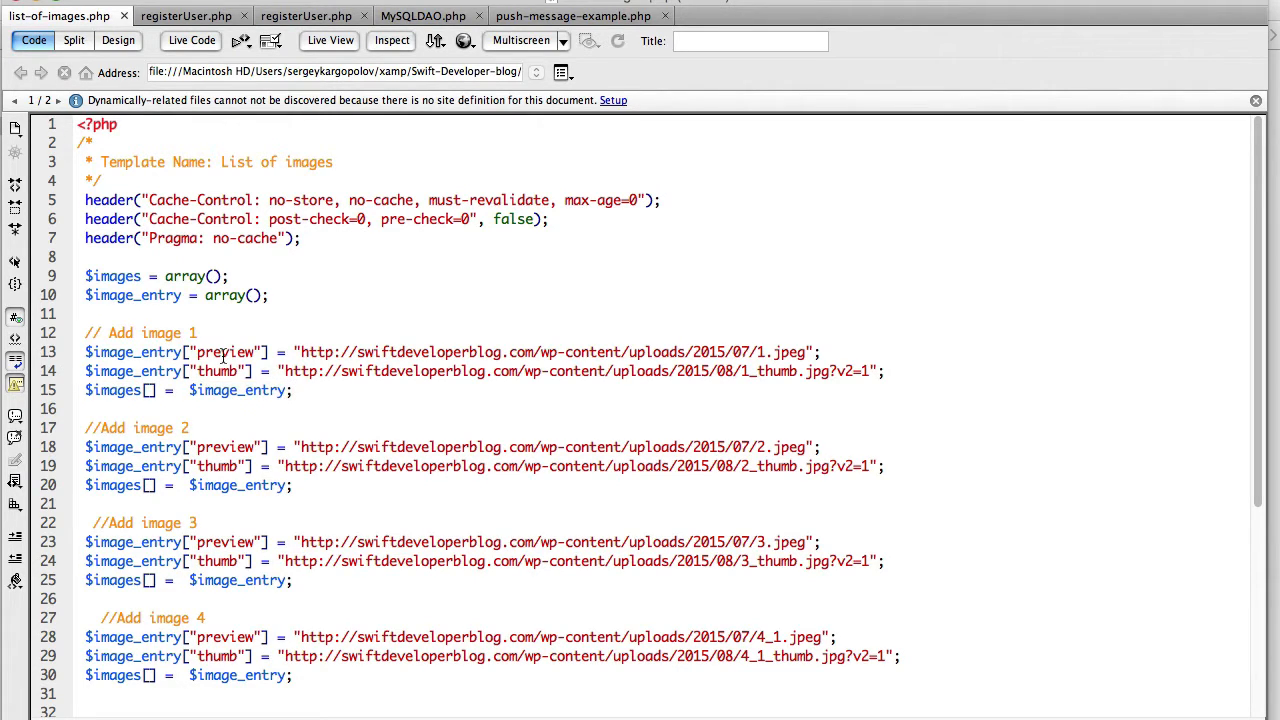
pyautogui.moveTo(391, 352); pyautogui.dragTo(806, 352)
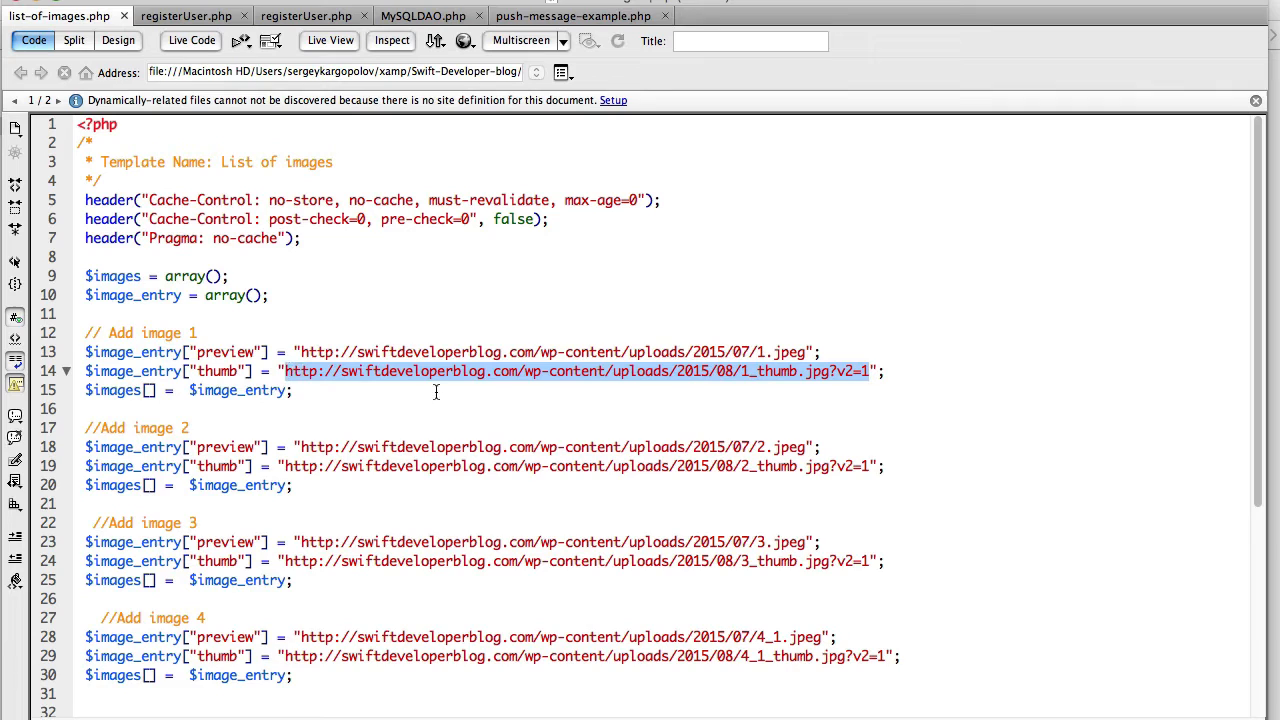
pyautogui.moveTo(402, 383)
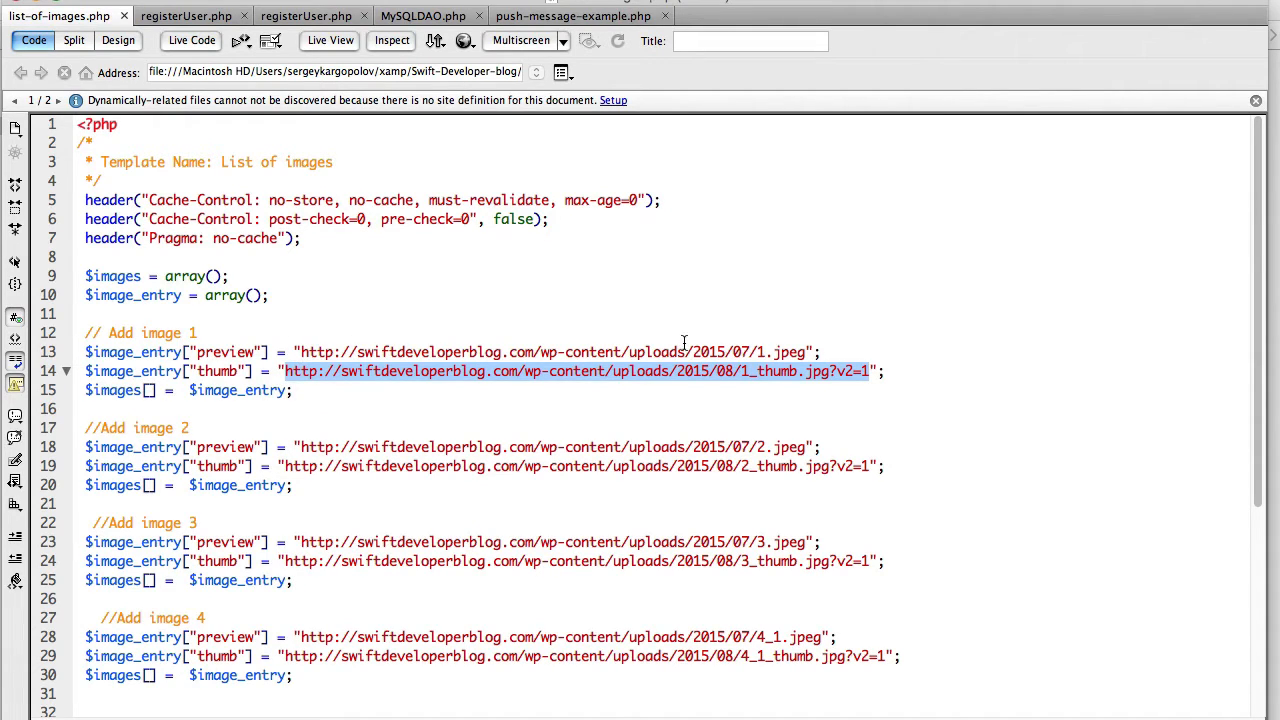
pyautogui.moveTo(86, 351); pyautogui.dragTo(293, 390)
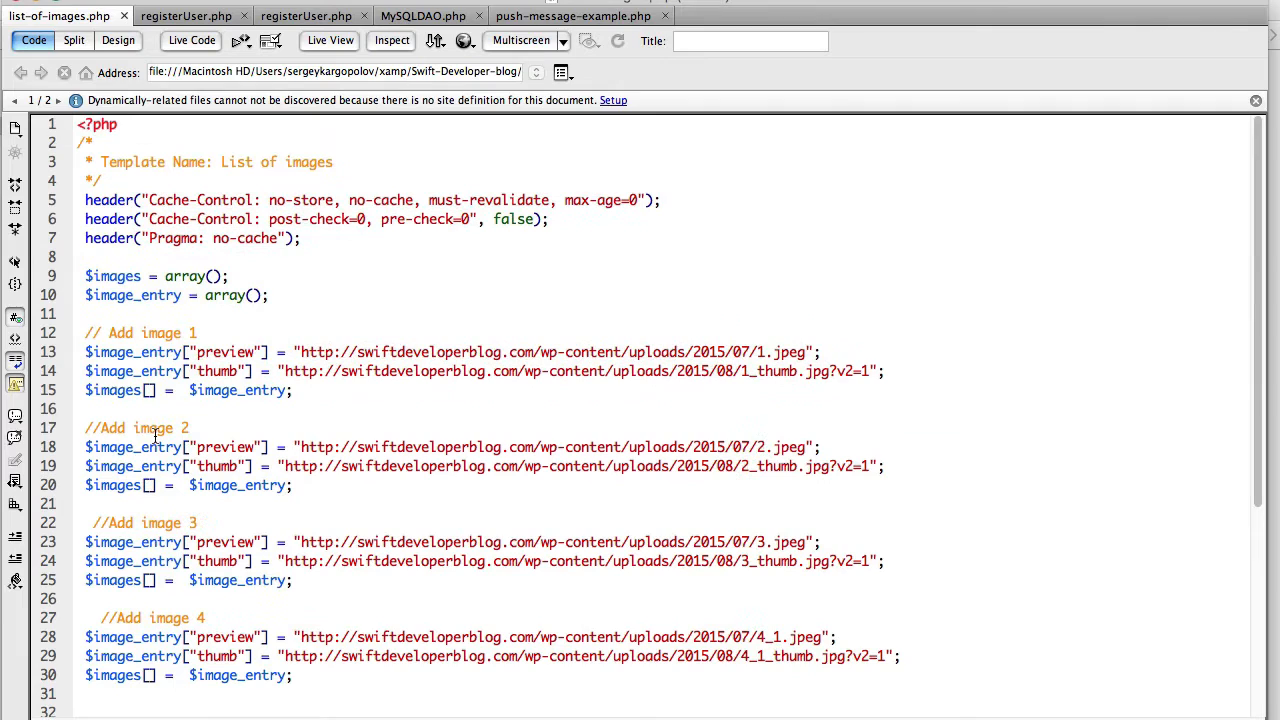
# Highlight the image entry lines, scroll to the json_encode line, then switch to Safari.
pyautogui.doubleClick(133, 295)
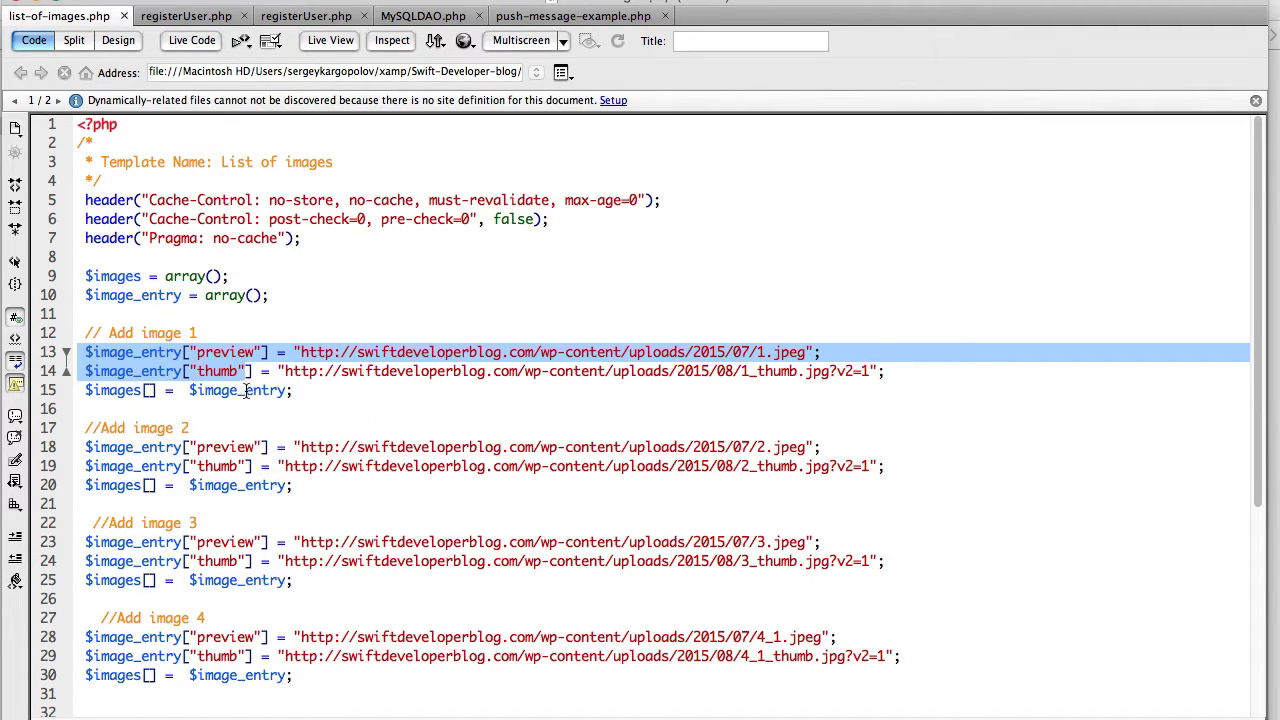
pyautogui.doubleClick(112, 391)
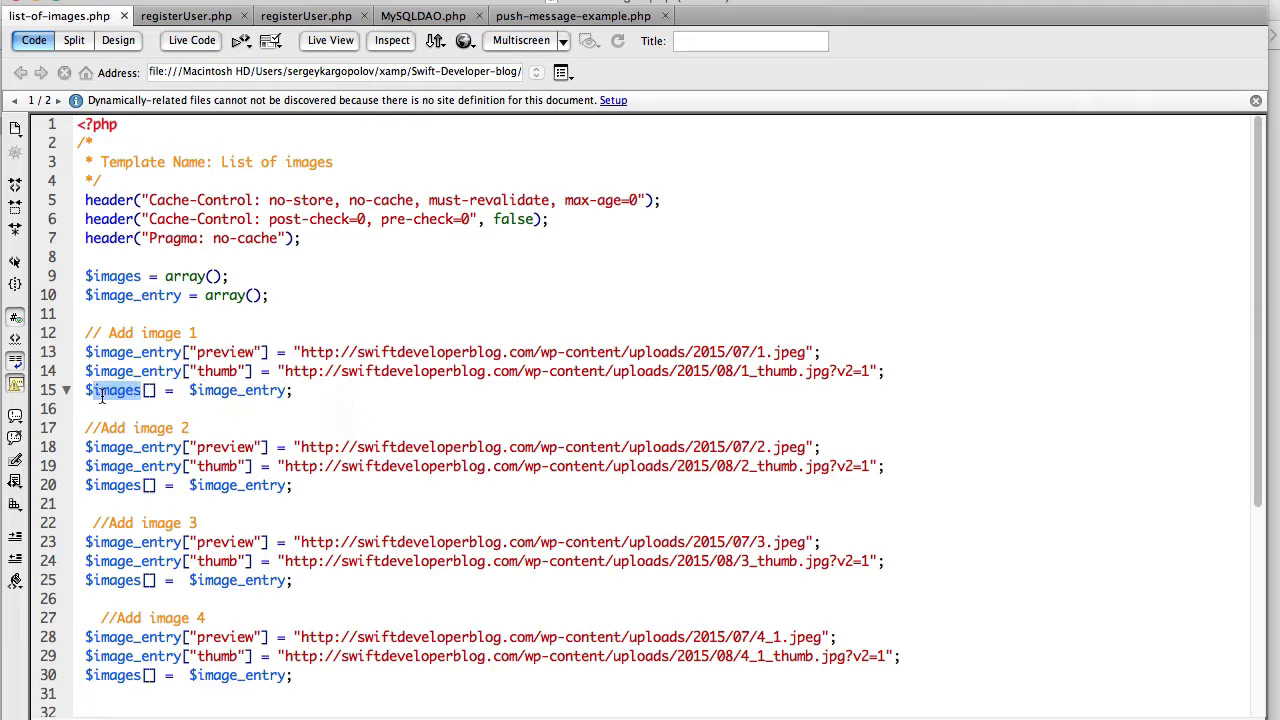
pyautogui.scroll(-3)
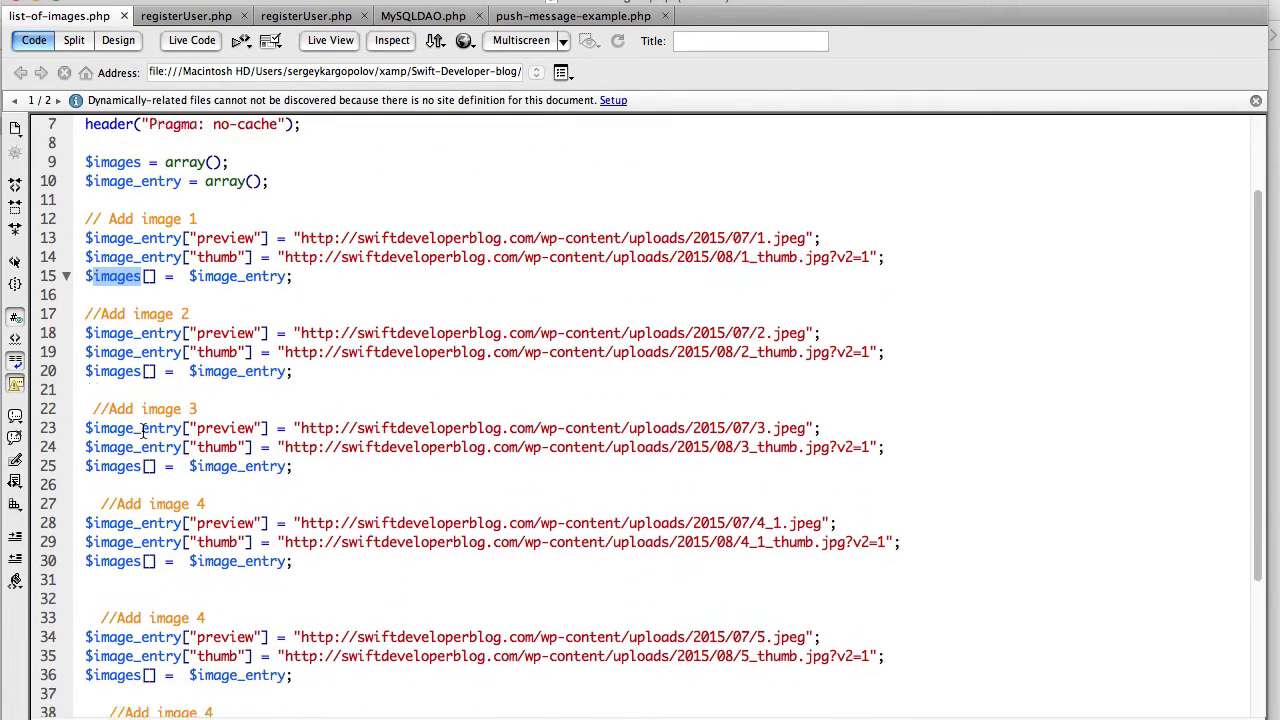
pyautogui.scroll(-3)
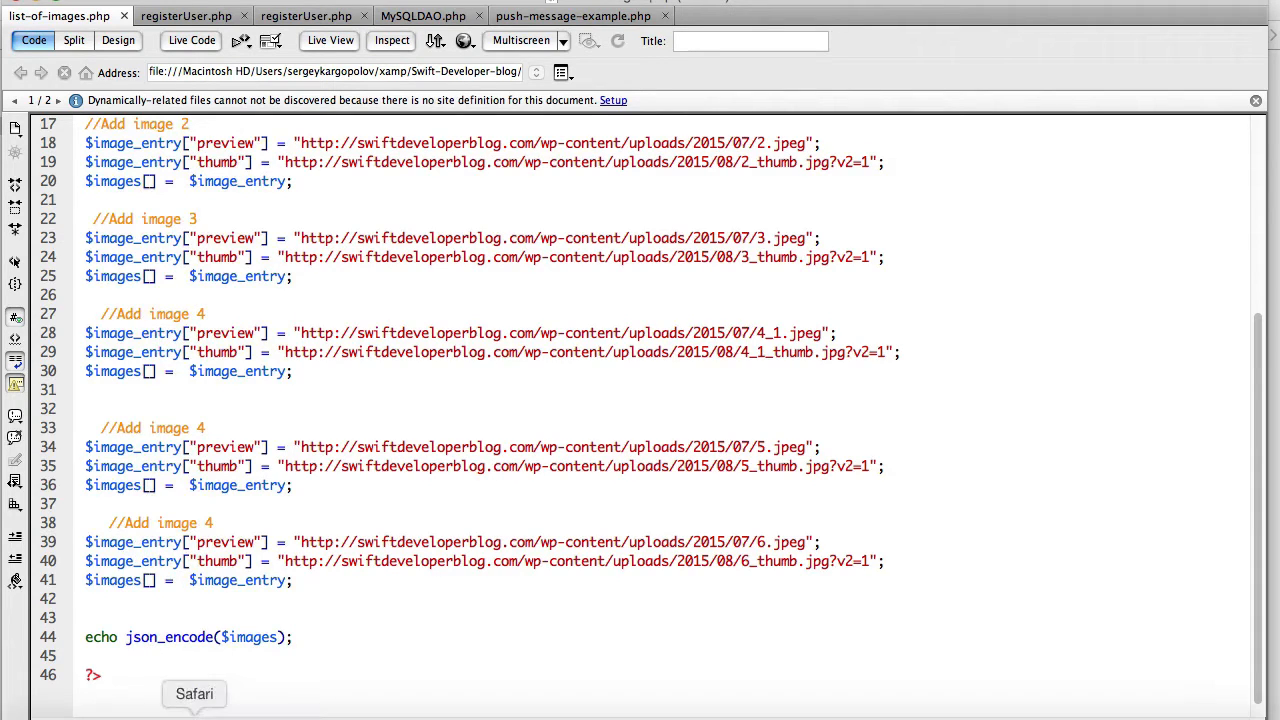
pyautogui.click(194, 693)
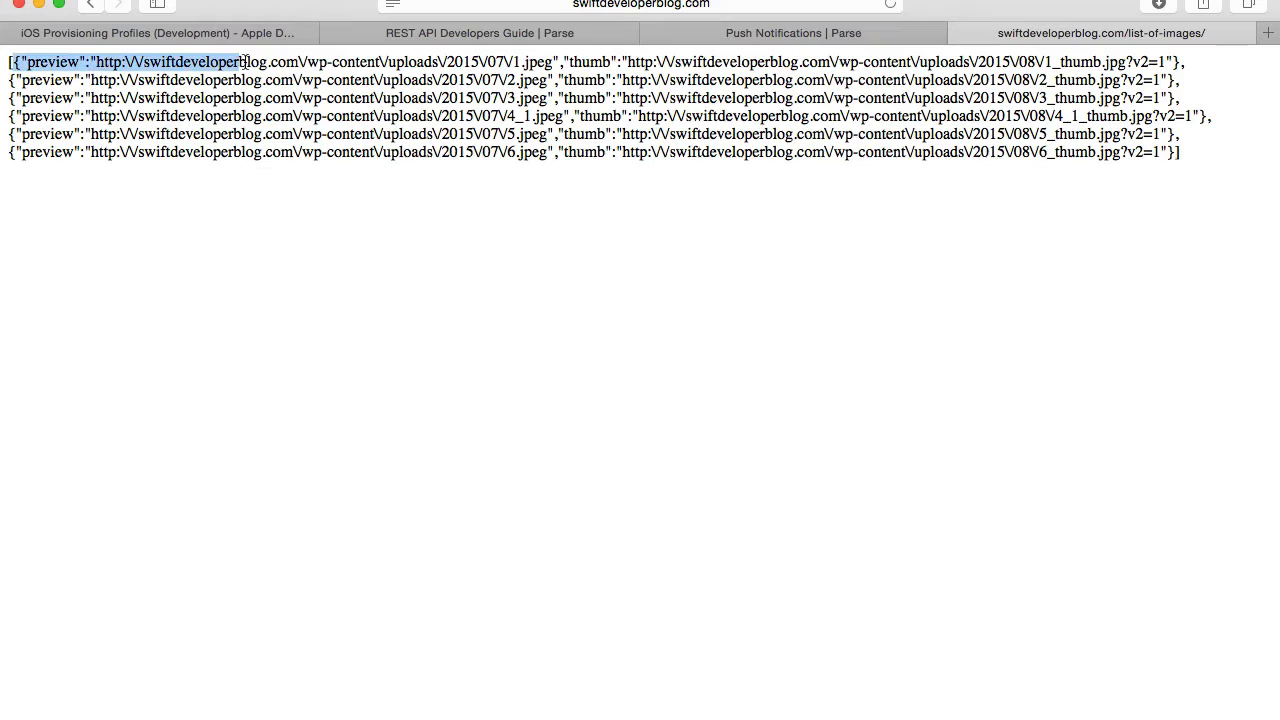
pyautogui.moveTo(240, 61); pyautogui.dragTo(1185, 61)
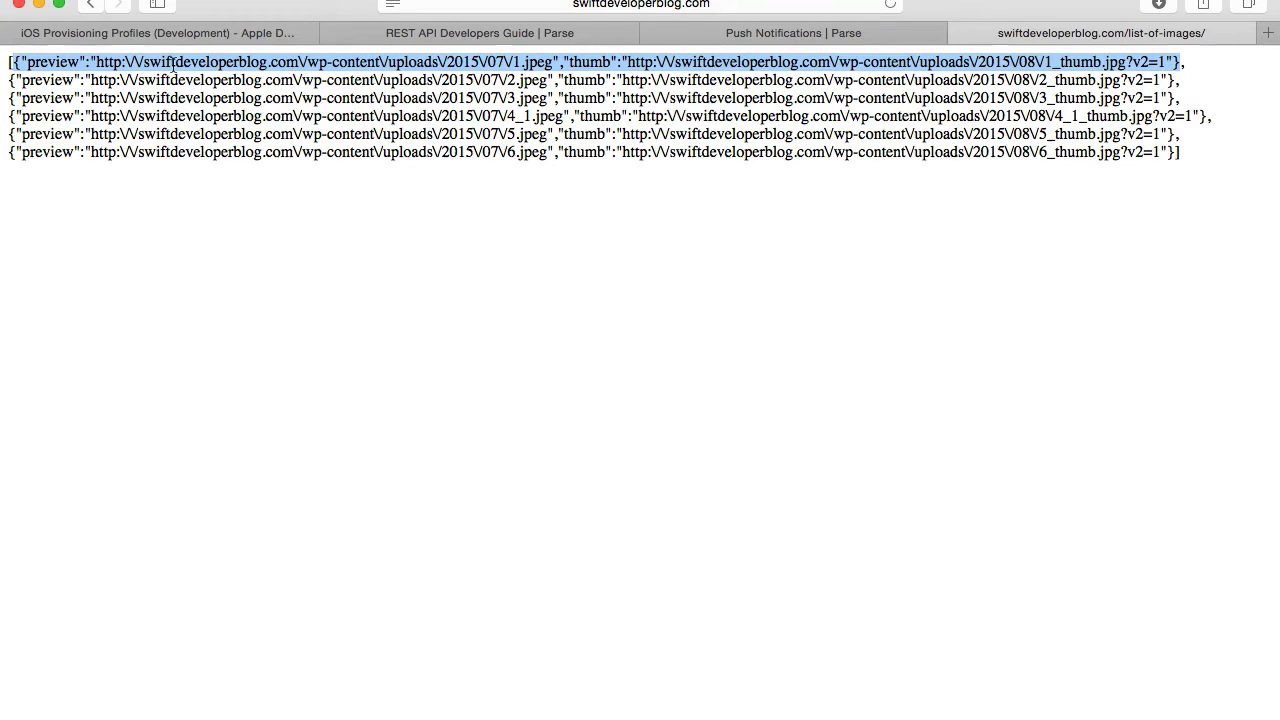
pyautogui.doubleClick(53, 61)
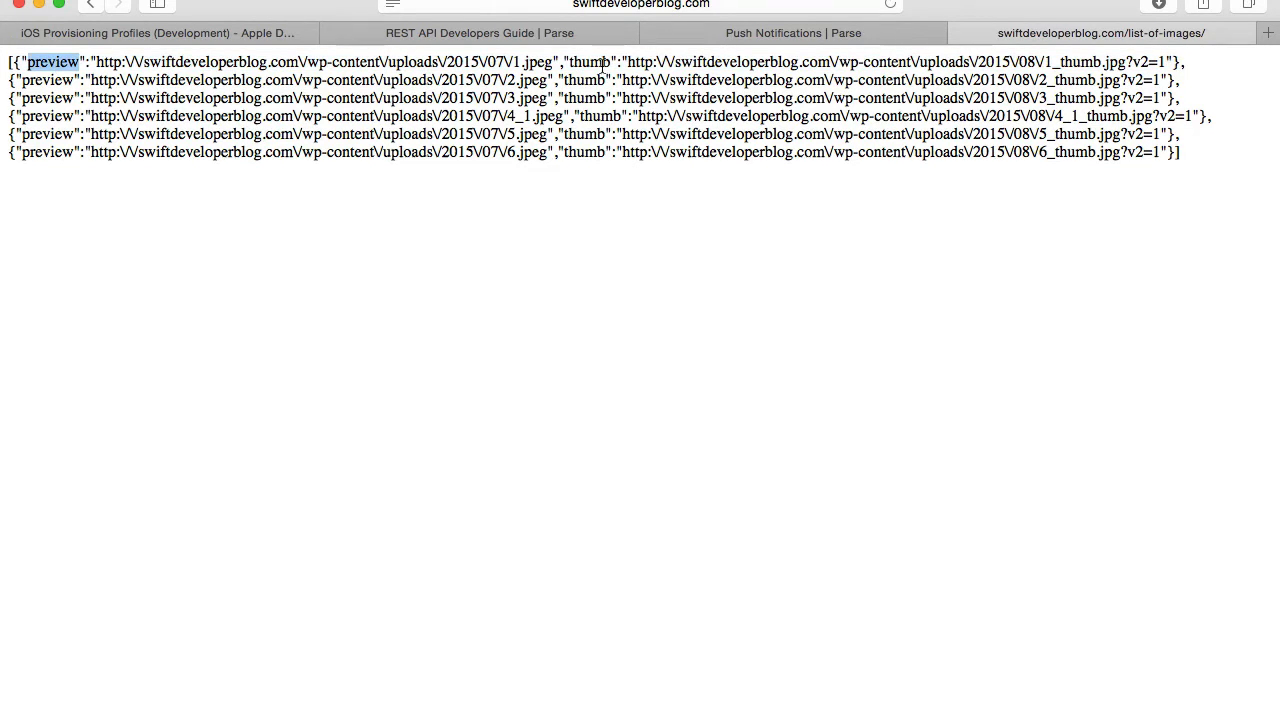
pyautogui.moveTo(635, 61); pyautogui.dragTo(857, 61)
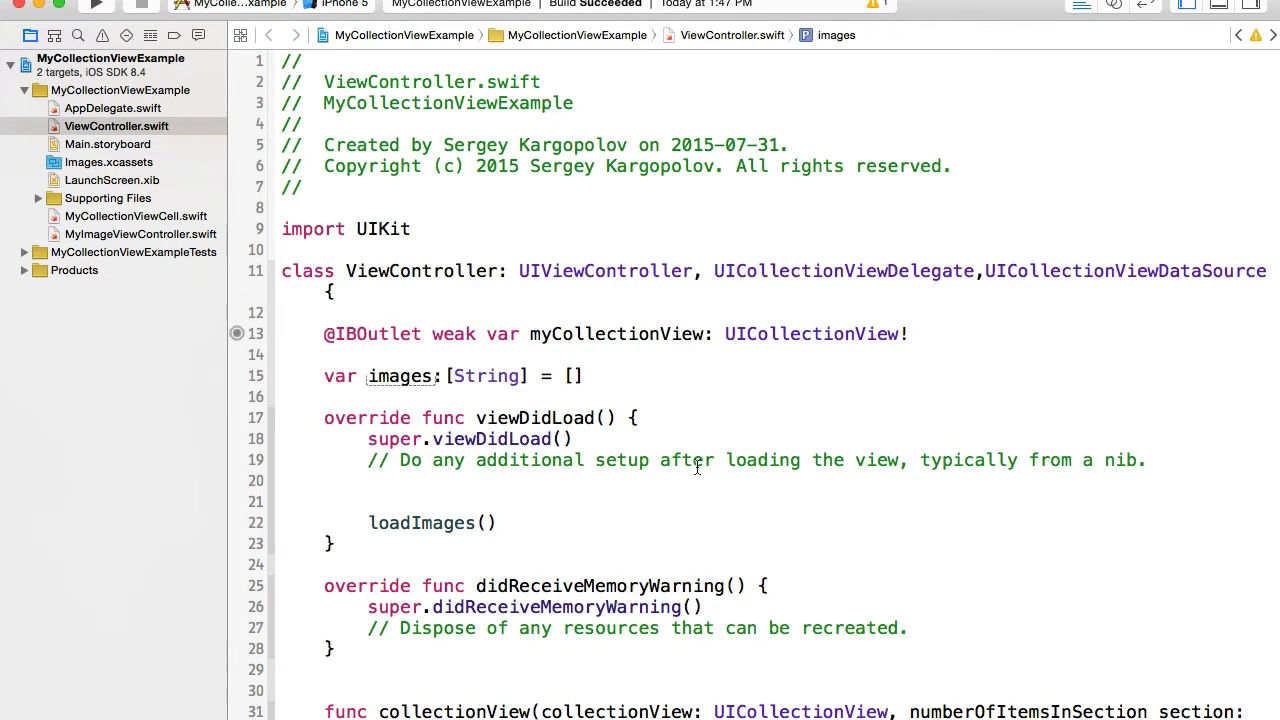
# Replace imageString with imageHolder, casting images[indexPath.row] as! [String:AnyObject].
pyautogui.doubleClick(400, 376)
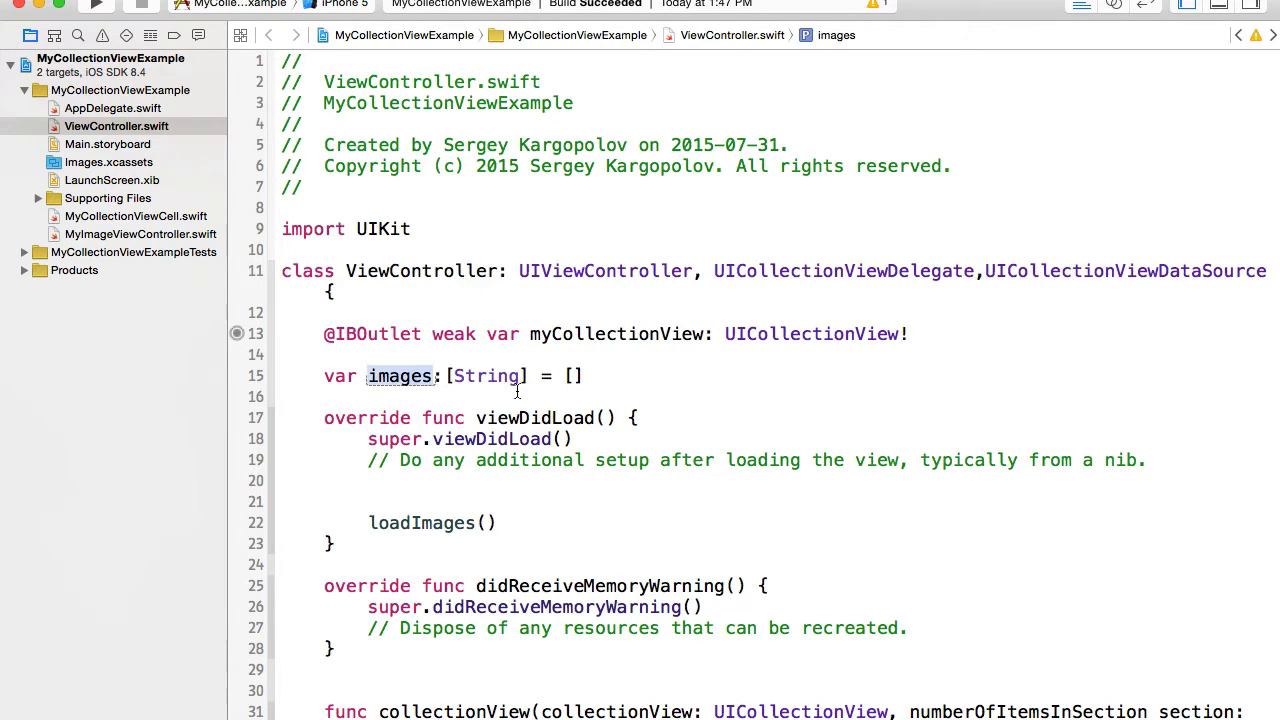
pyautogui.moveTo(535, 376)
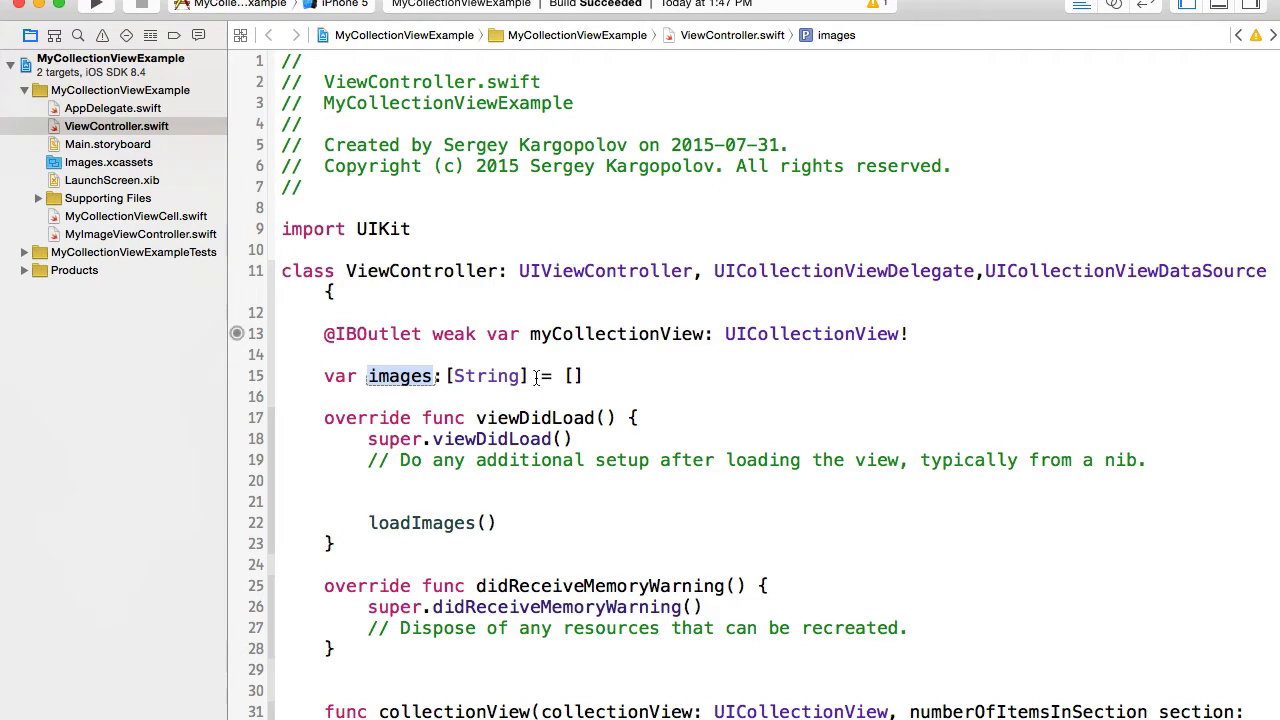
pyautogui.click(548, 376)
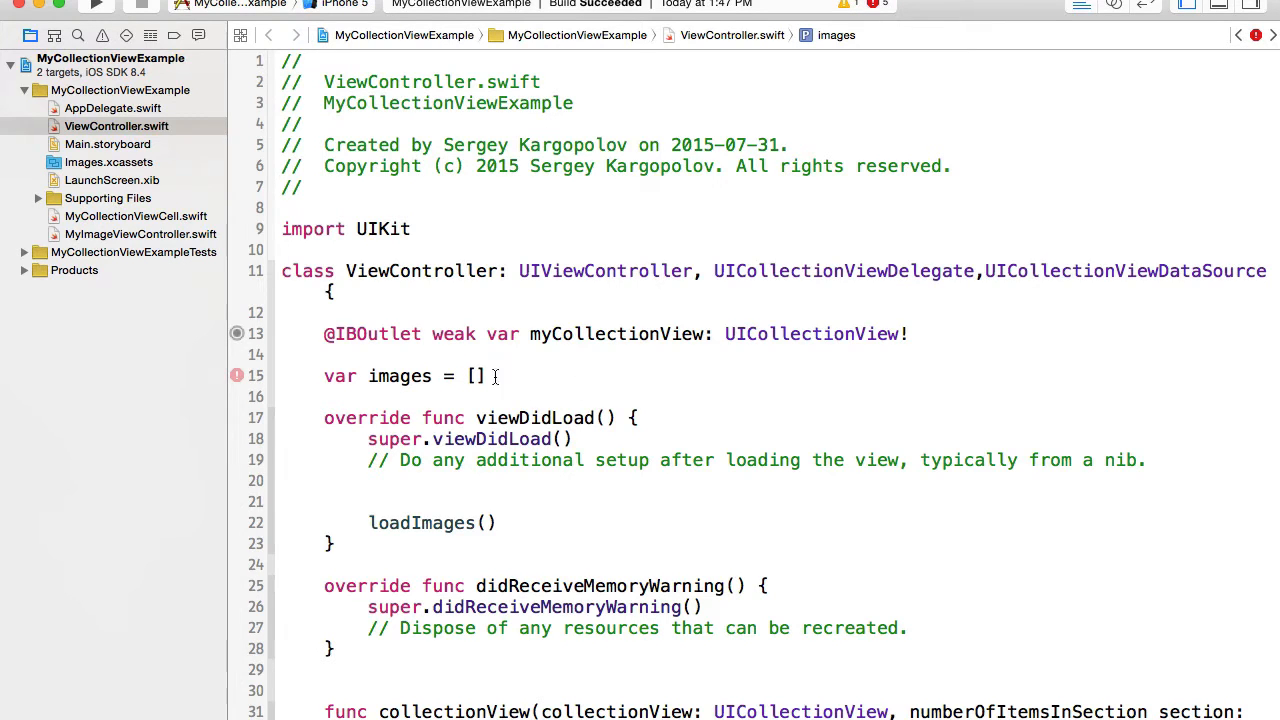
pyautogui.scroll(-3)
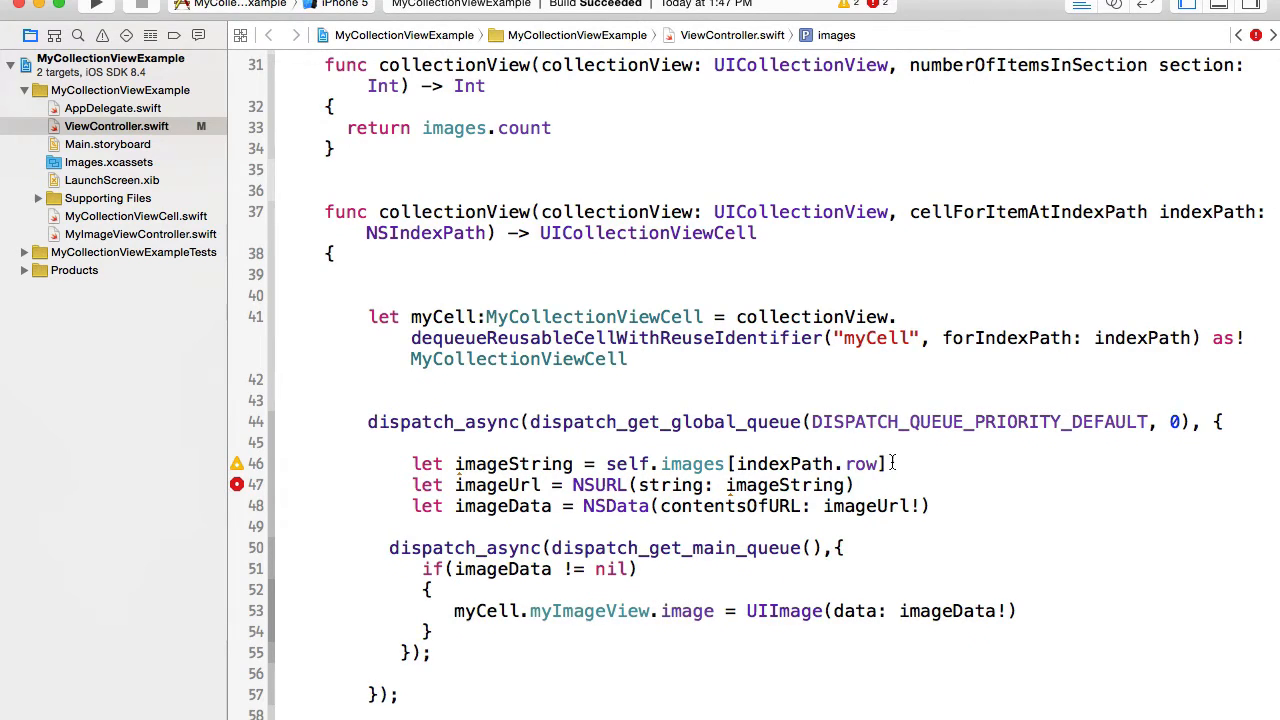
pyautogui.doubleClick(513, 464)
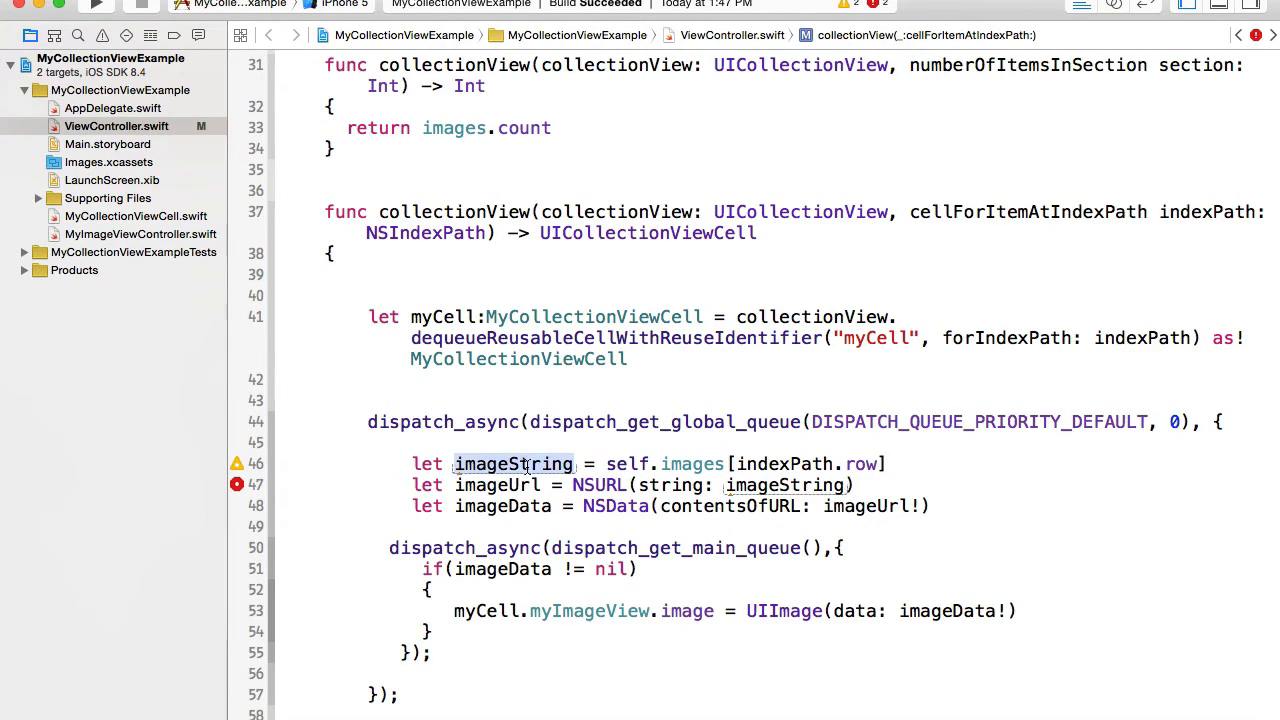
pyautogui.write('imageHol')
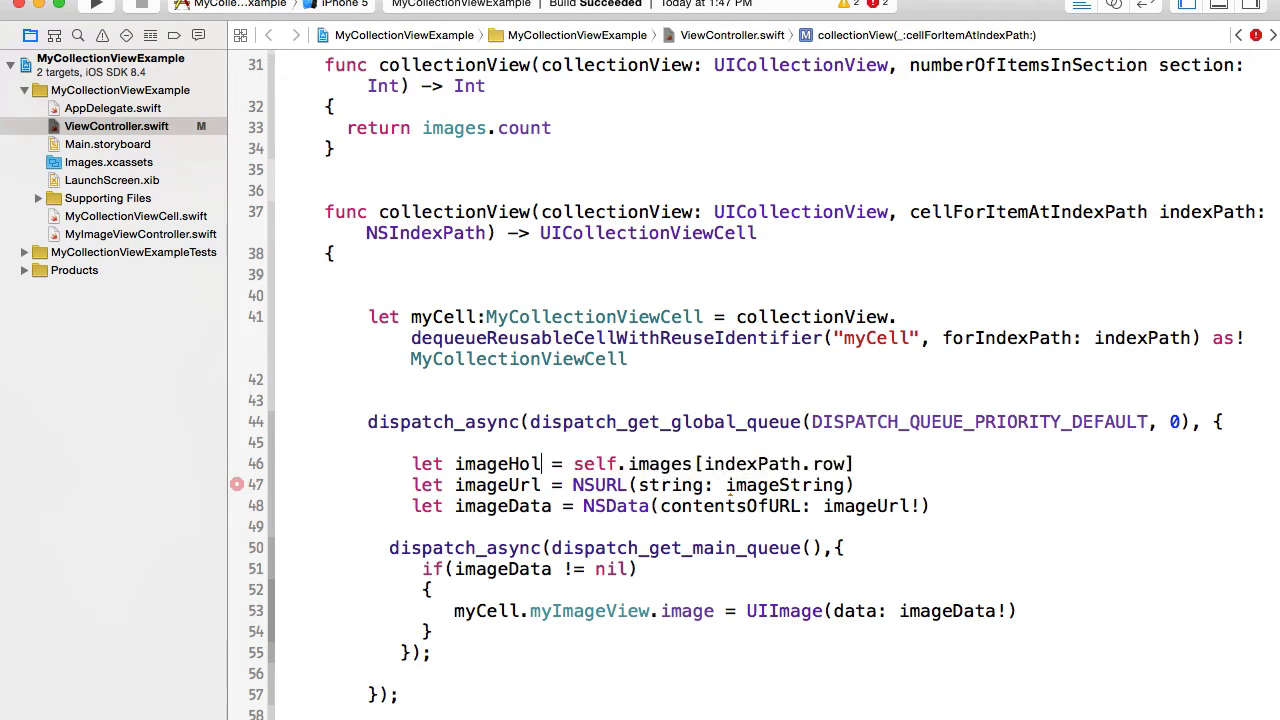
pyautogui.write('der')
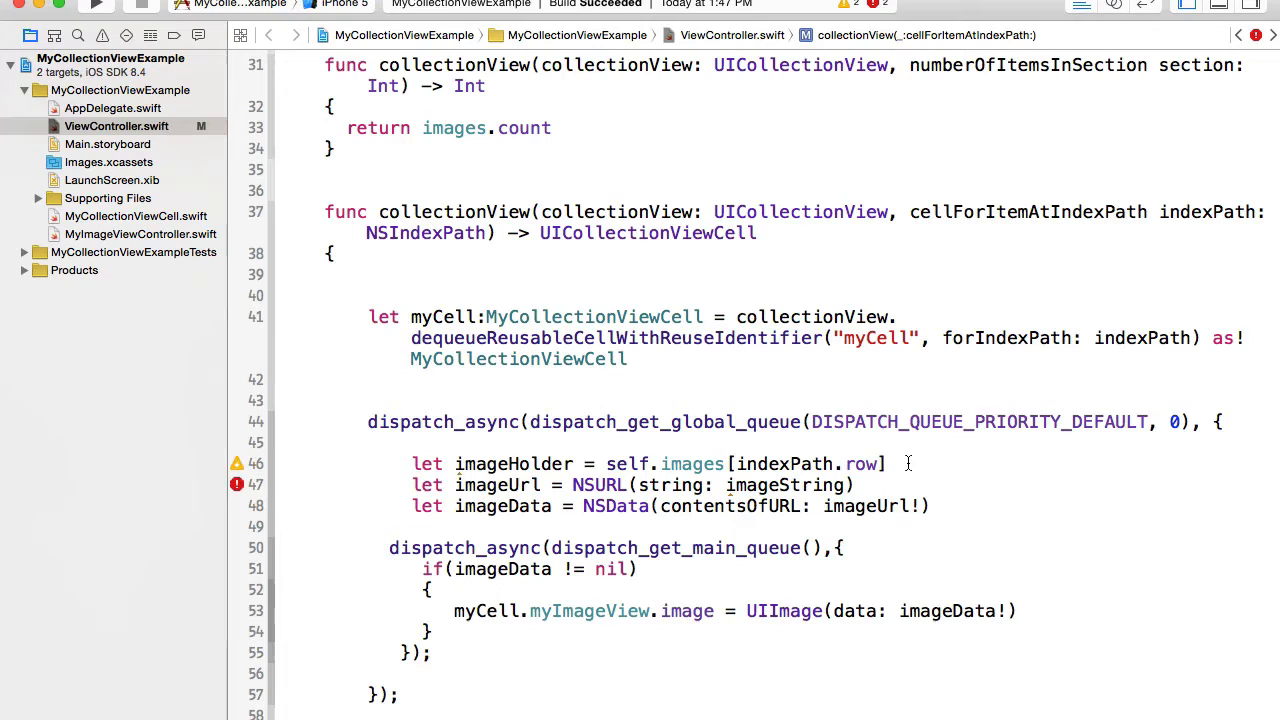
pyautogui.write('as!')
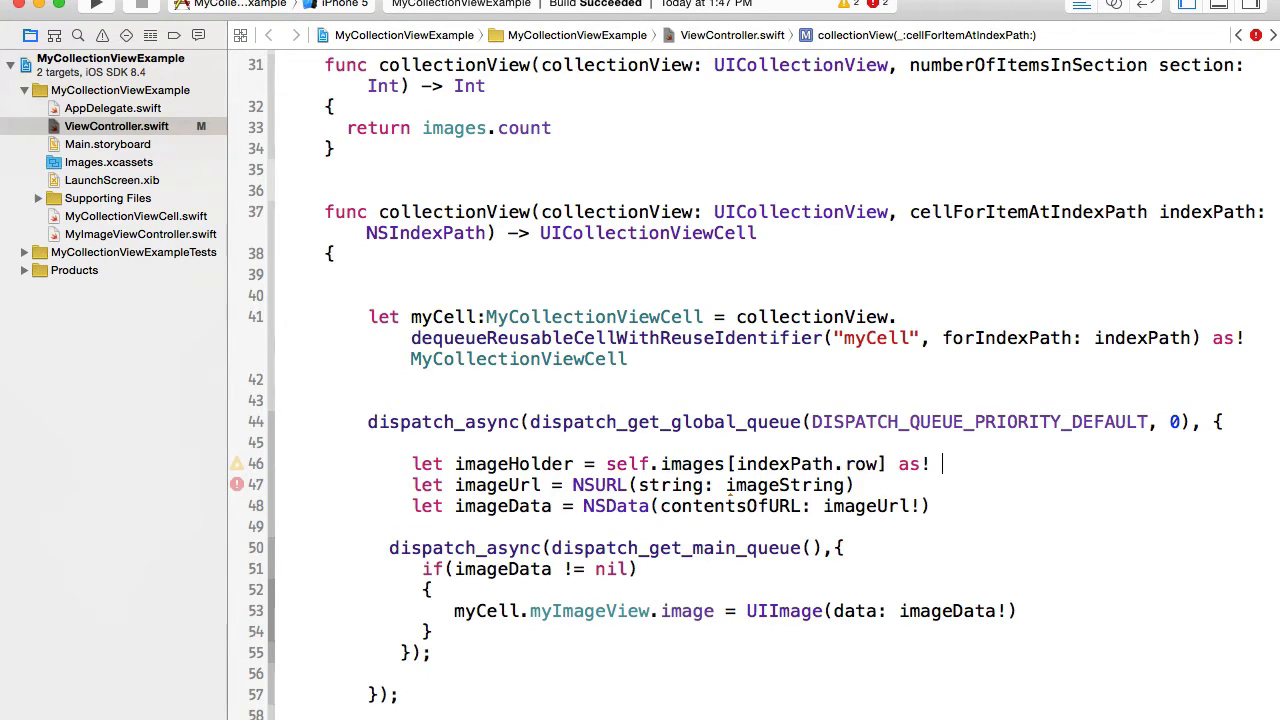
pyautogui.write('[')
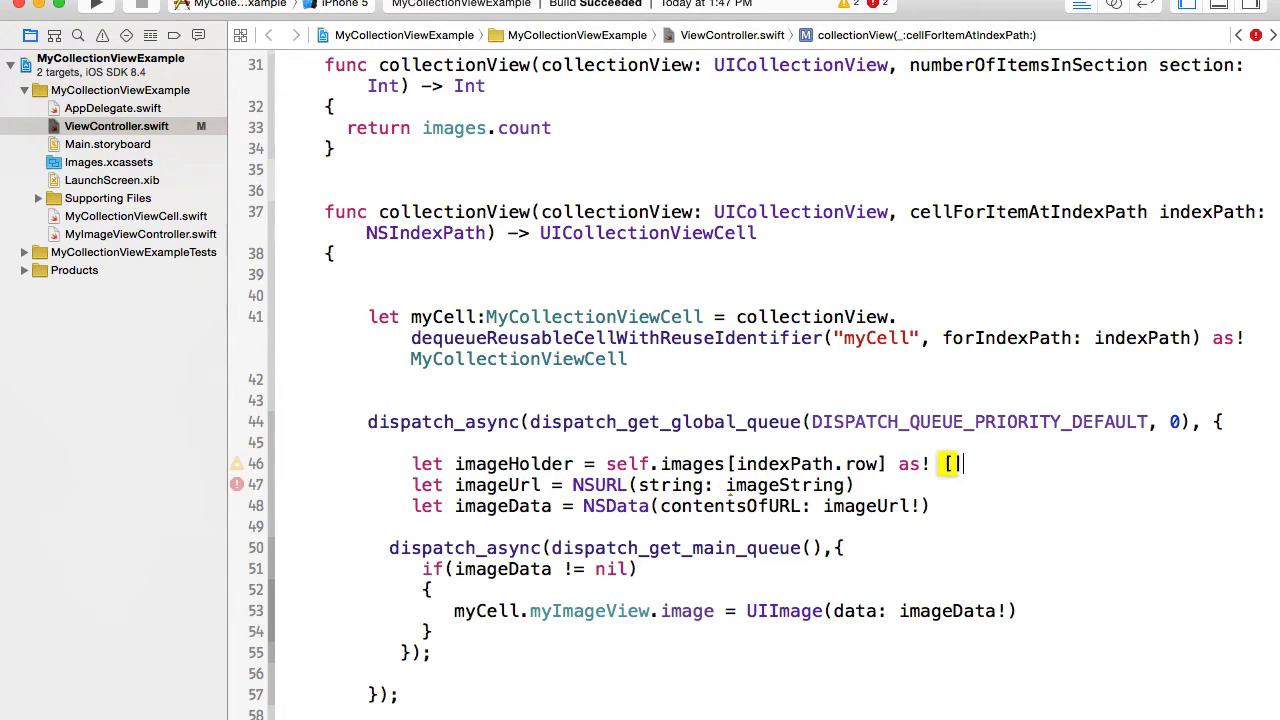
pyautogui.write('St')
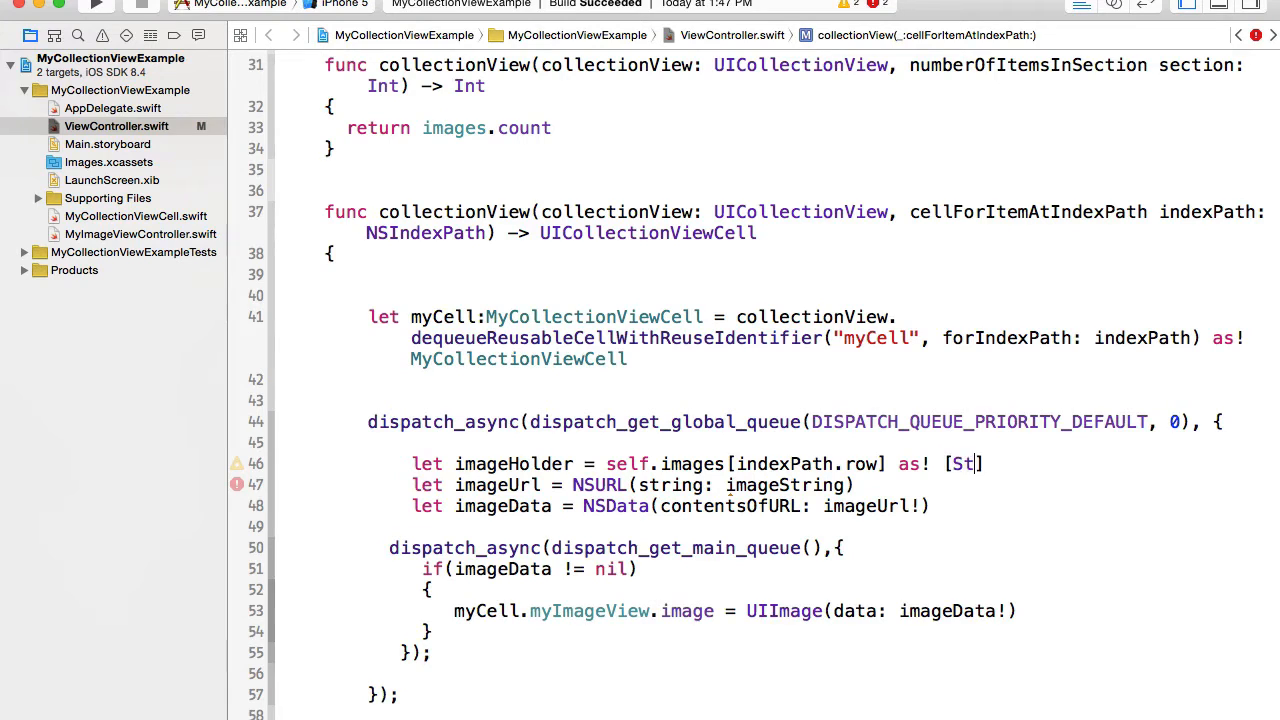
pyautogui.write('ring:An')
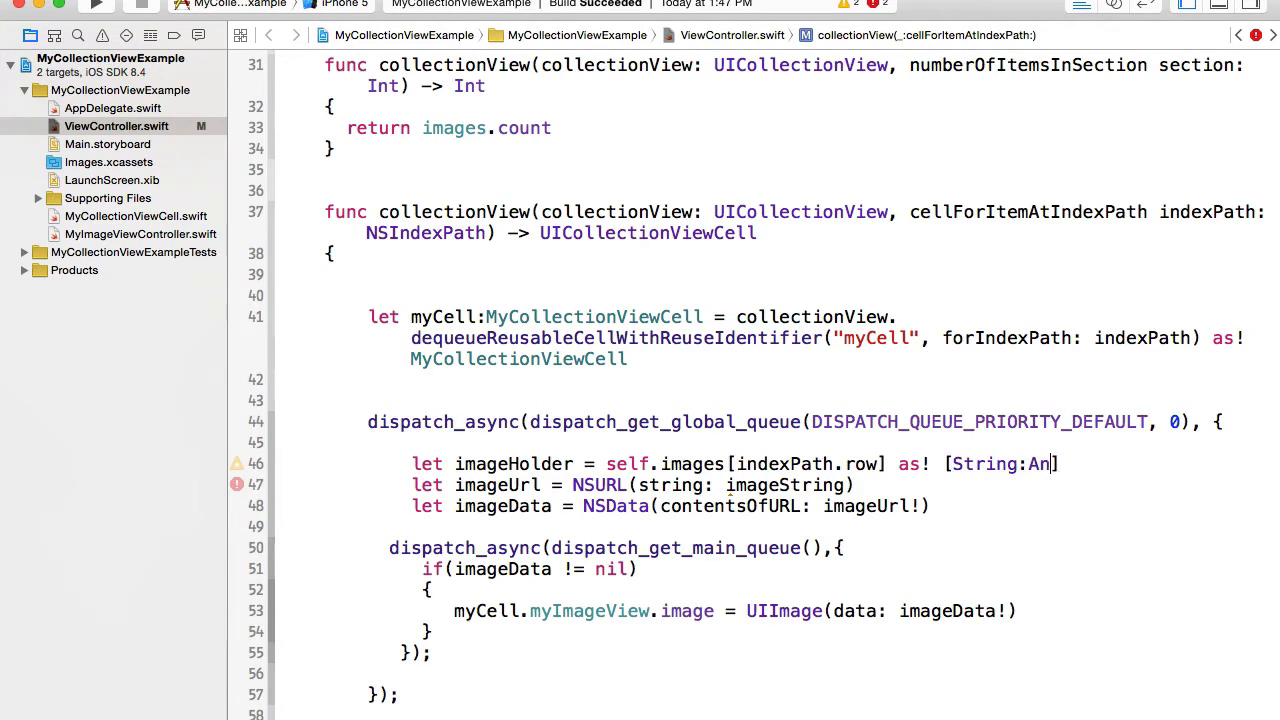
pyautogui.write('yObject')
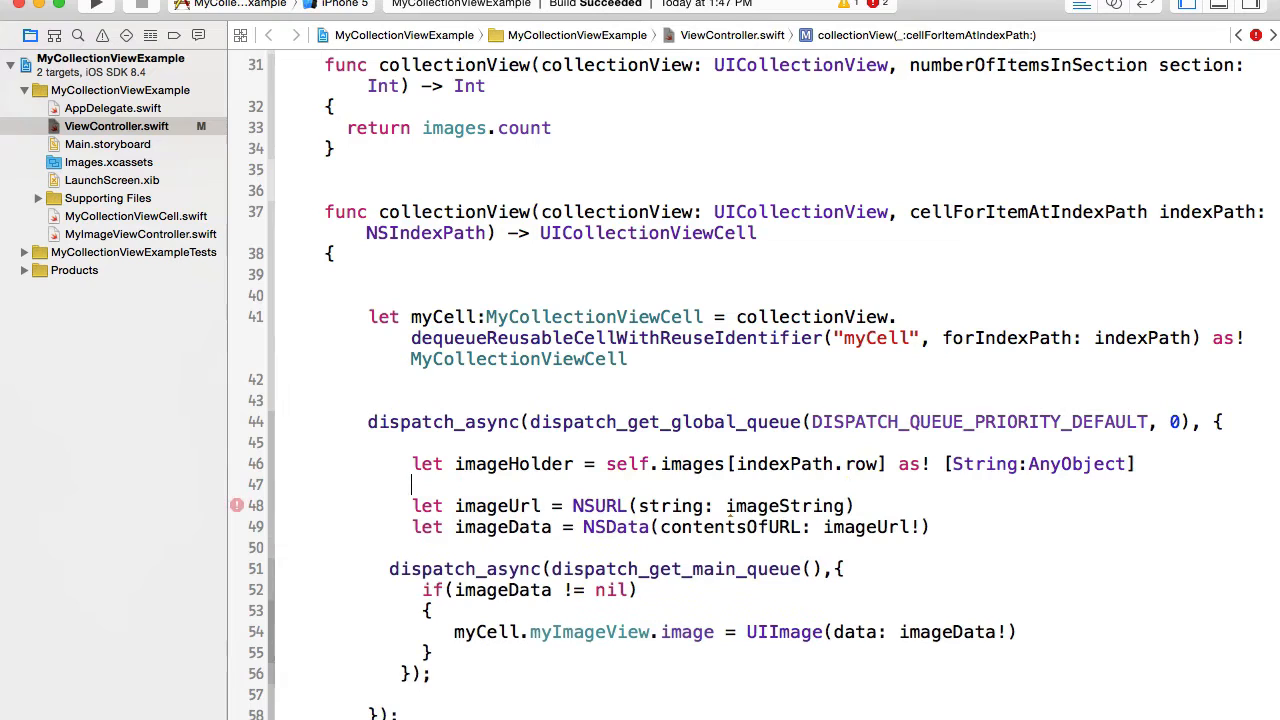
# Add let imageThumbString = imageHolder["thumb"] as! String and build the URL from it.
pyautogui.write('let')
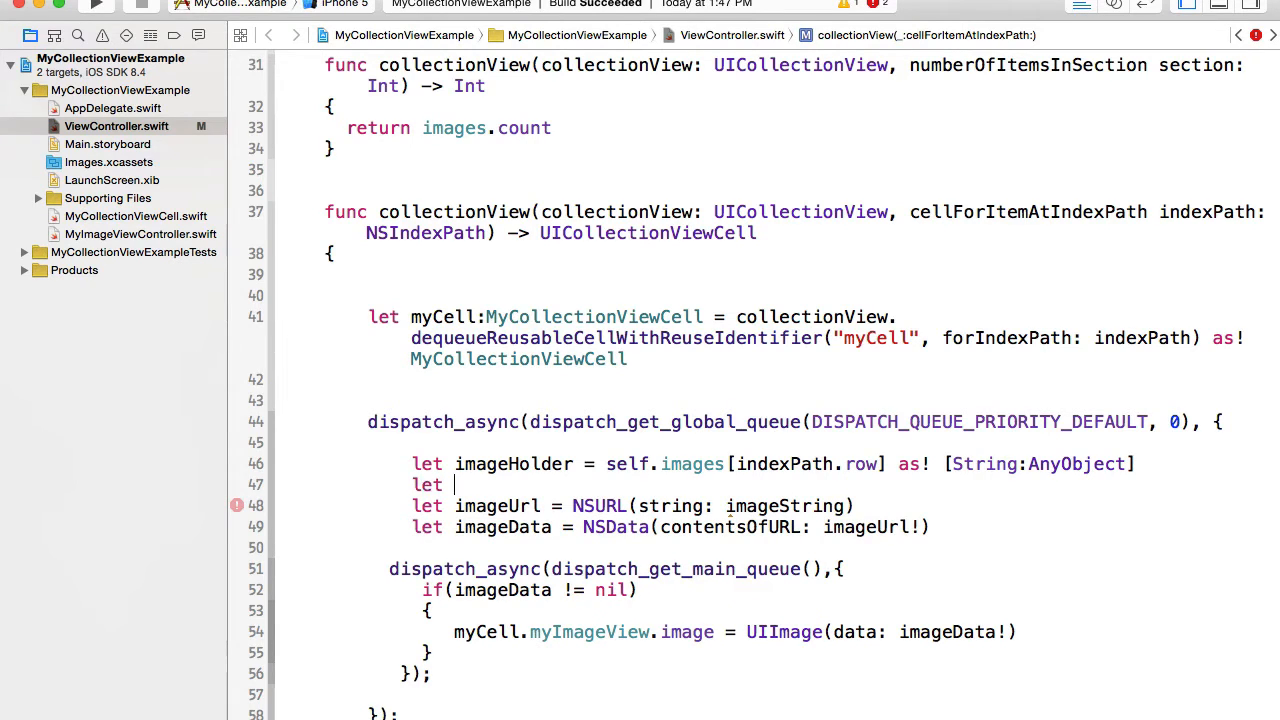
pyautogui.write('imageThumb')
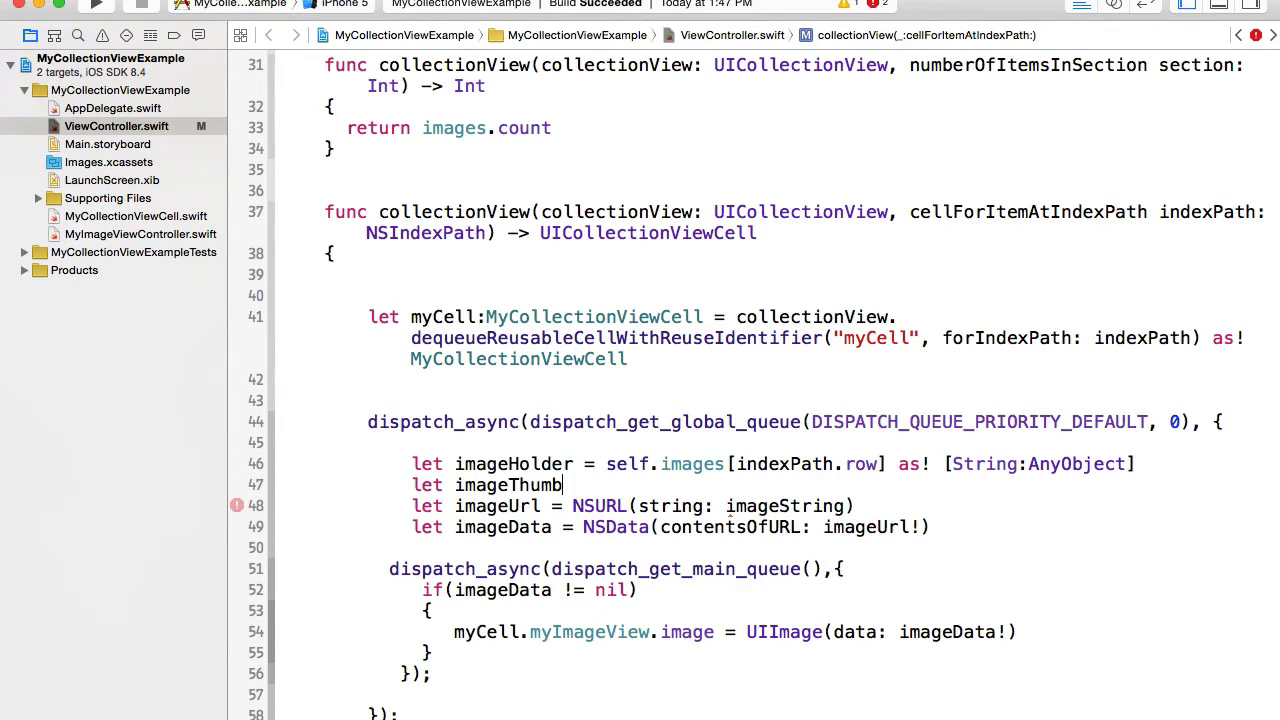
pyautogui.write('String = imageHolder["')
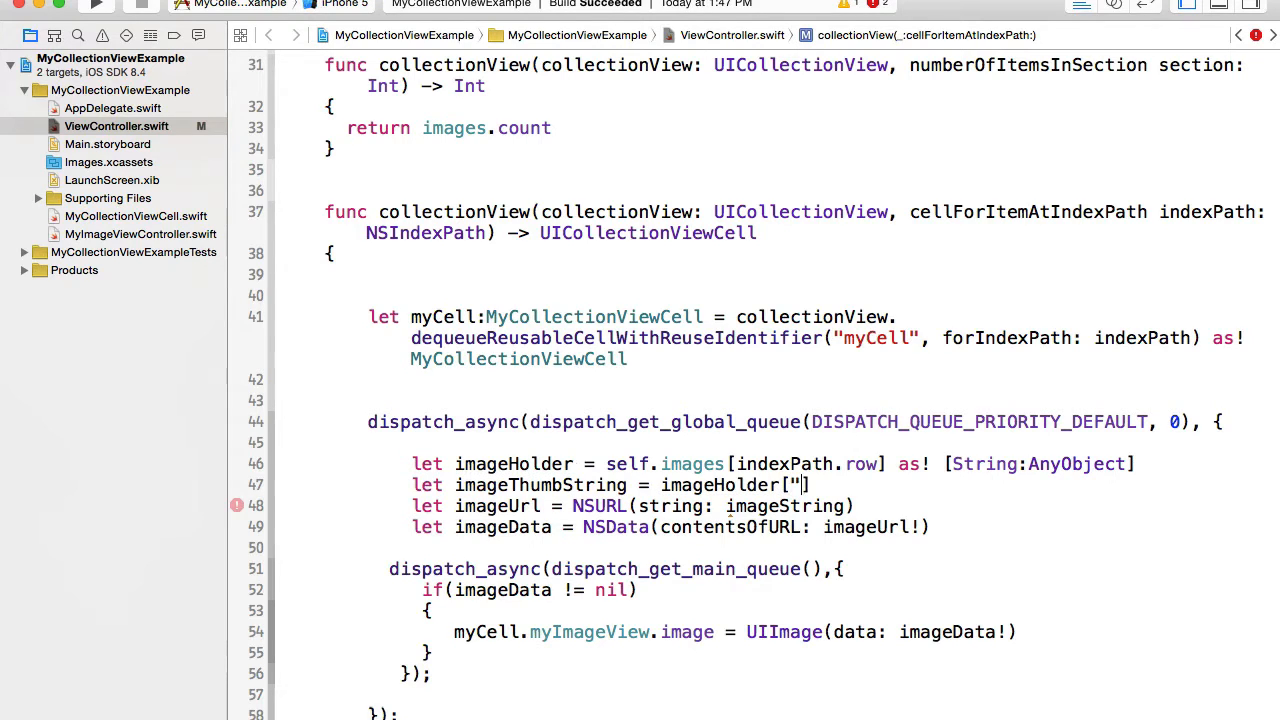
pyautogui.write('thumb"')
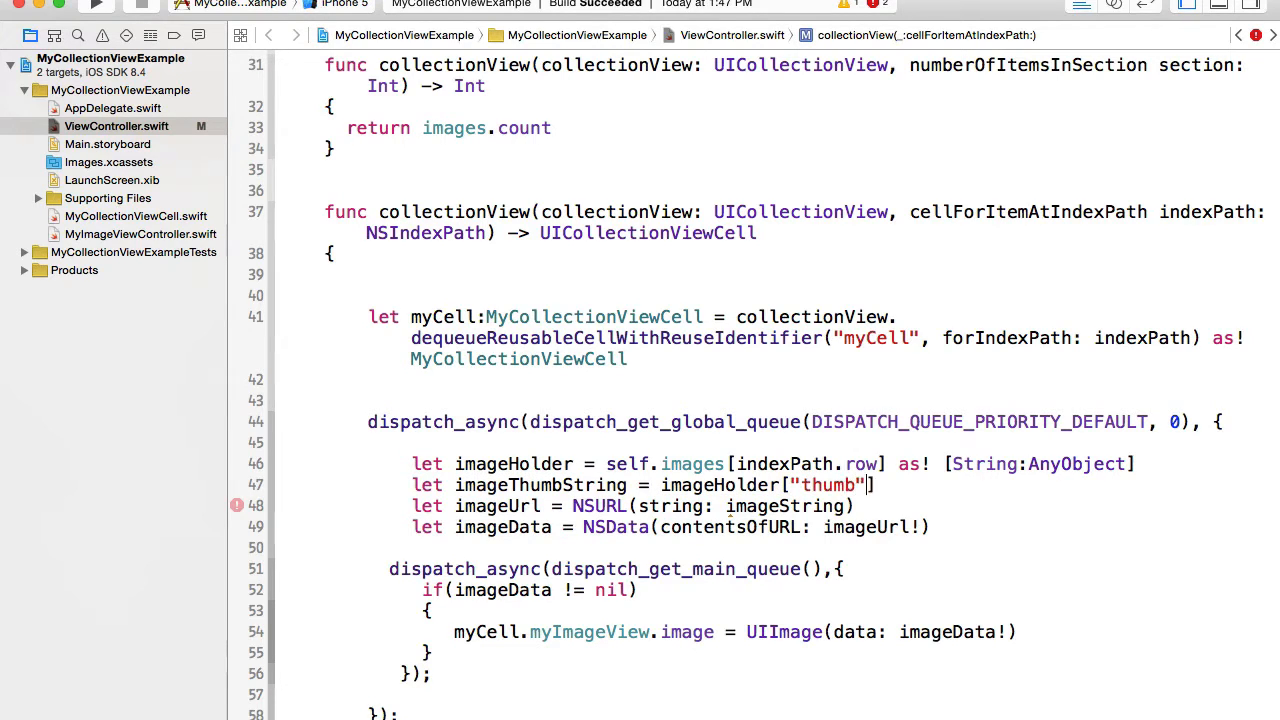
pyautogui.write('as')
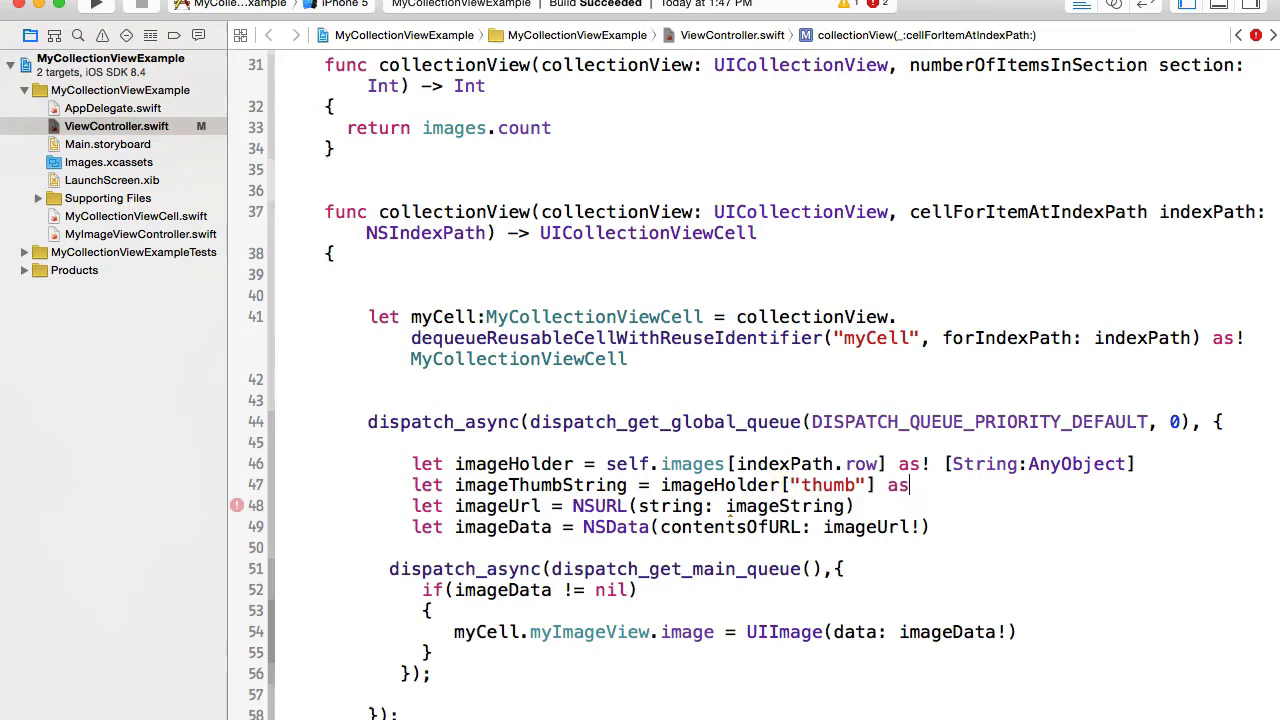
pyautogui.write('String')
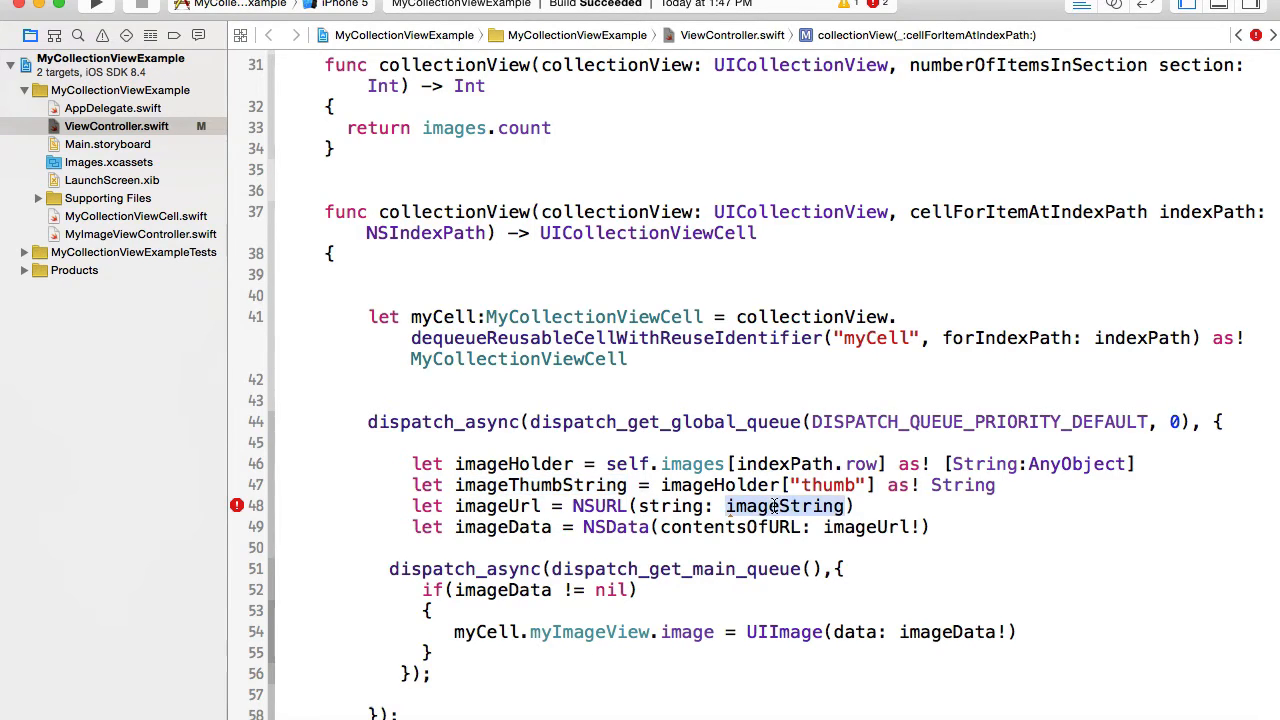
pyautogui.write('imageThumbString')
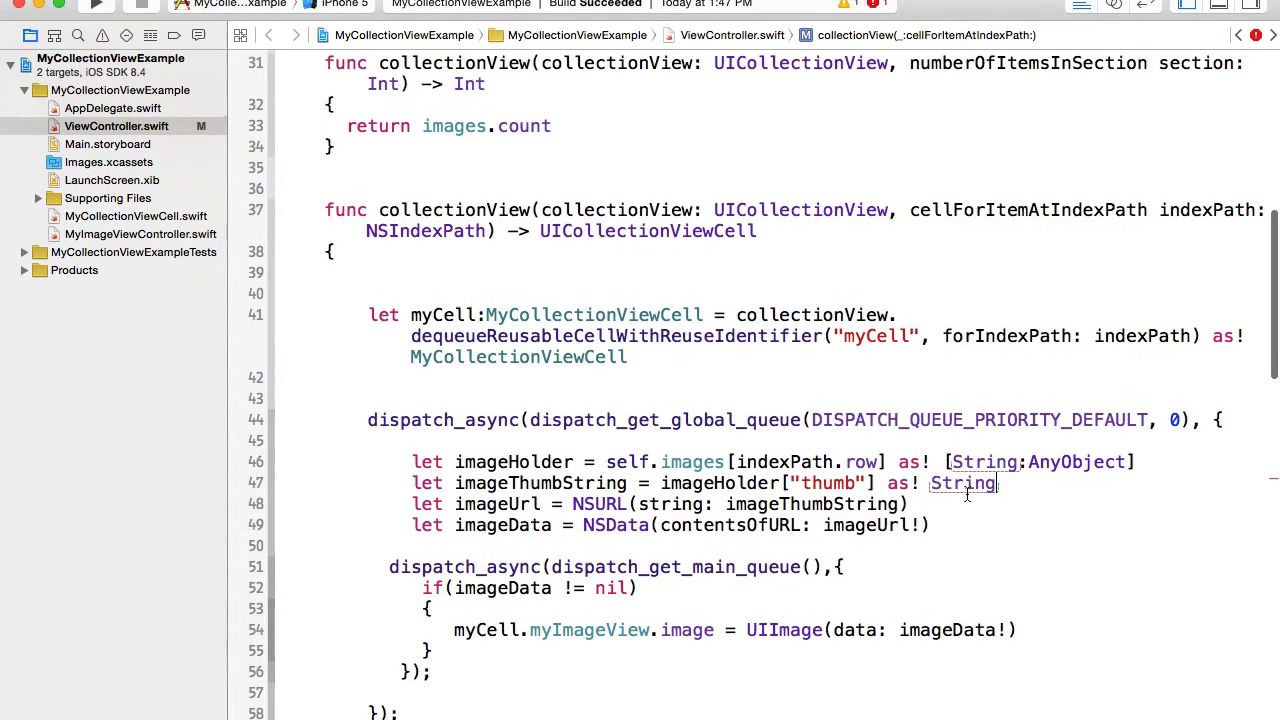
pyautogui.scroll(-3)
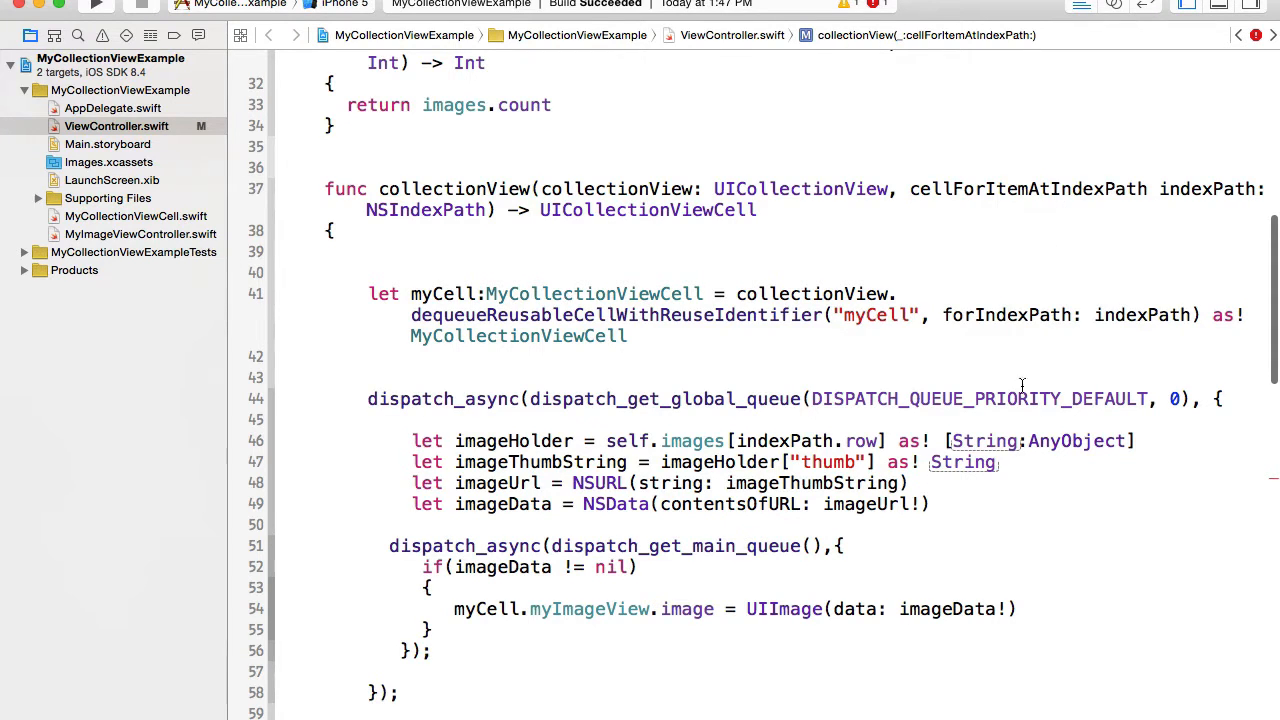
pyautogui.scroll(-3)
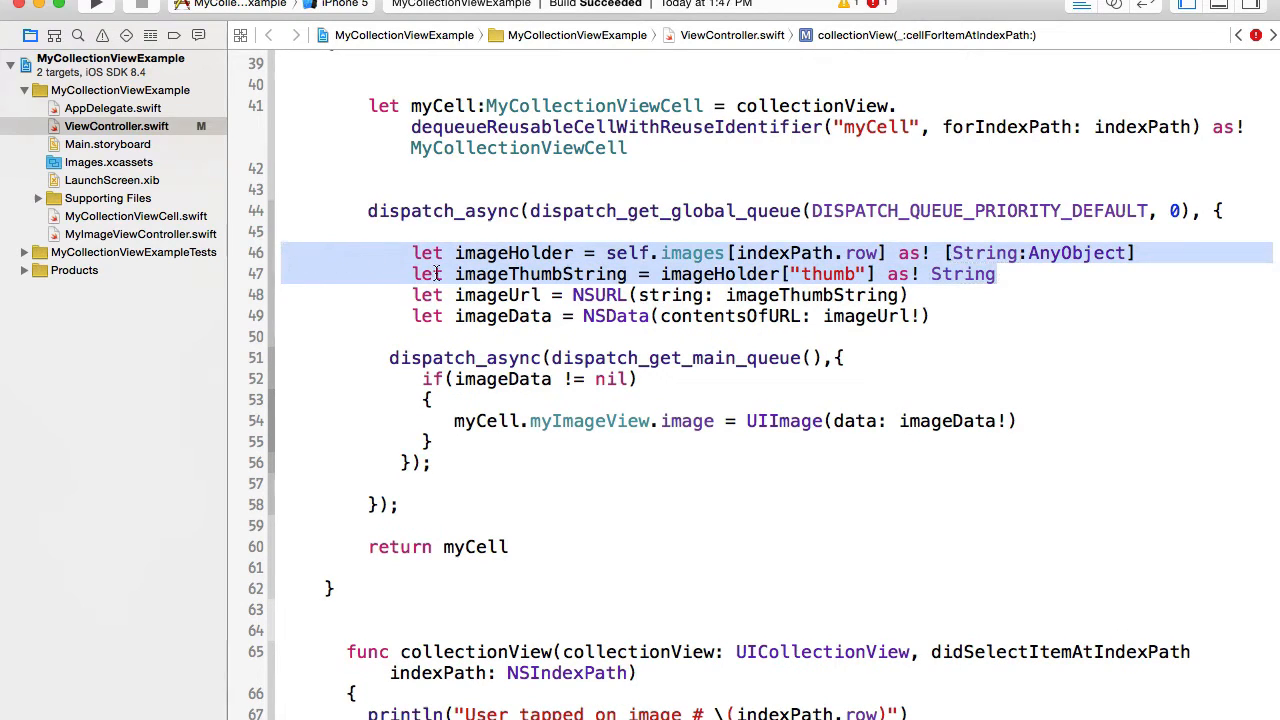
# Paste the imageHolder lines into didSelectItemAtIndexPath, reading "preview" into imagePreviewString.
pyautogui.scroll(-3)
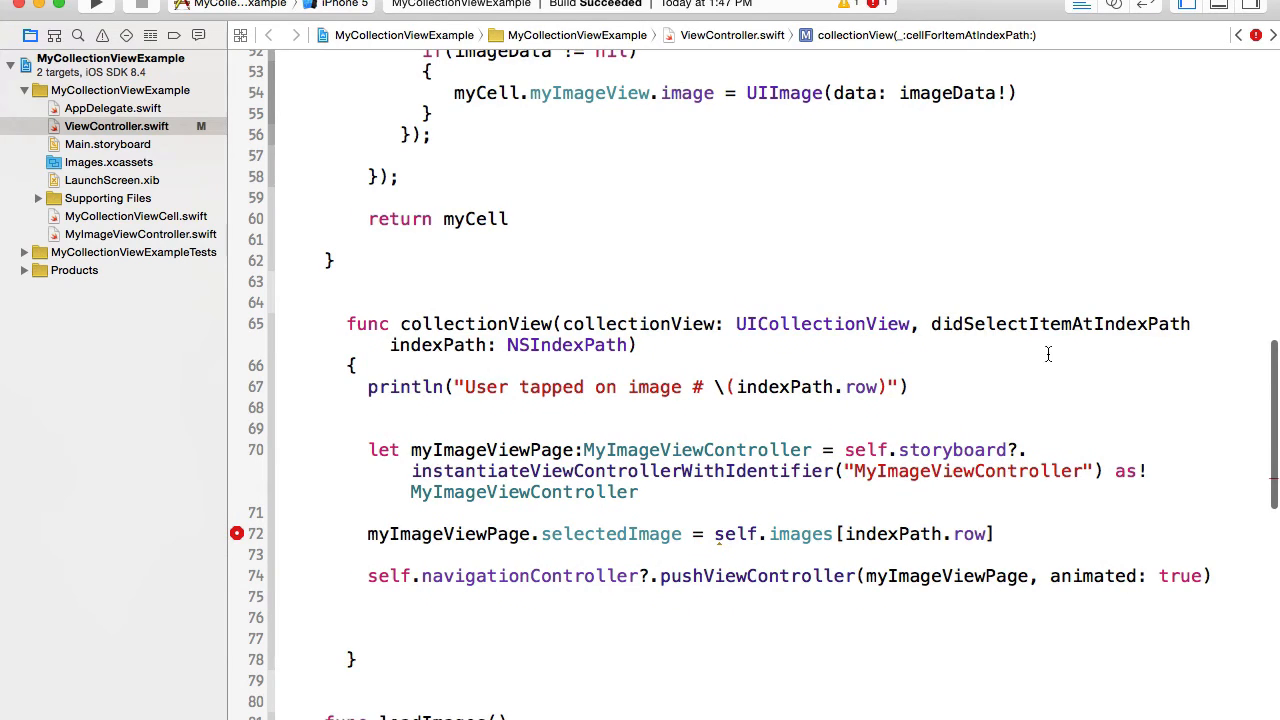
pyautogui.click(638, 492)
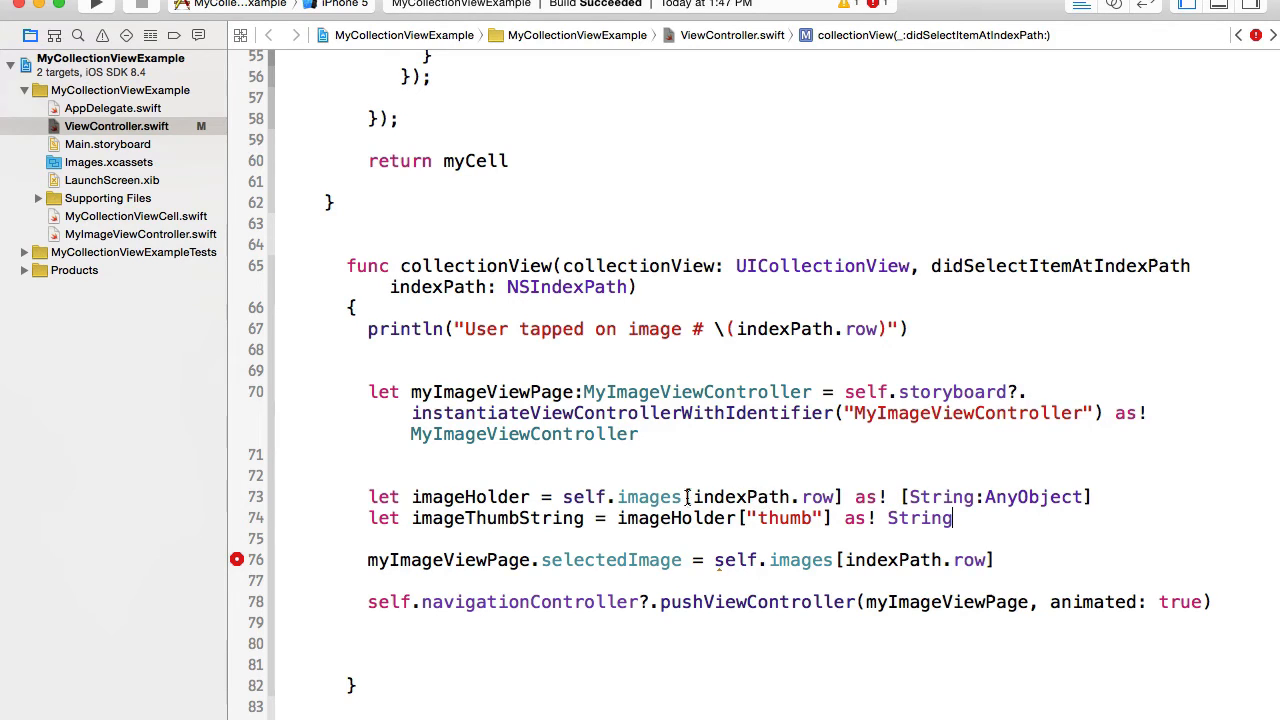
pyautogui.doubleClick(470, 497)
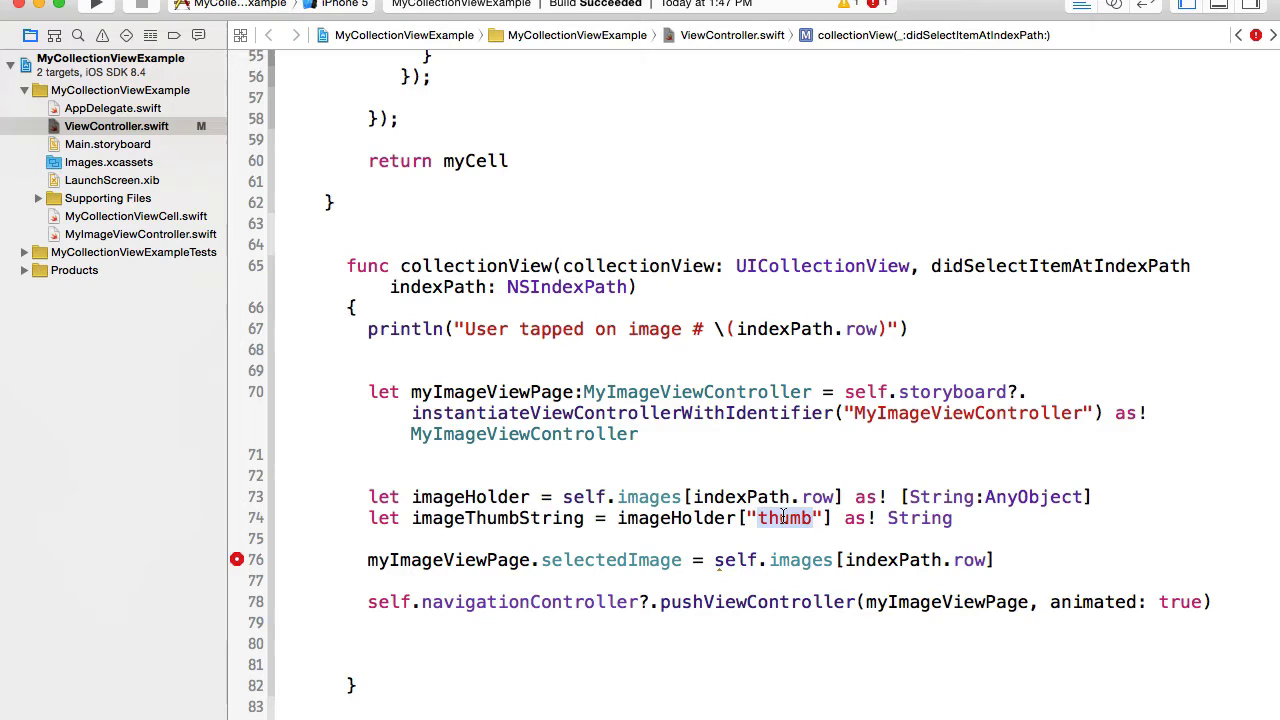
pyautogui.write('preview')
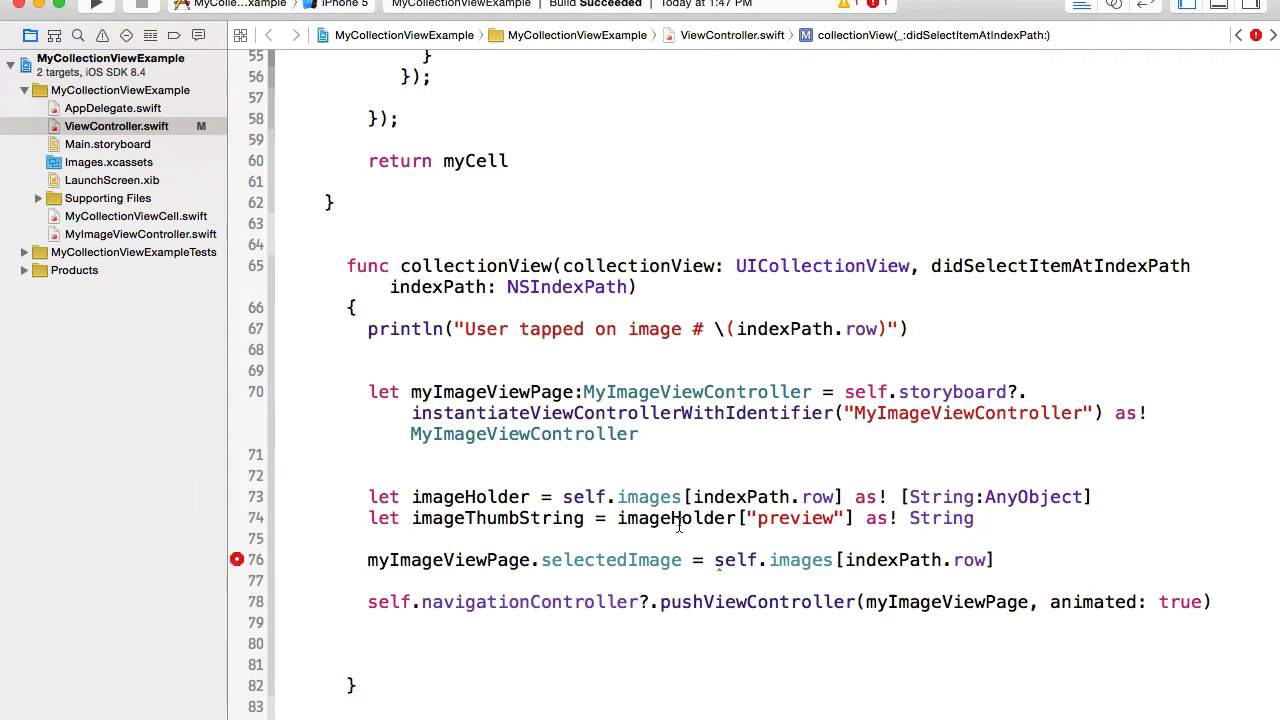
pyautogui.doubleClick(497, 518)
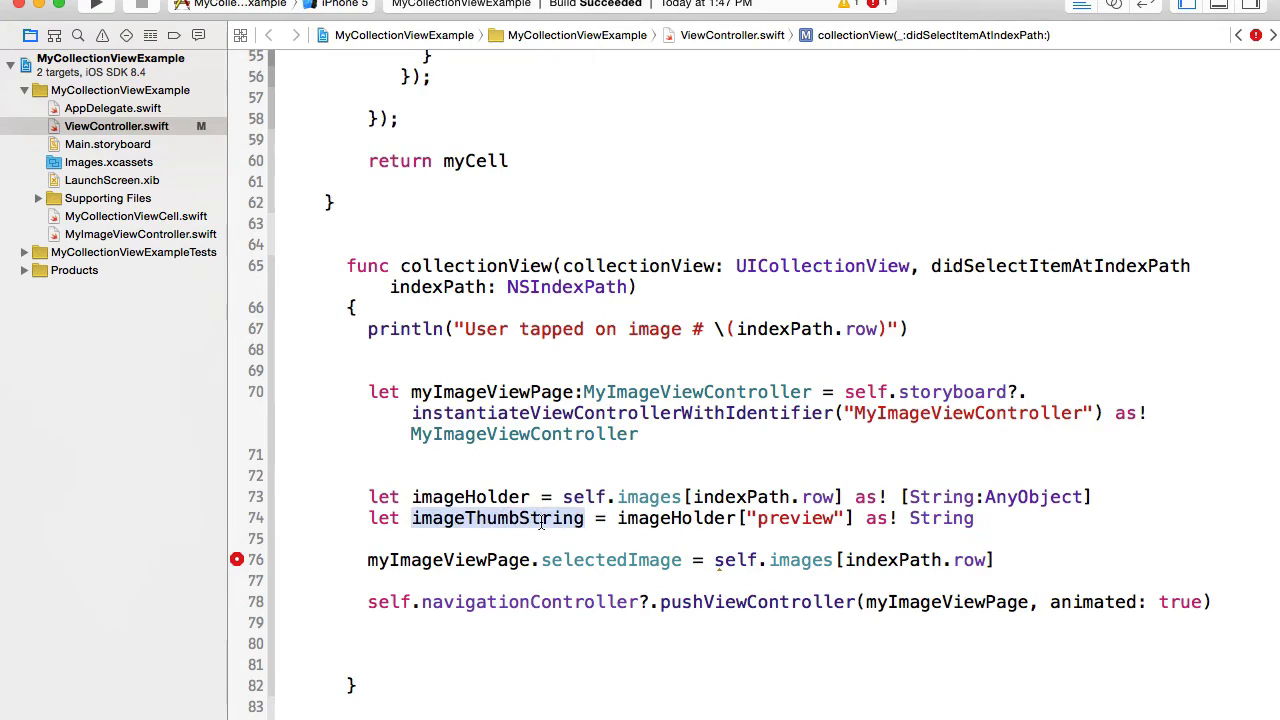
pyautogui.write('imagePreview')
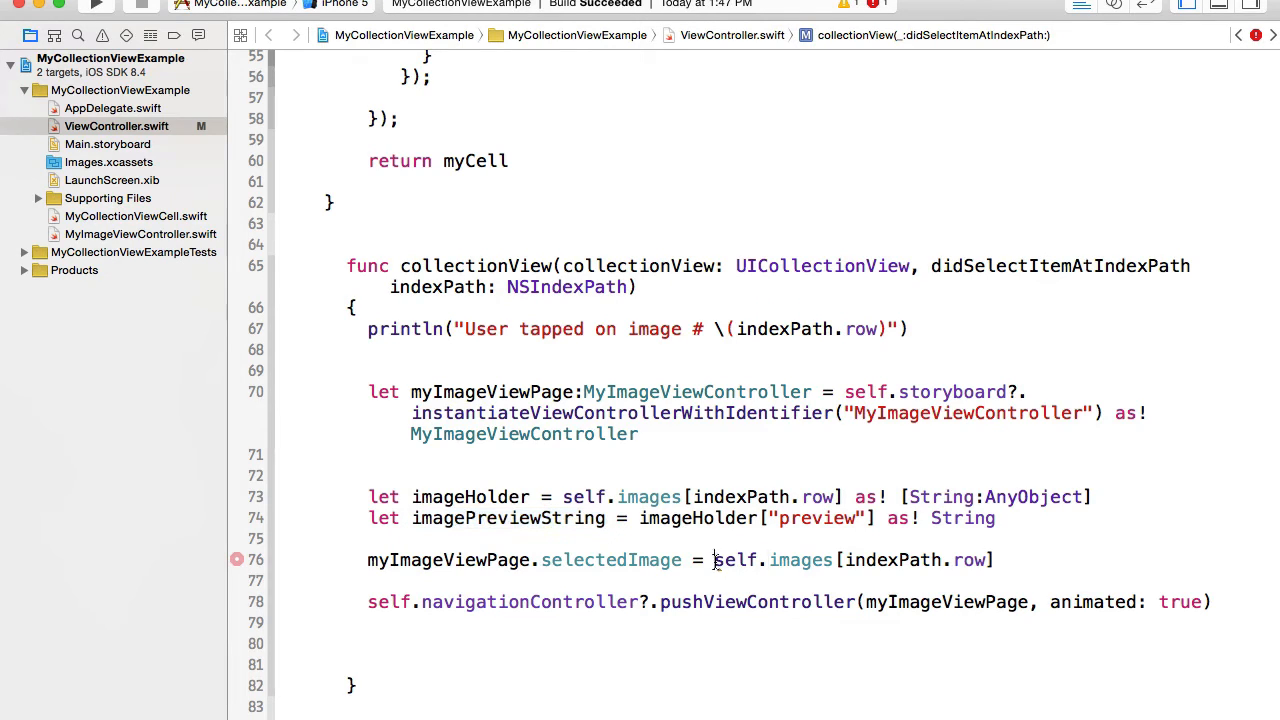
pyautogui.write('imagePreviewString')
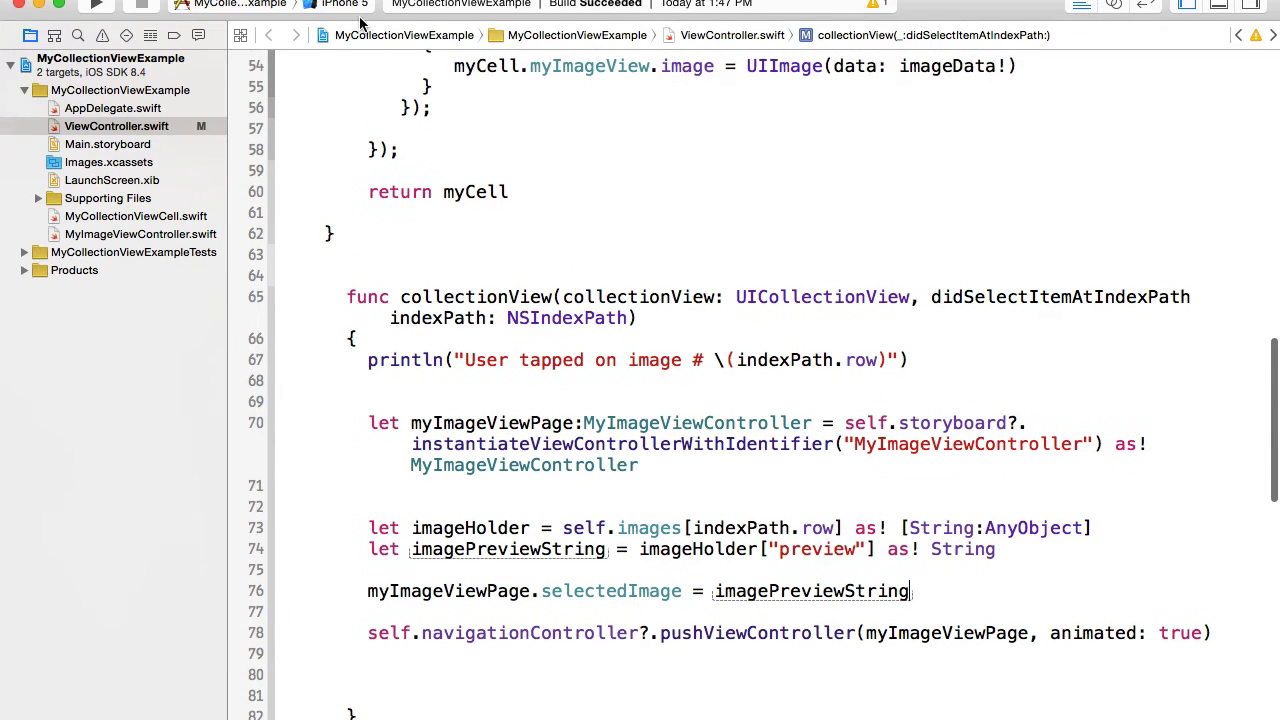
pyautogui.moveTo(93, 10)
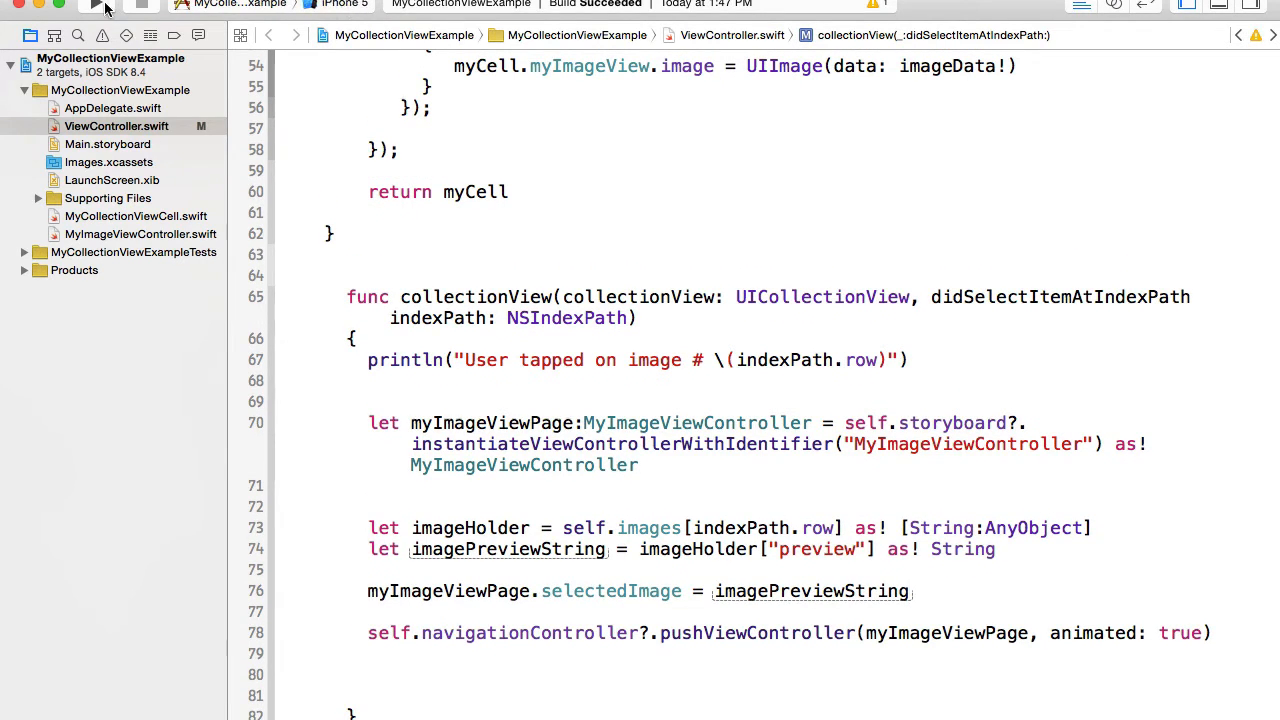
# Run the app and hit the EXC_BAD_INSTRUCTION crash on the [String] cast in loadImages.
pyautogui.click(97, 8)
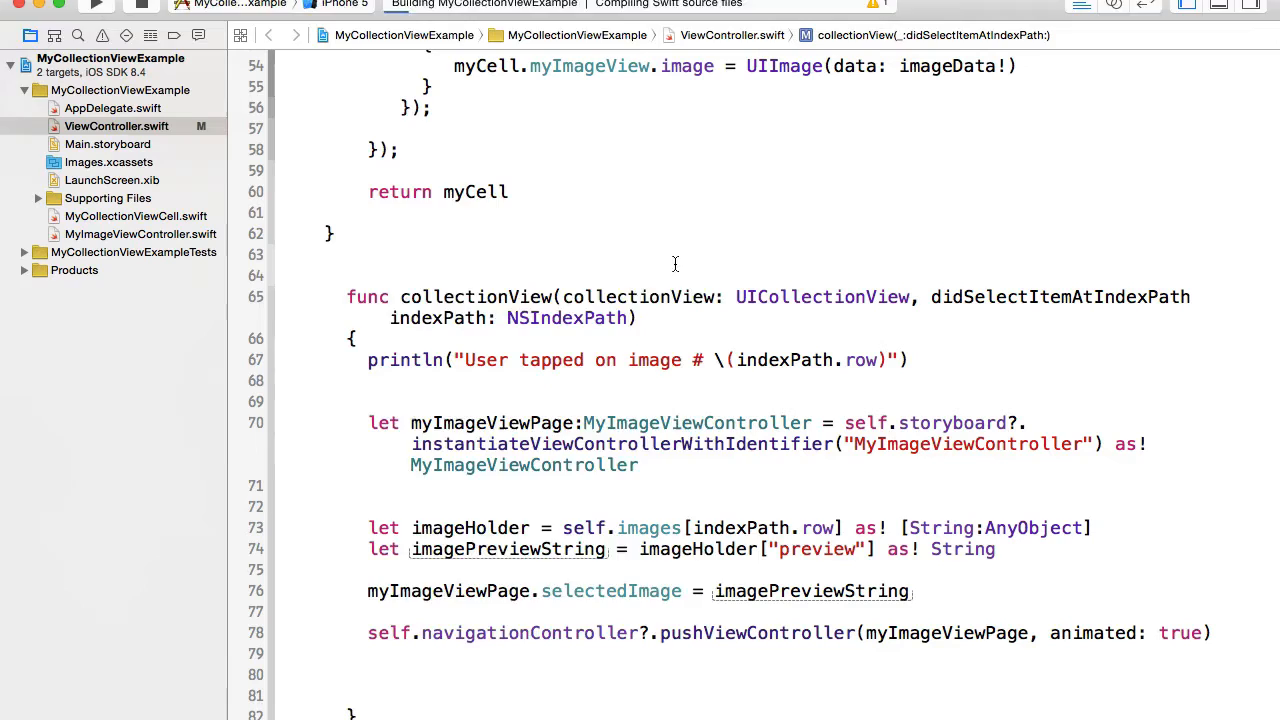
pyautogui.click(96, 11)
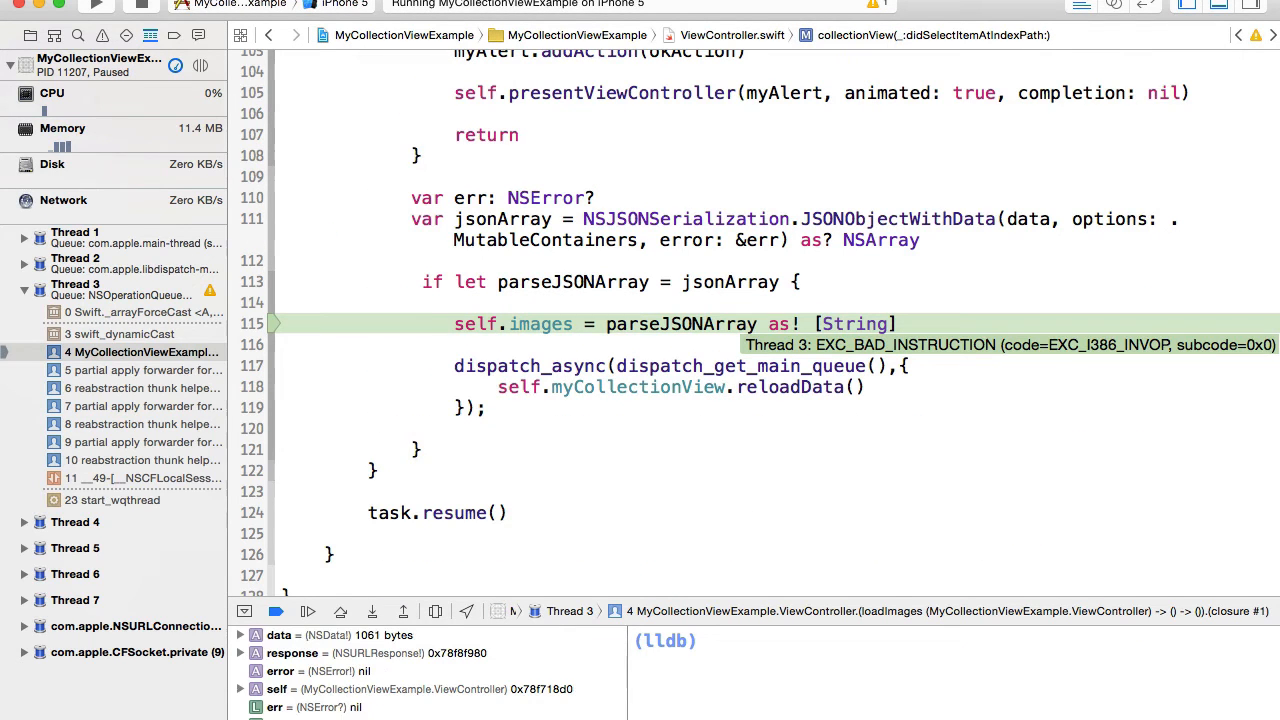
pyautogui.moveTo(991, 464)
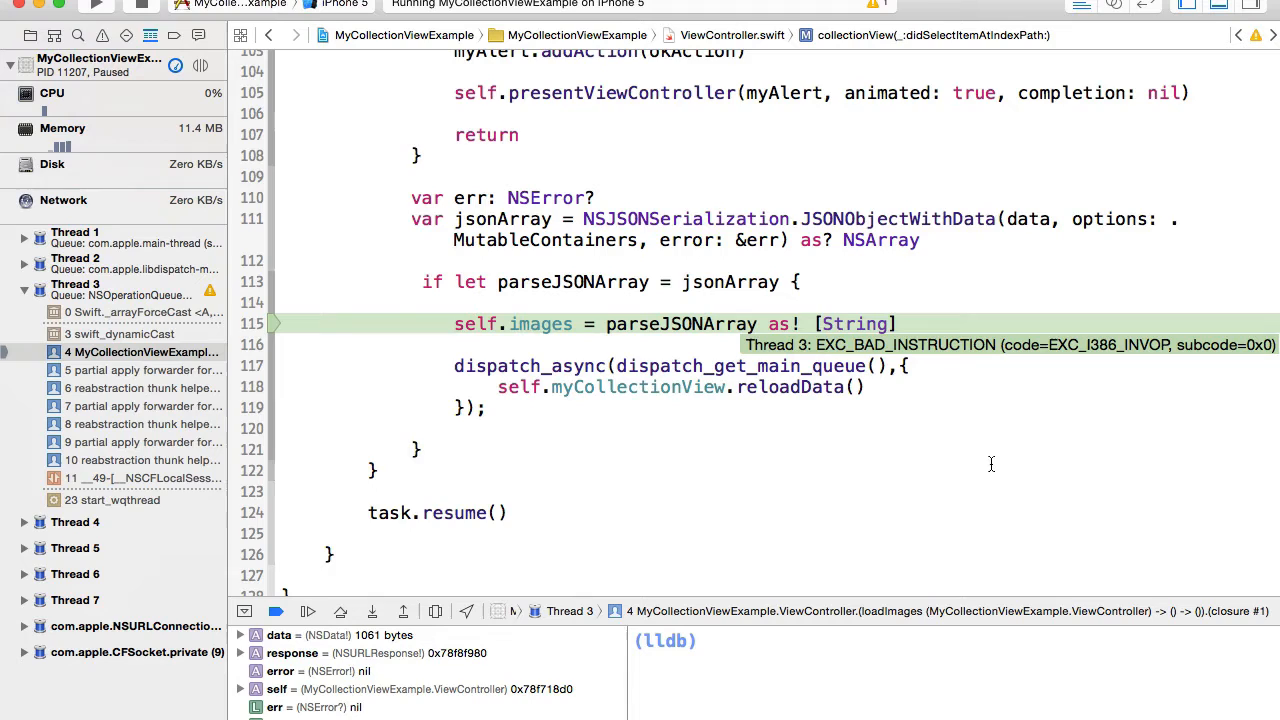
pyautogui.moveTo(802, 302)
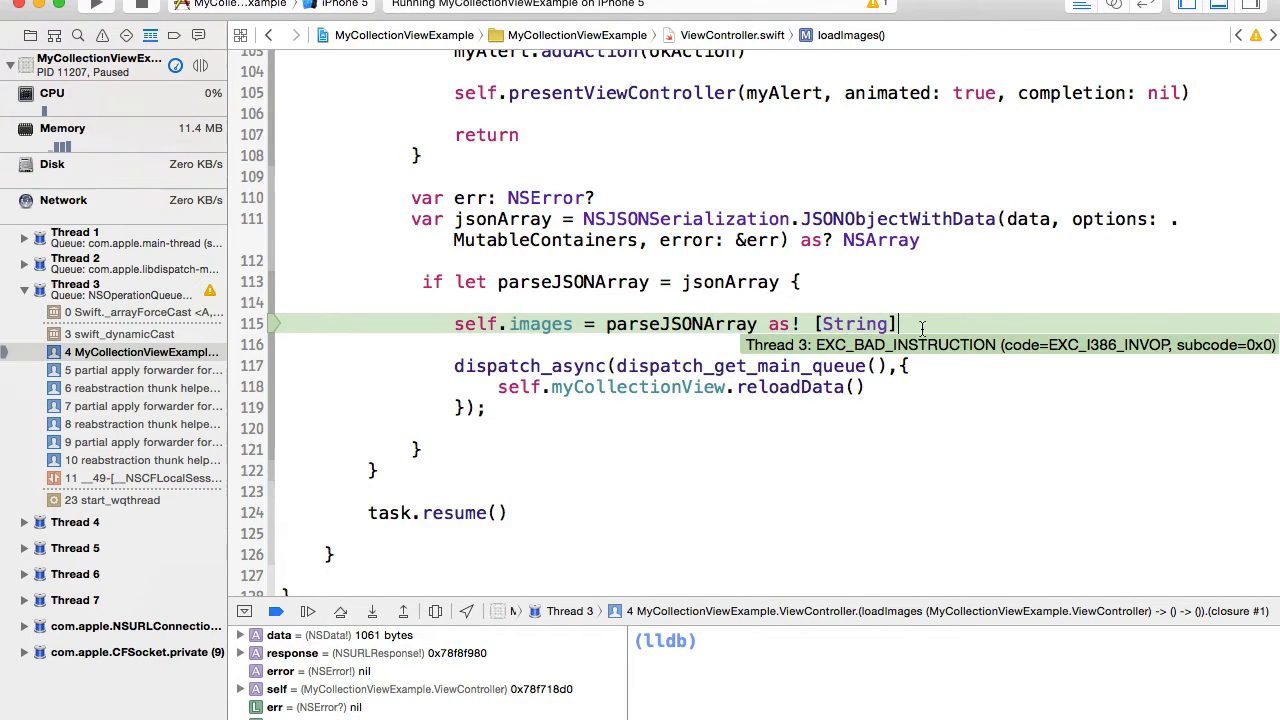
pyautogui.moveTo(682, 323)
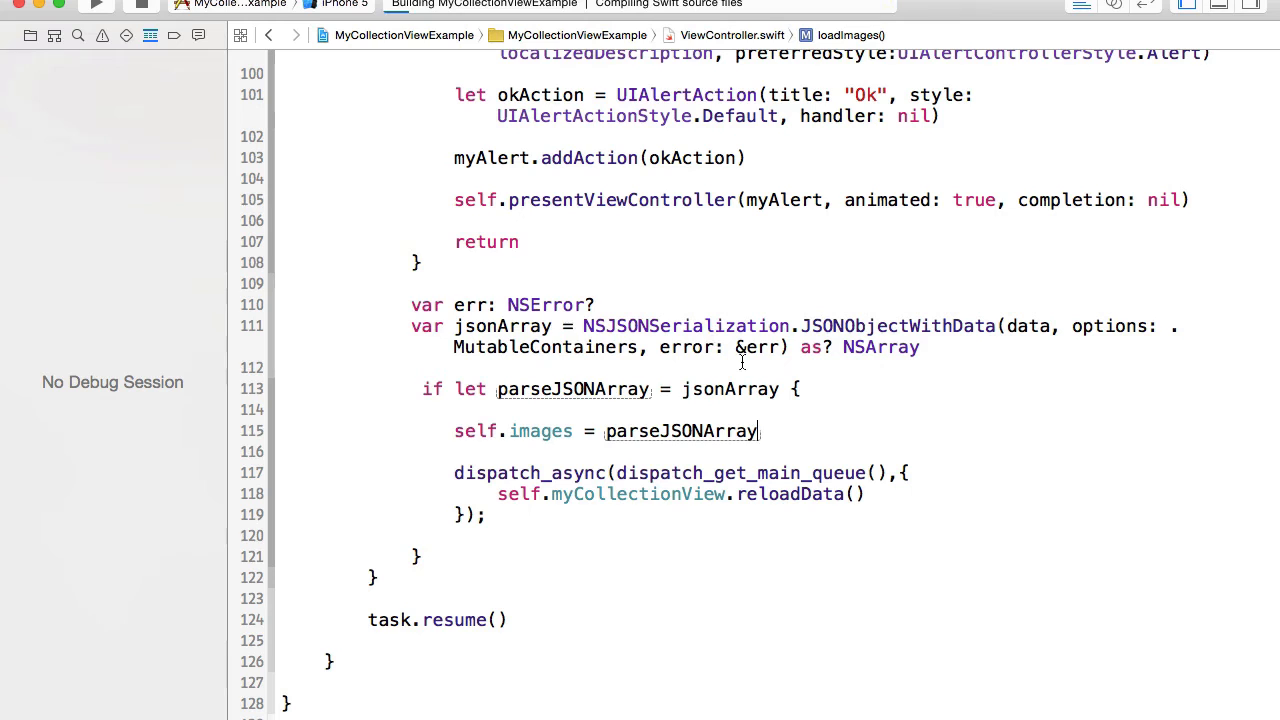
# Run the app, open the tabby cat image full size, go back, then stop the run.
pyautogui.click(96, 10)
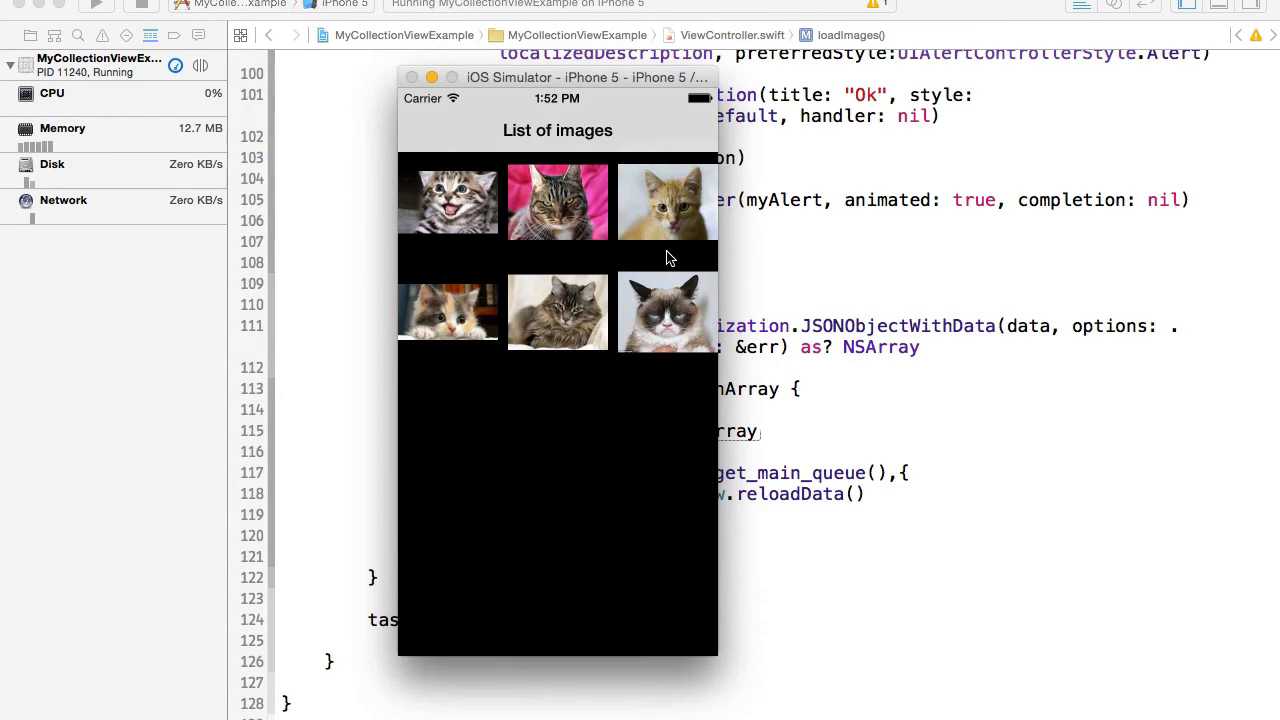
pyautogui.click(447, 200)
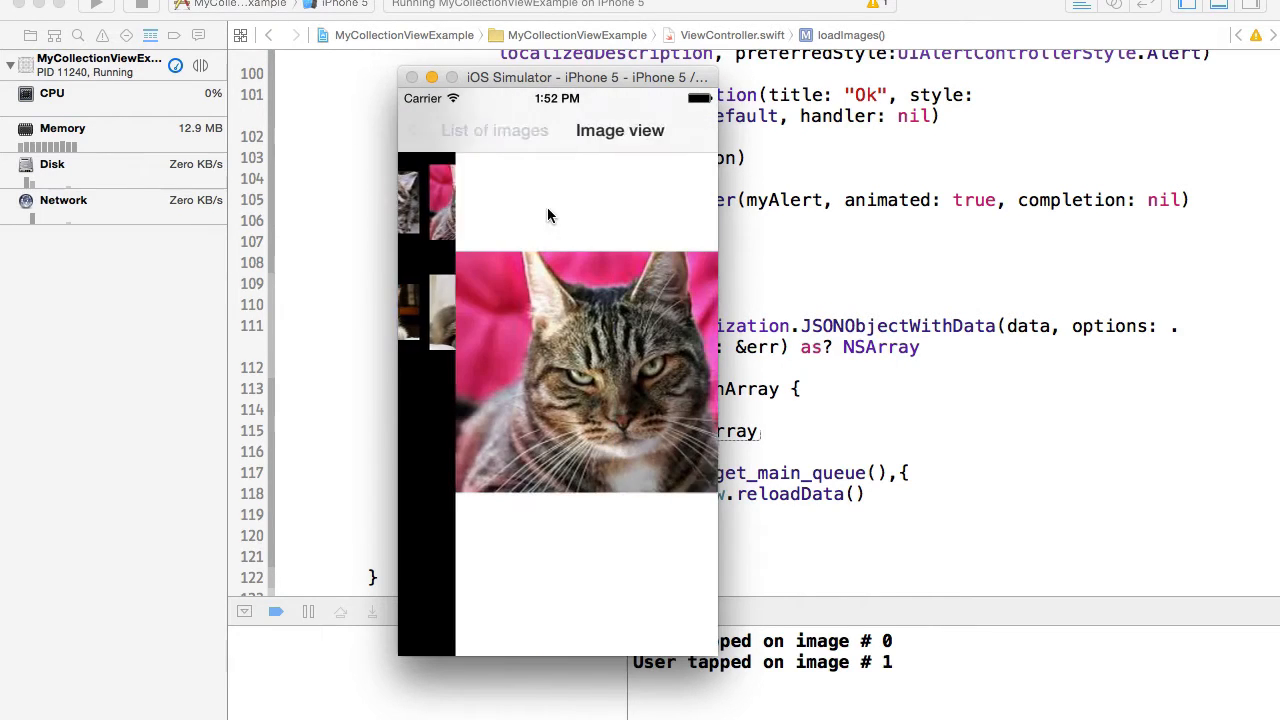
pyautogui.click(494, 130)
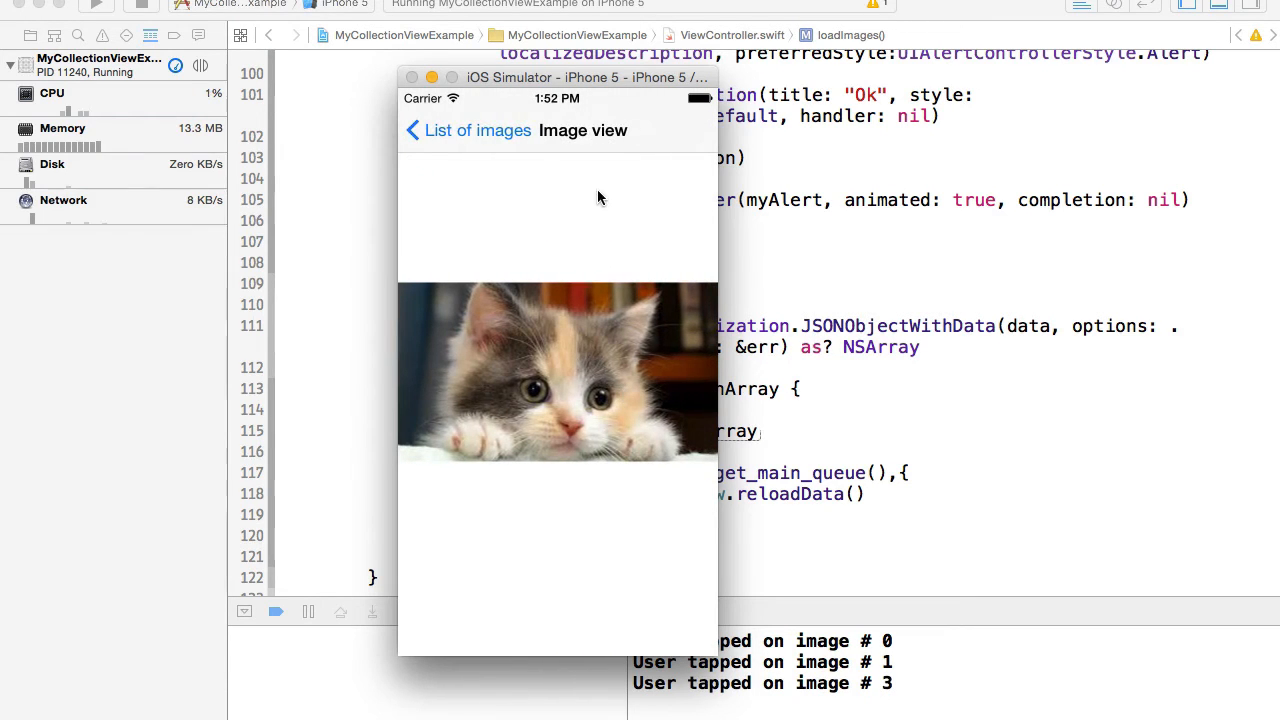
pyautogui.click(412, 130)
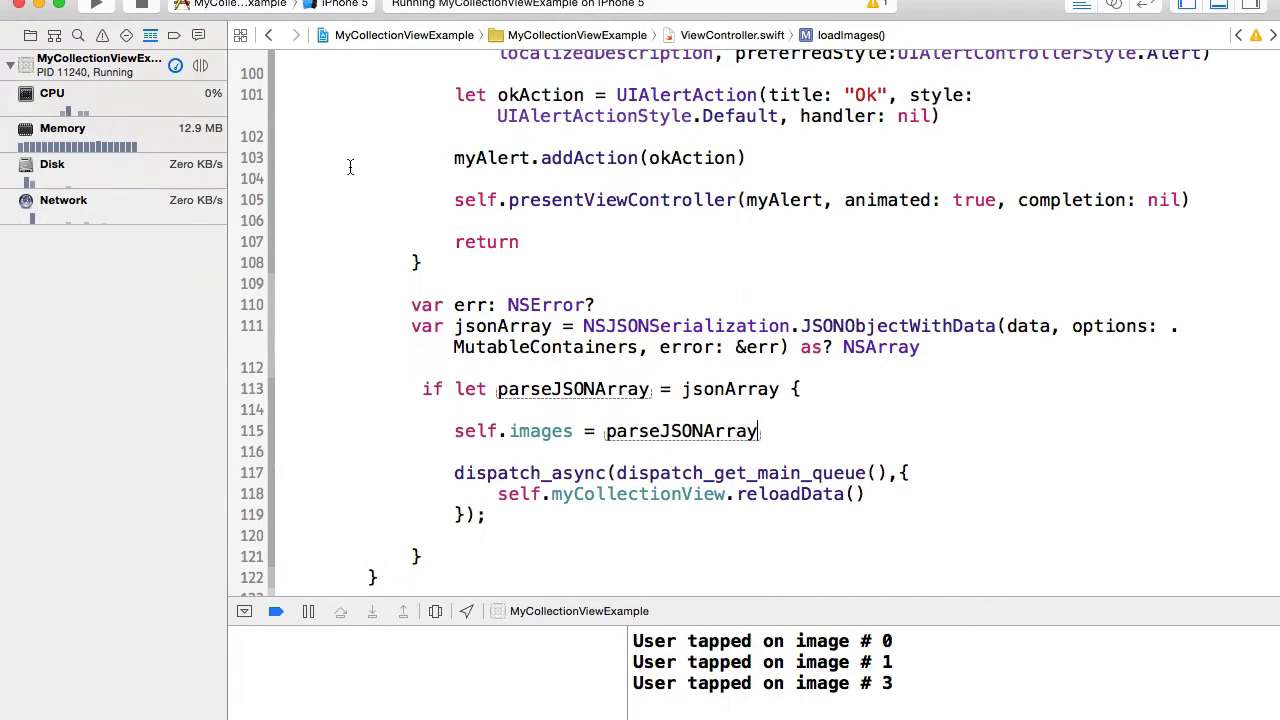
pyautogui.click(141, 8)
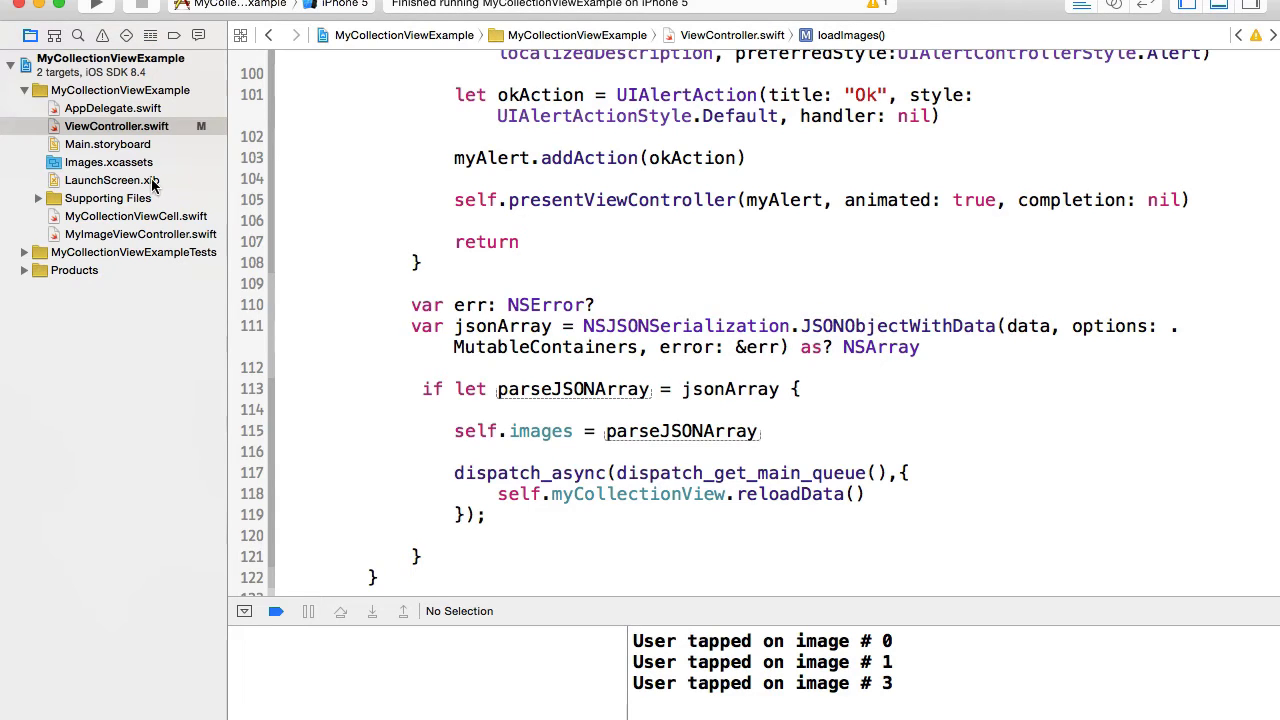
# In Main.storyboard, drop a Bar Button Item on the List of images bar with Identifier Refresh.
pyautogui.click(106, 144)
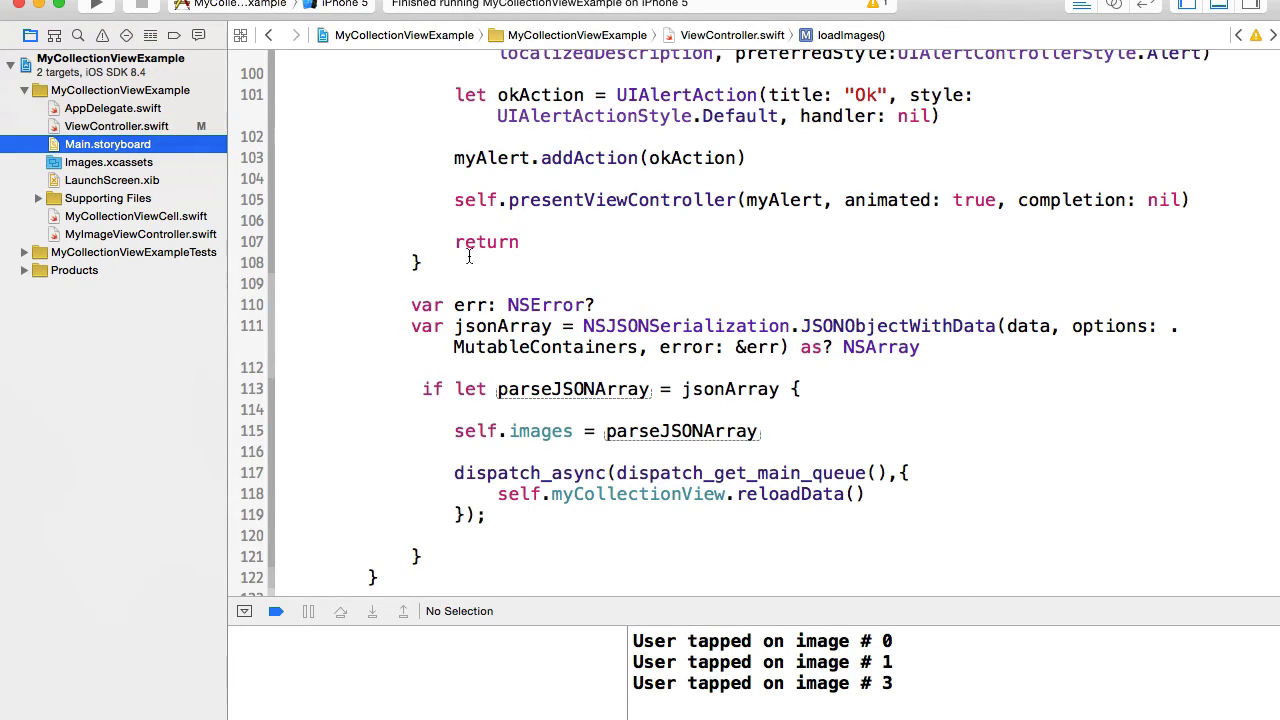
pyautogui.click(107, 143)
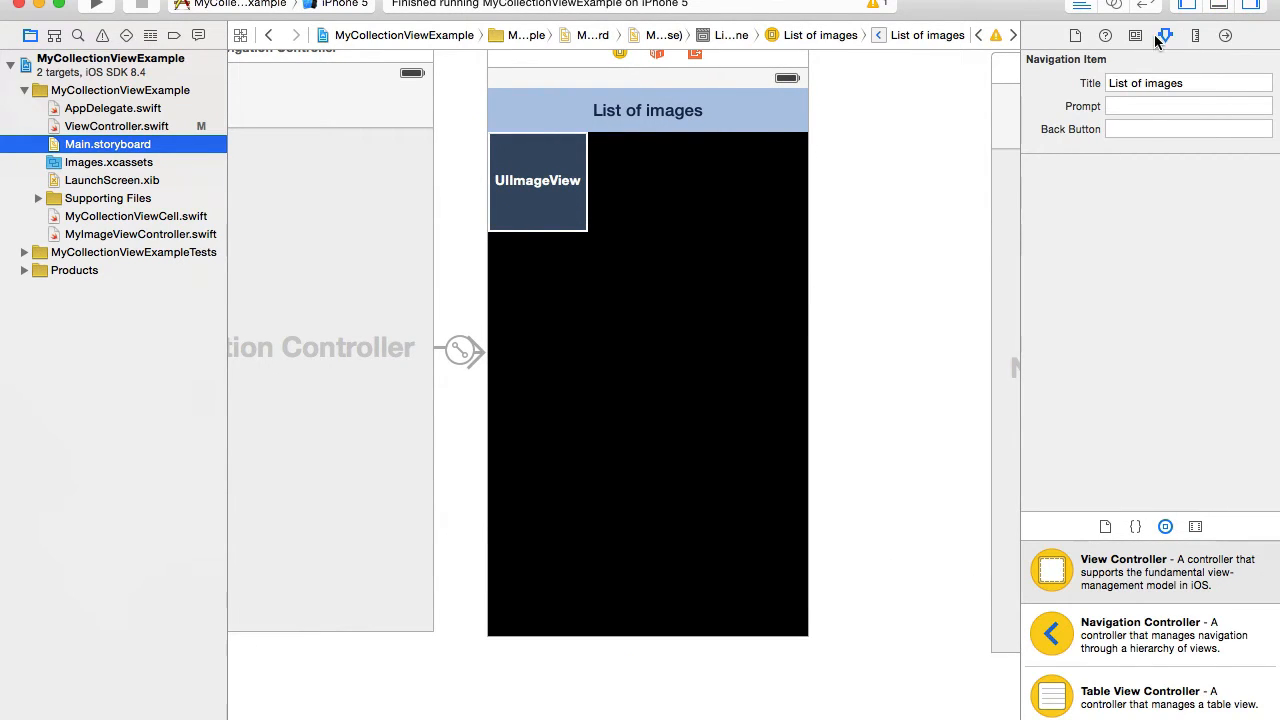
pyautogui.moveTo(477, 133)
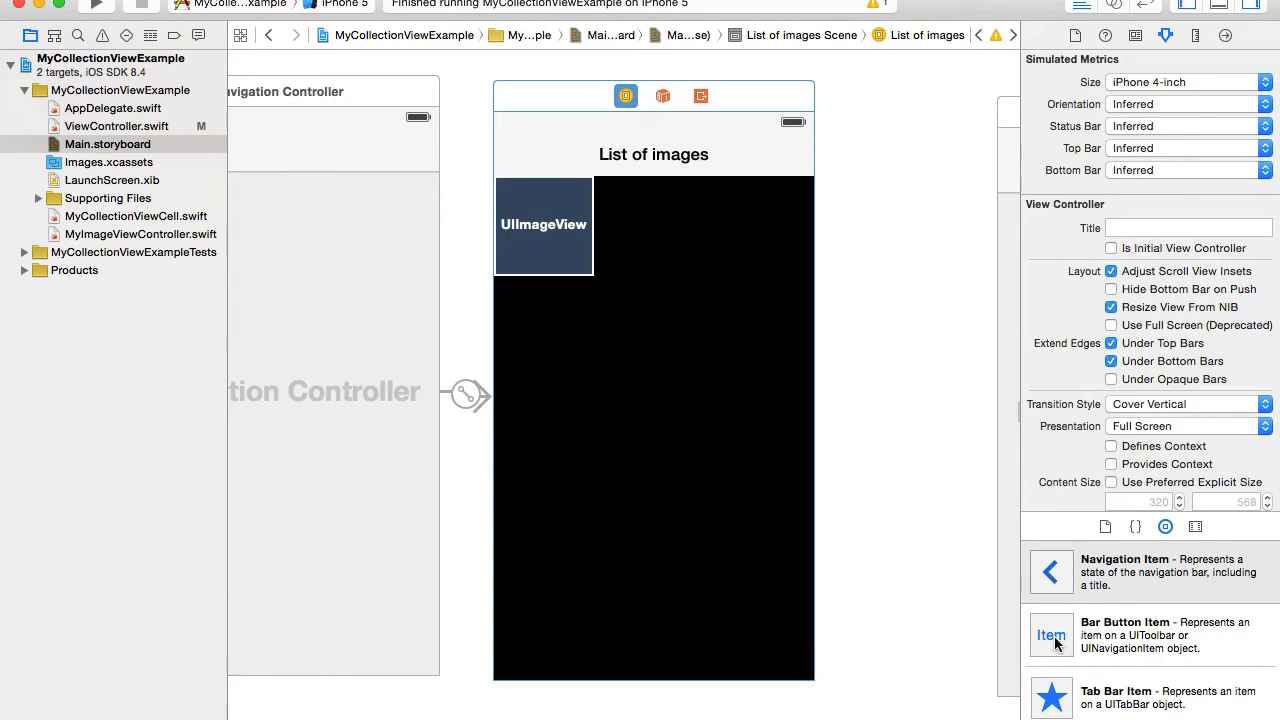
pyautogui.moveTo(1051, 635); pyautogui.dragTo(789, 155)
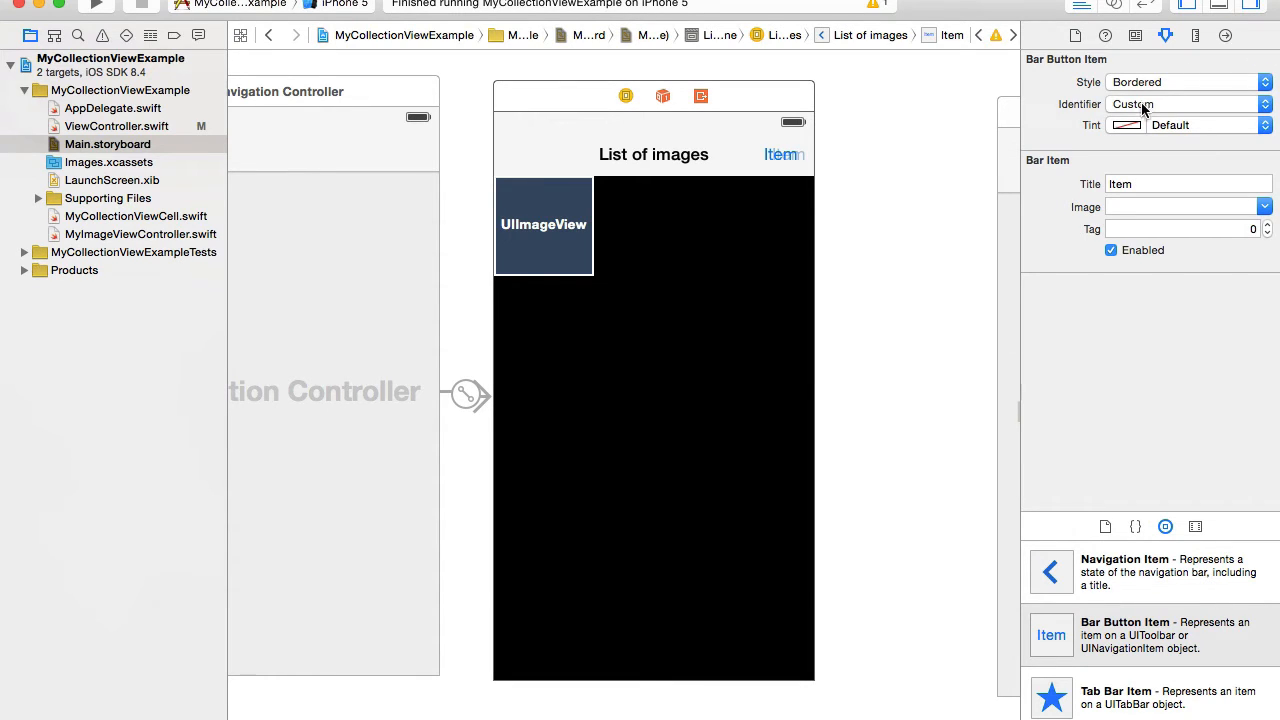
pyautogui.moveTo(1128, 107)
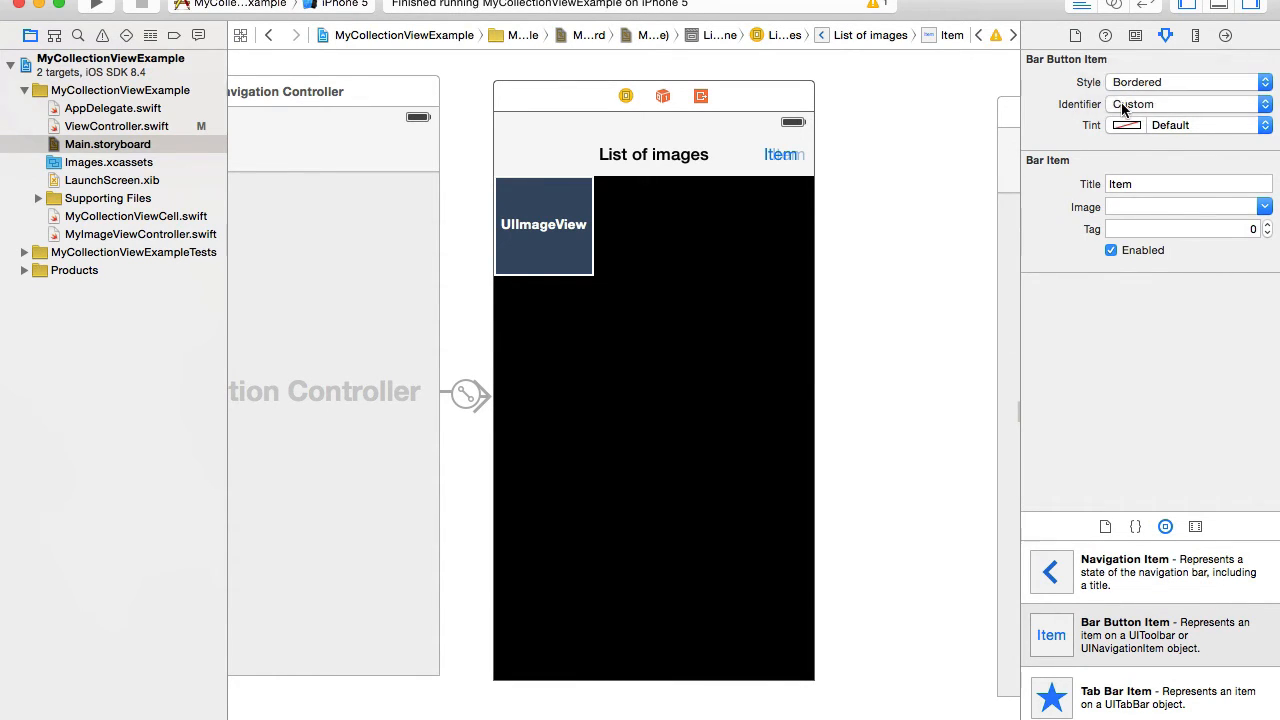
pyautogui.click(1188, 104)
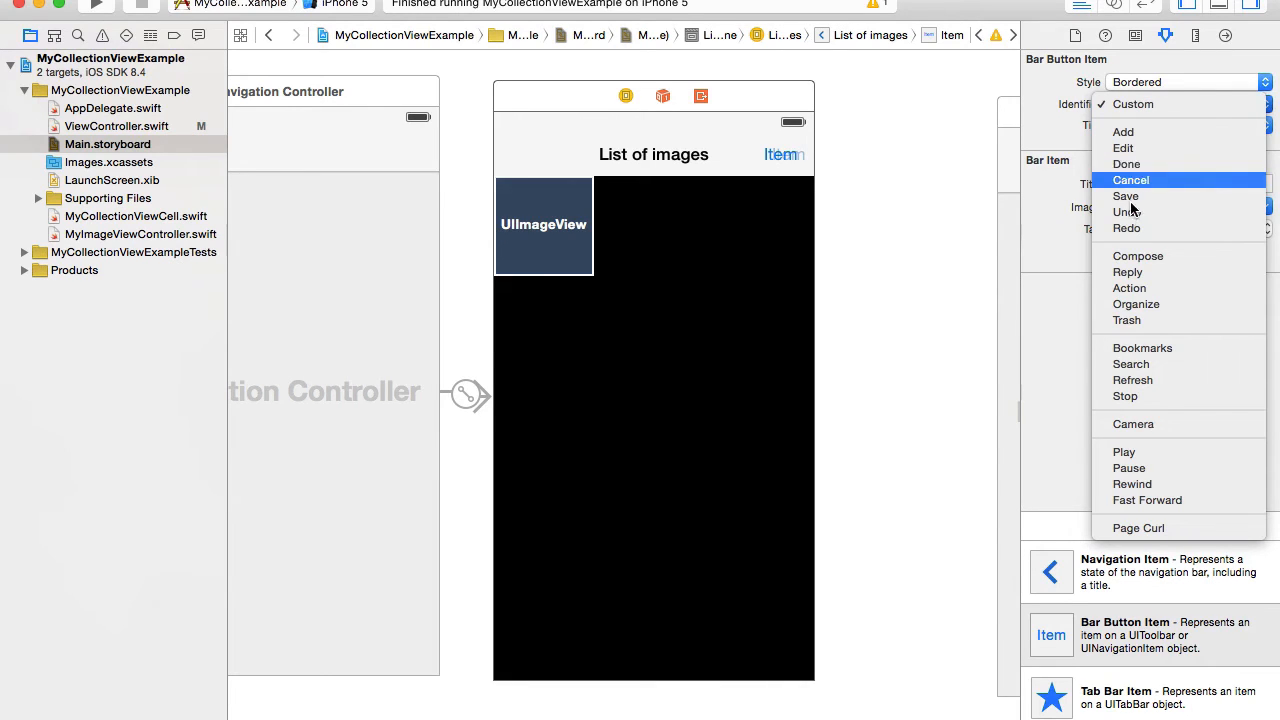
pyautogui.moveTo(1147, 364)
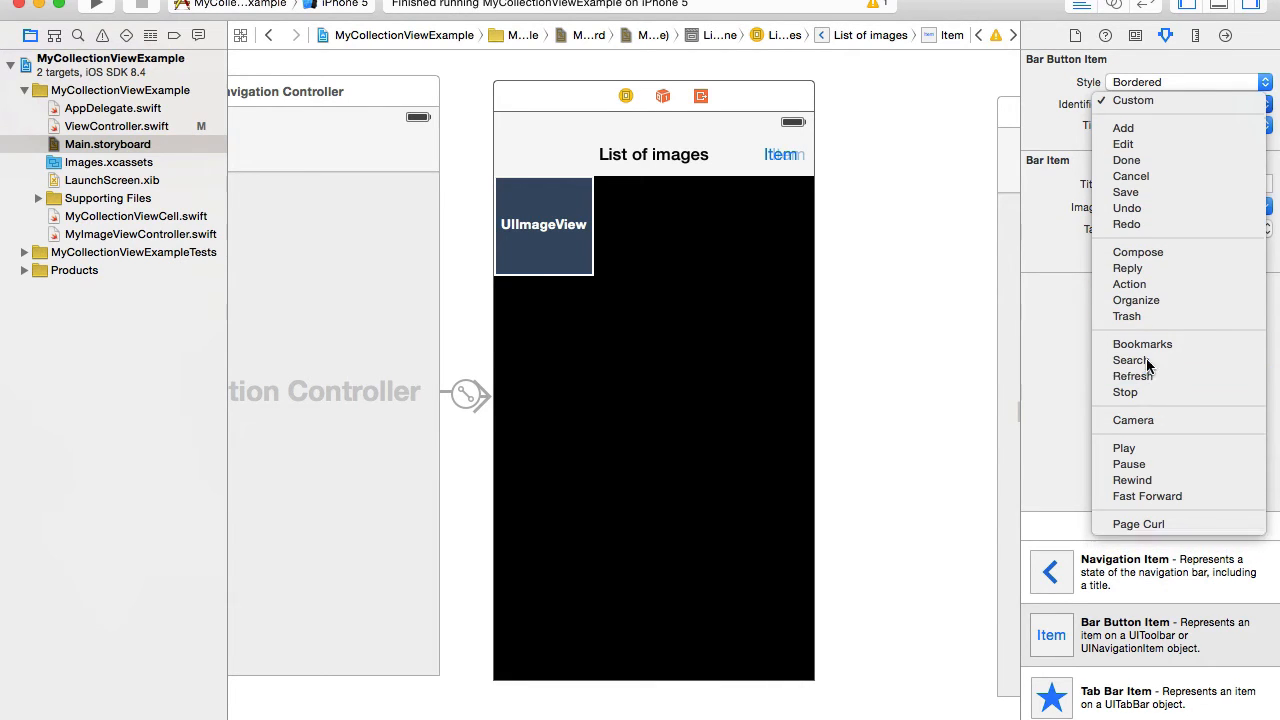
pyautogui.click(1132, 376)
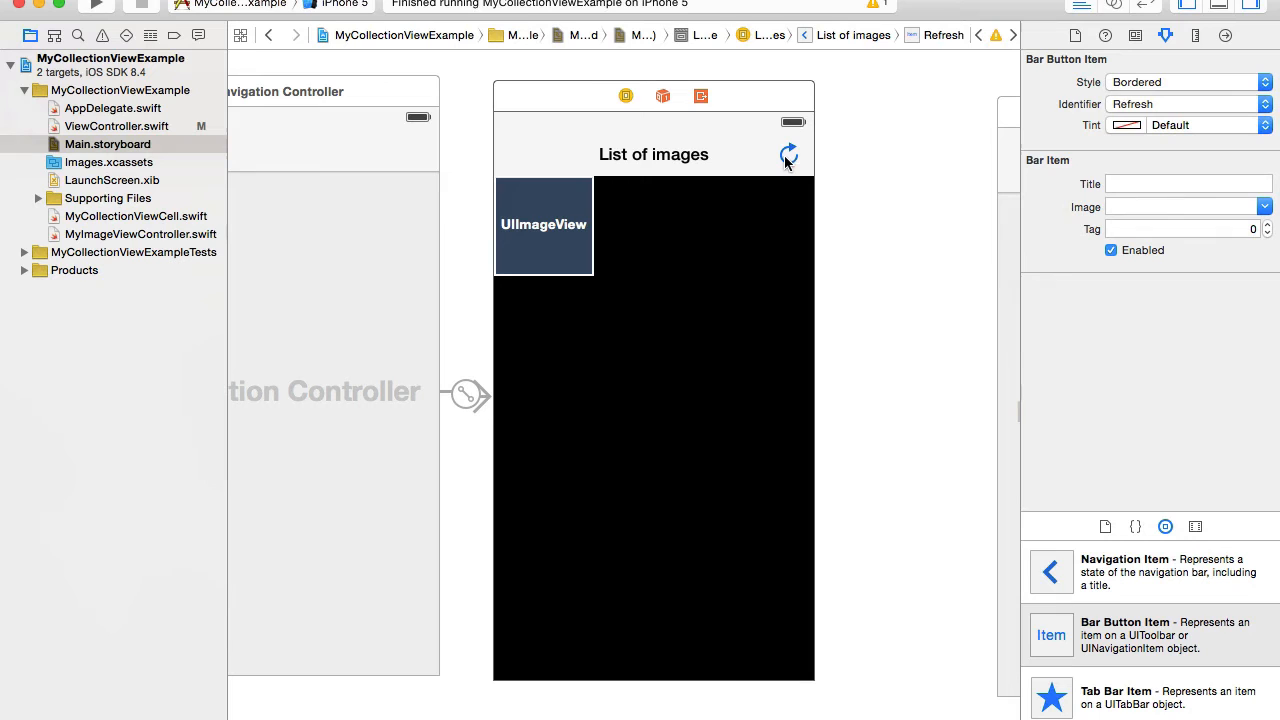
pyautogui.moveTo(1140, 20)
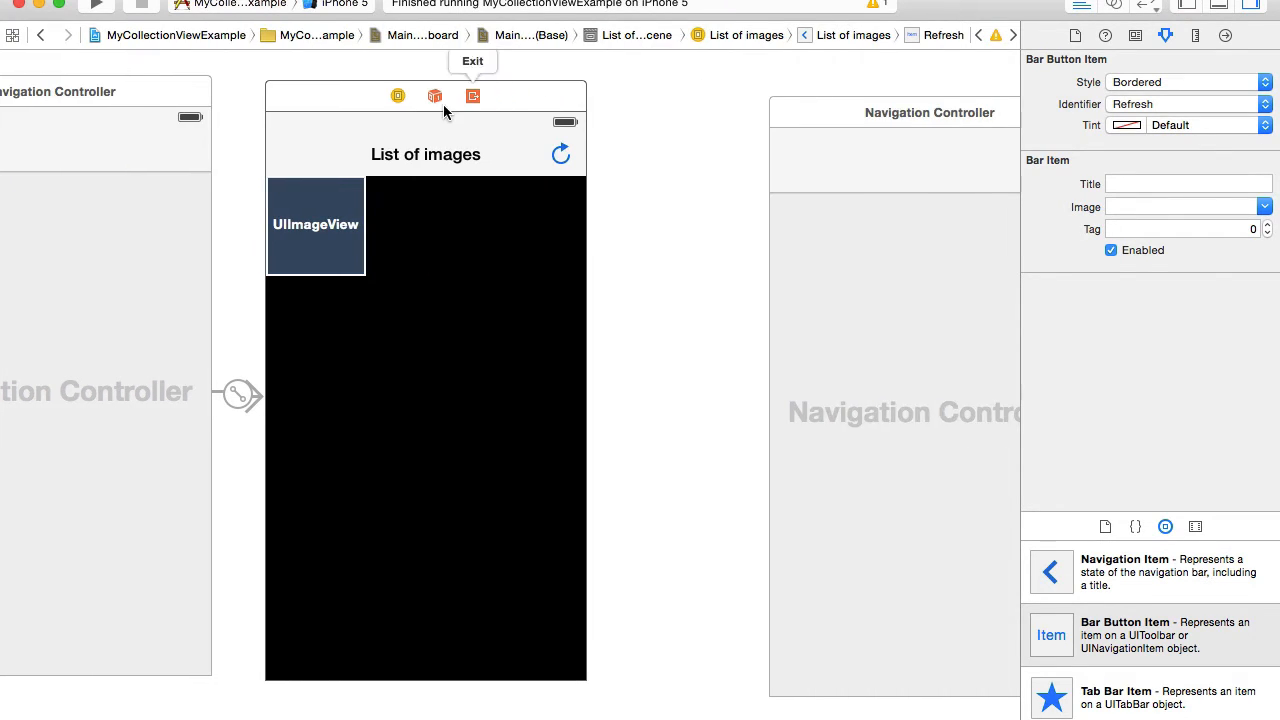
# Open the Assistant Editor with ViewController.swift beside the storyboard scene.
pyautogui.click(397, 96)
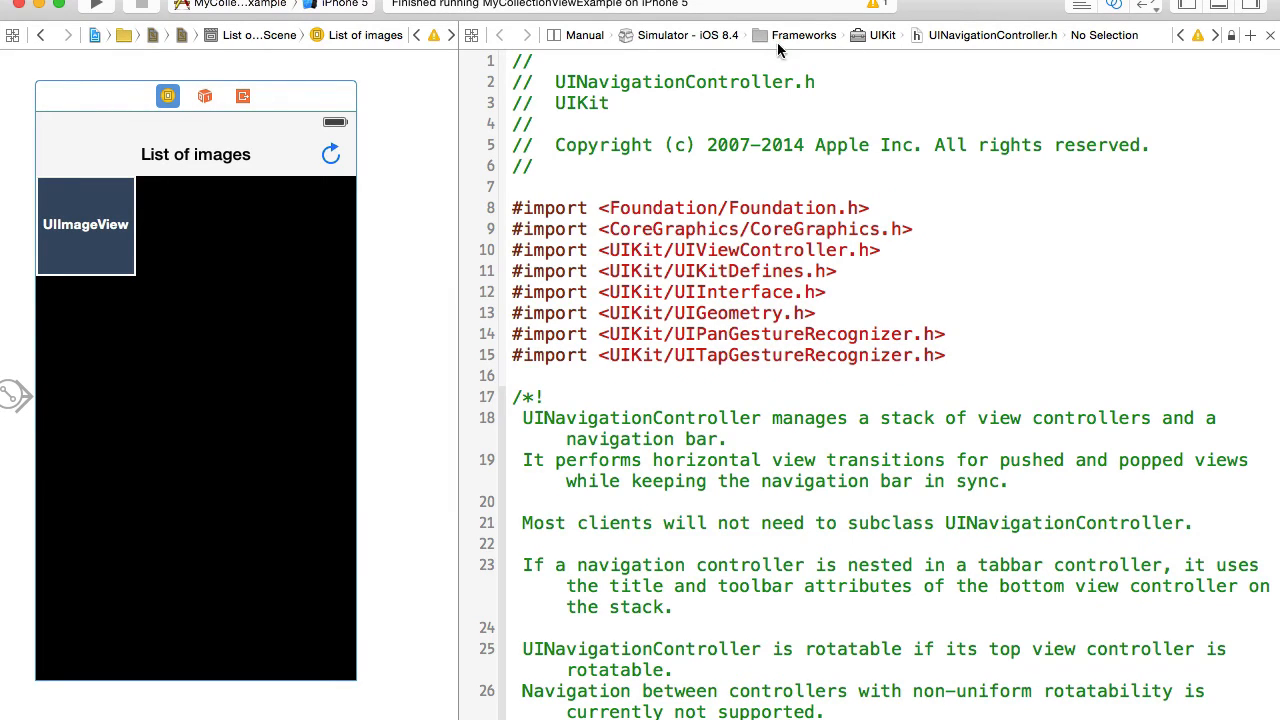
pyautogui.moveTo(630, 40)
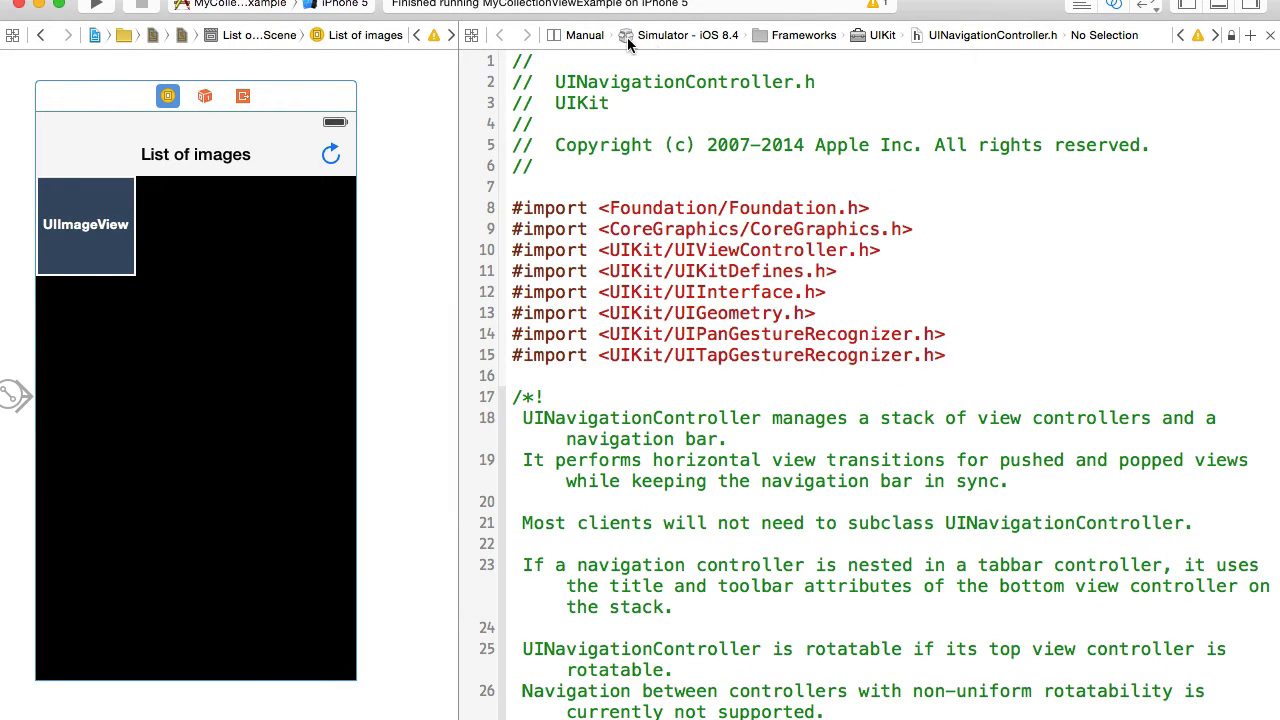
pyautogui.click(578, 35)
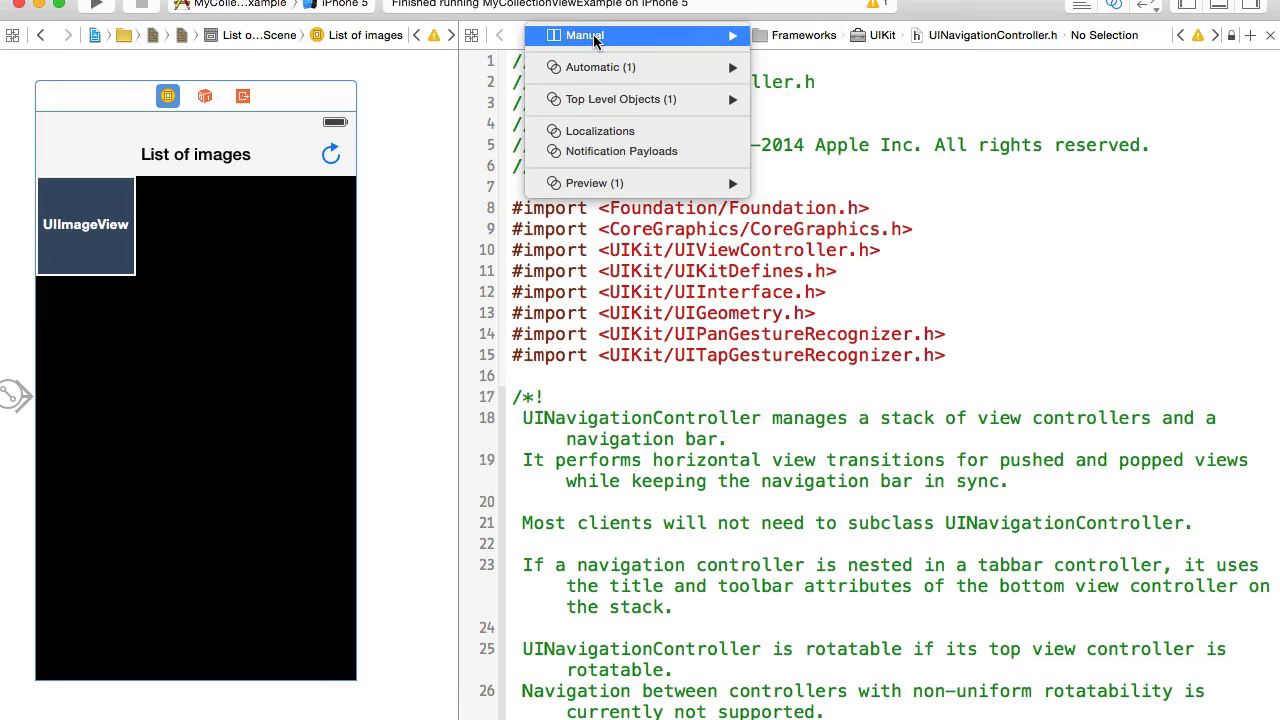
pyautogui.moveTo(602, 67)
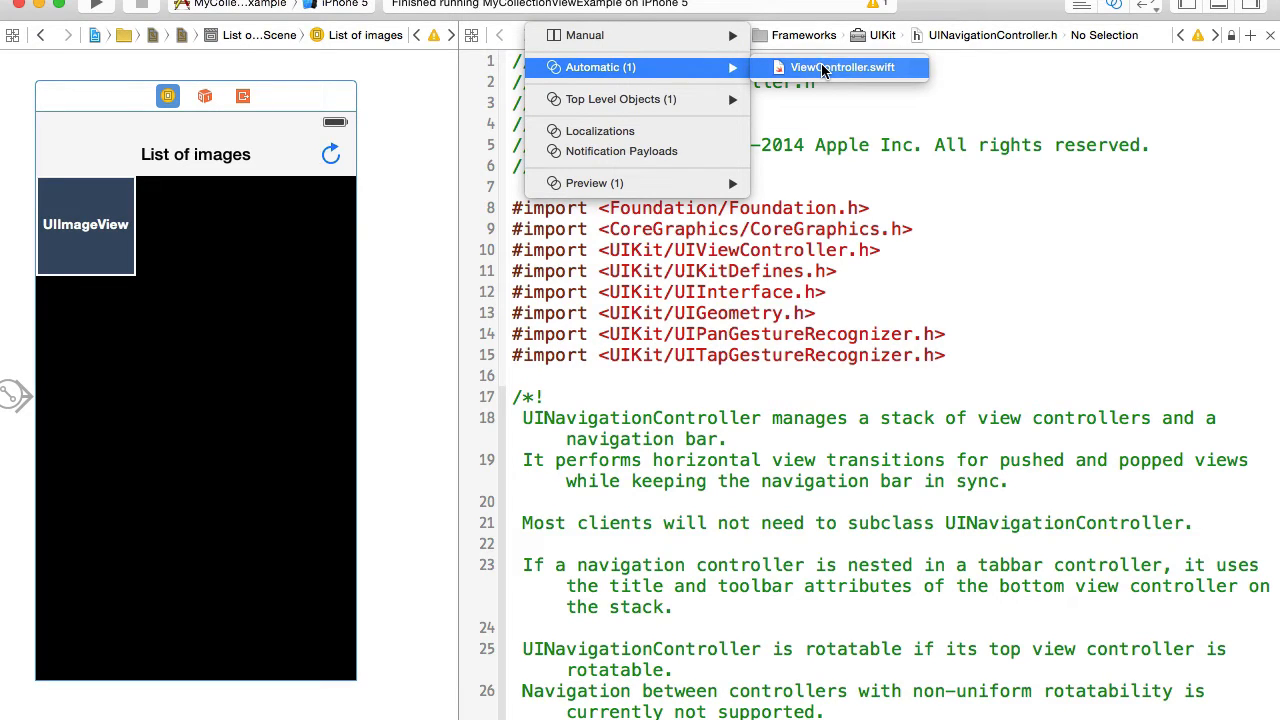
pyautogui.click(844, 67)
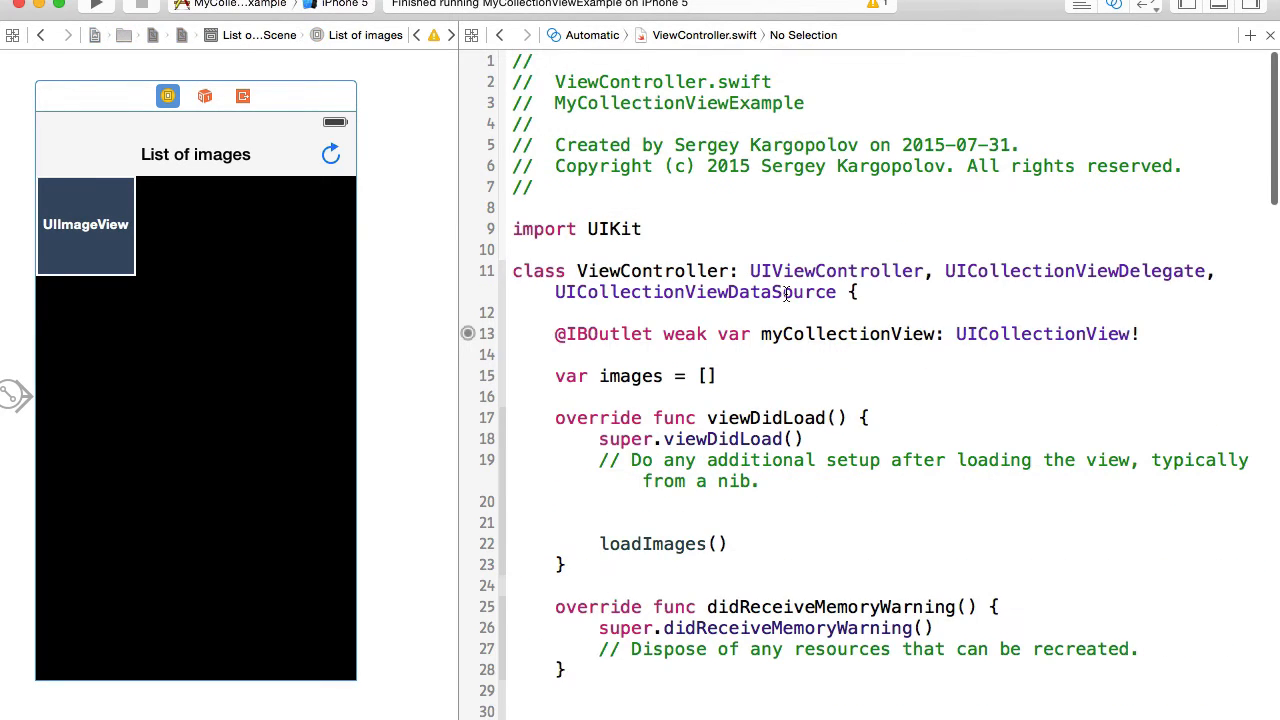
pyautogui.scroll(-3)
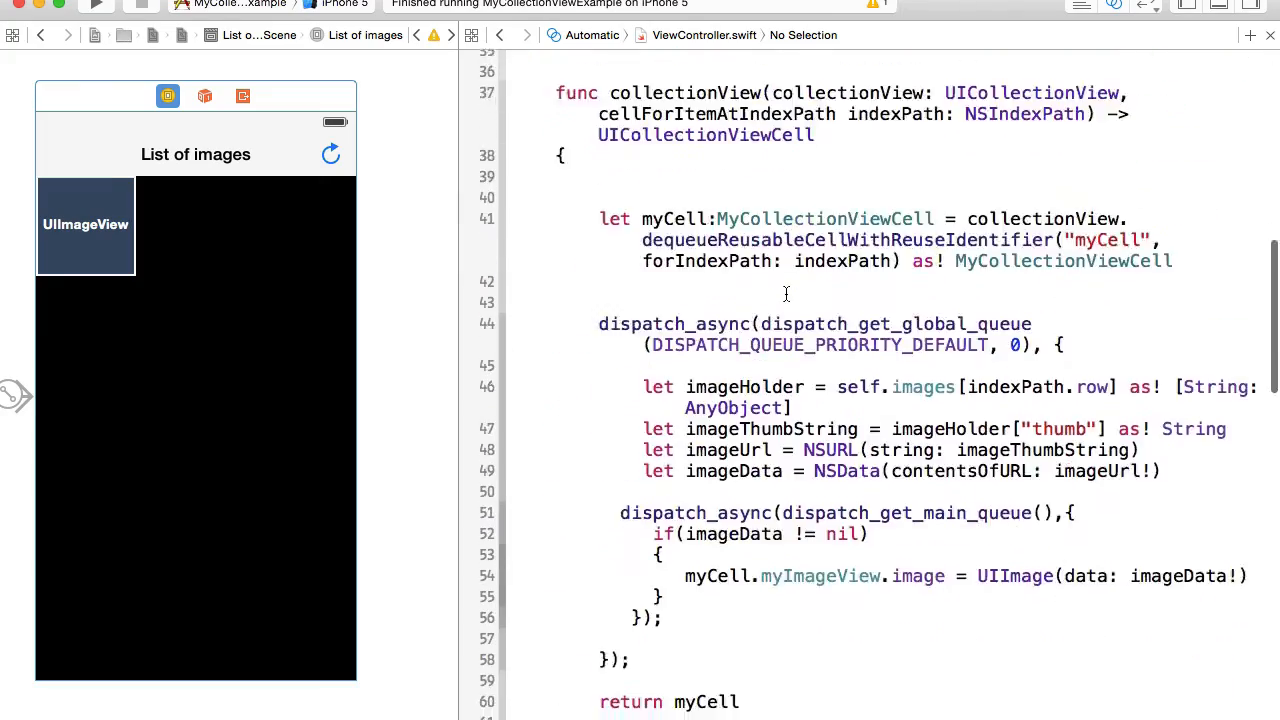
pyautogui.scroll(-3)
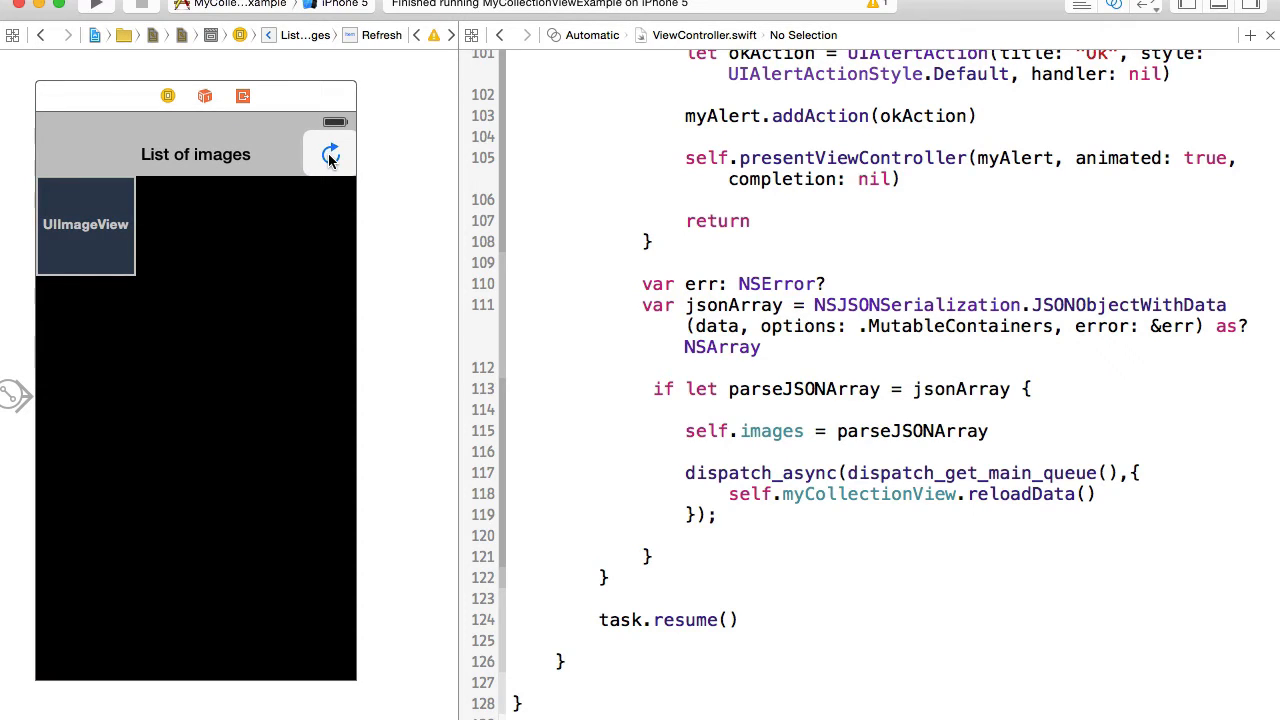
# Control-drag the Refresh item in as action refreshButtonTapped, and make it call loadImages().
pyautogui.moveTo(330, 155); pyautogui.dragTo(555, 685)
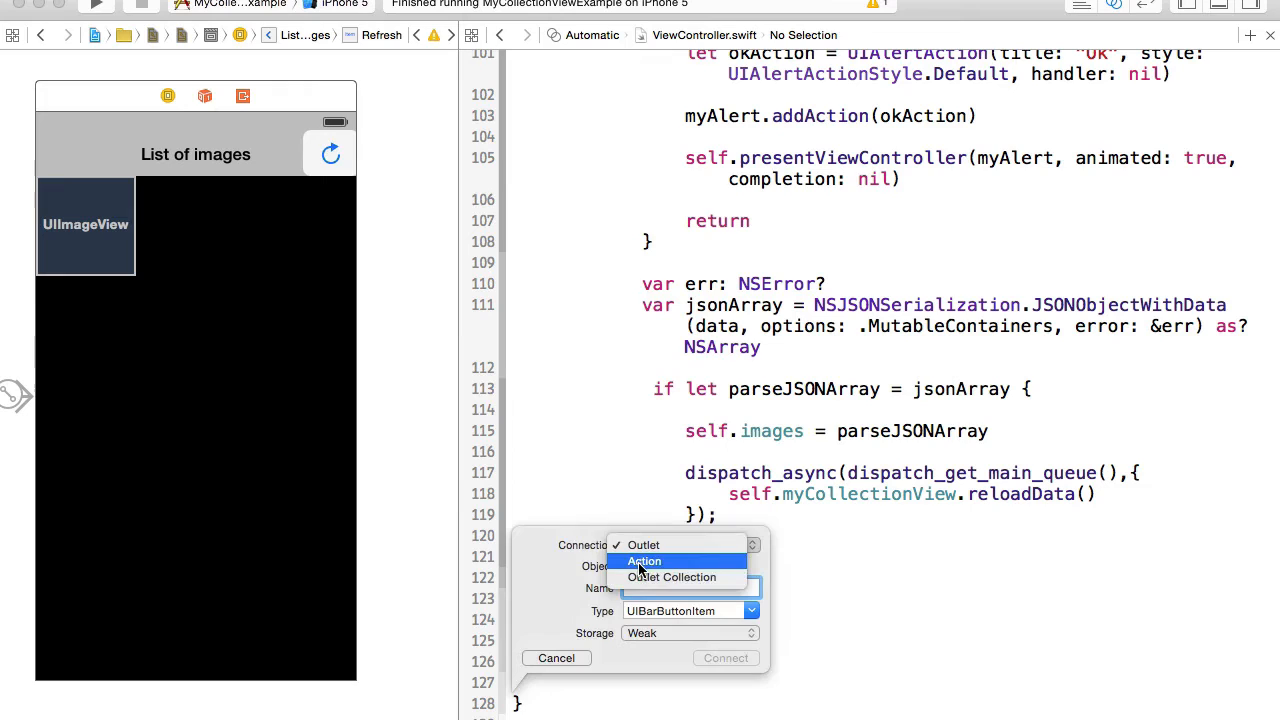
pyautogui.click(644, 561)
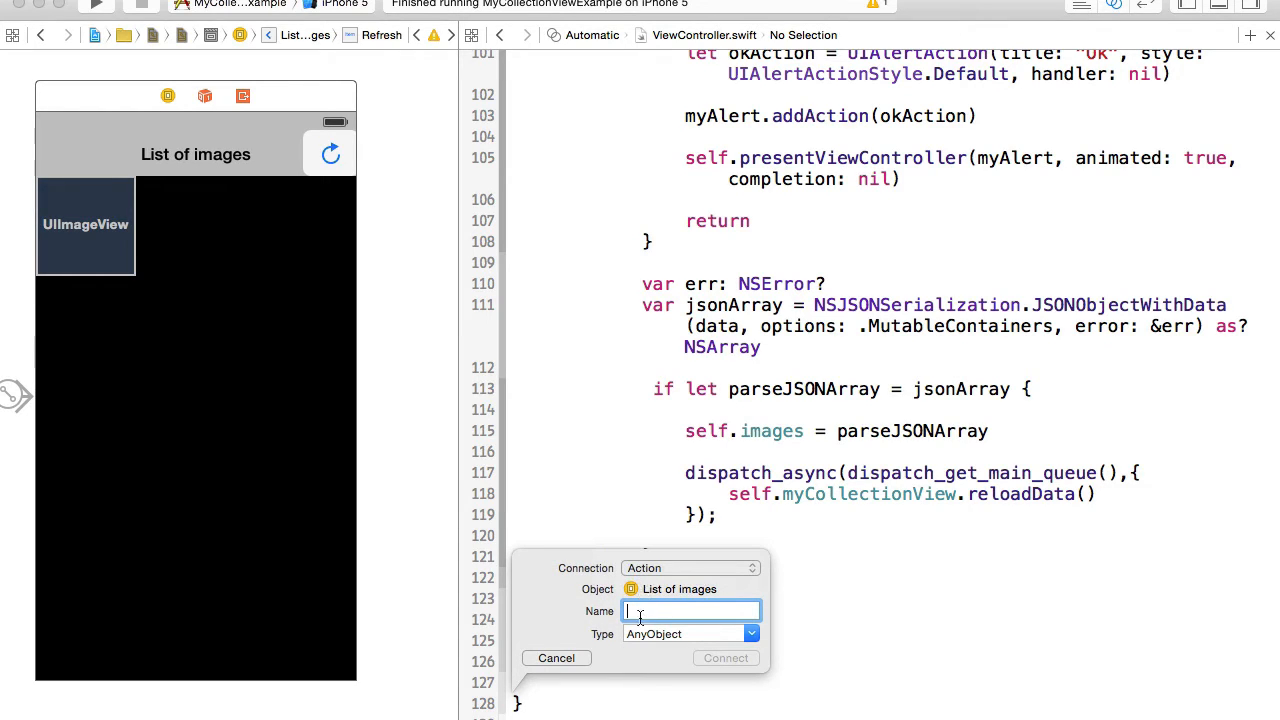
pyautogui.write('refreshBUttonTapped')
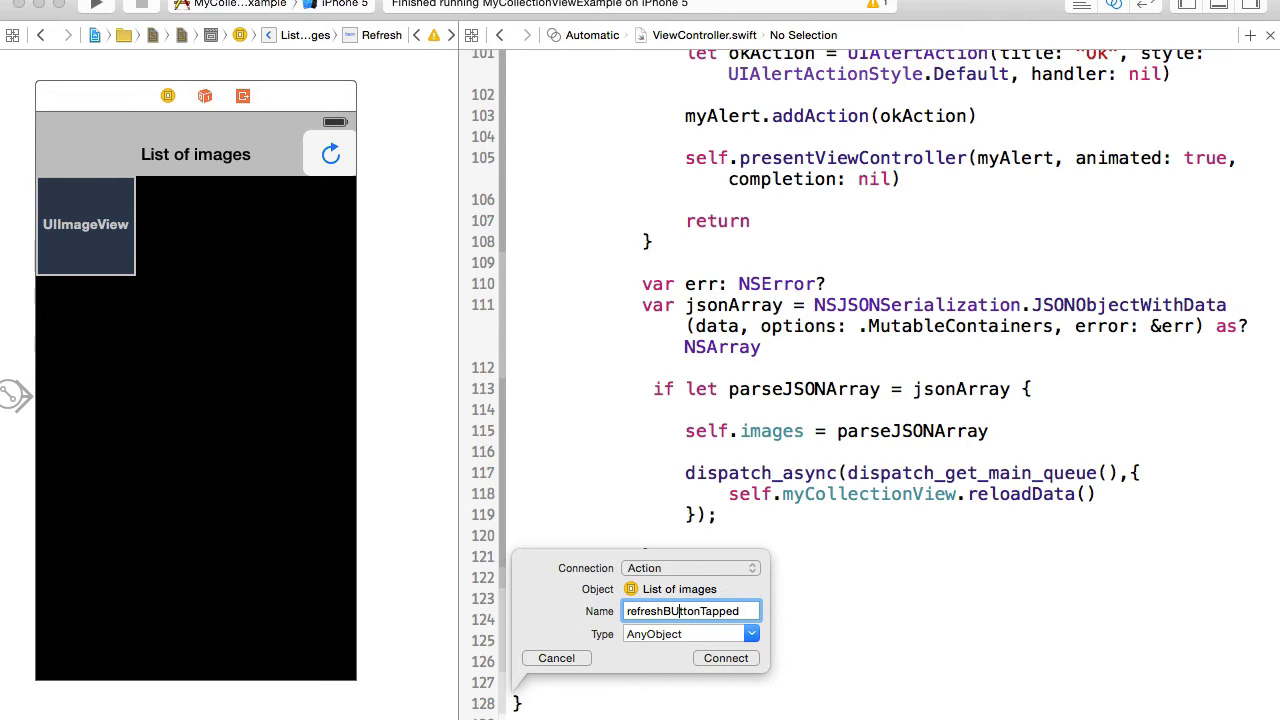
pyautogui.click(725, 658)
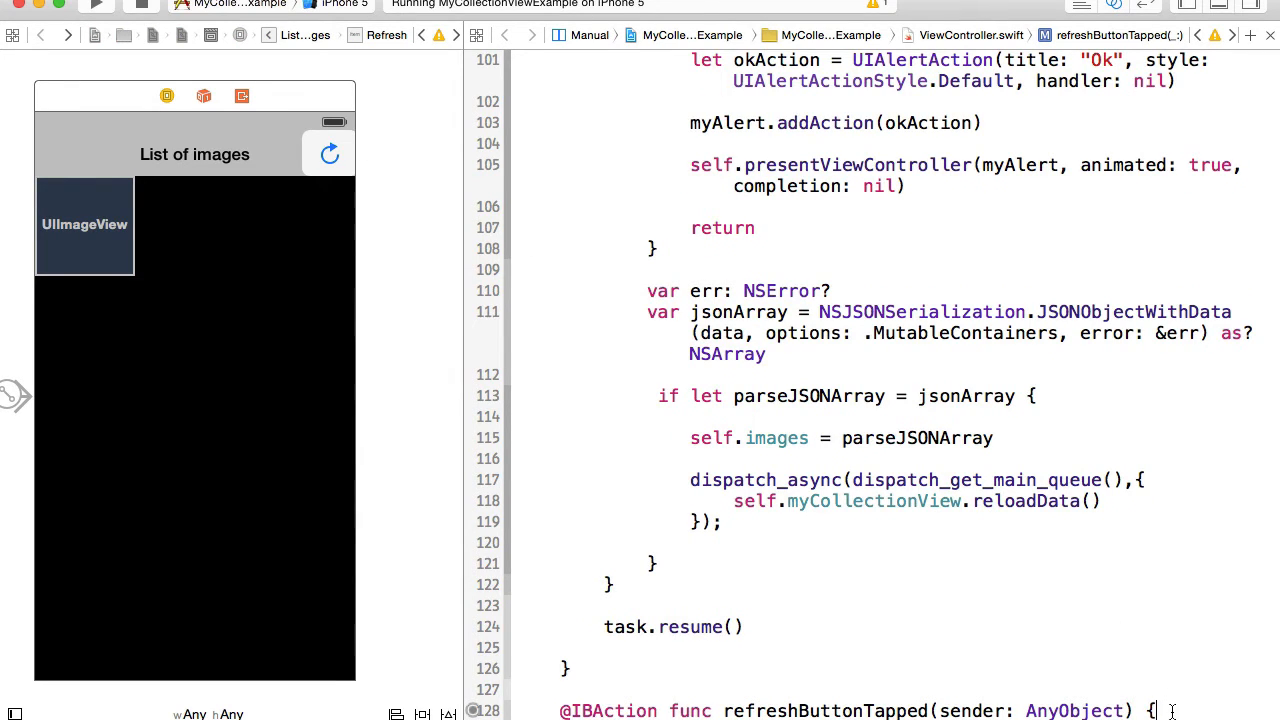
pyautogui.scroll(-3)
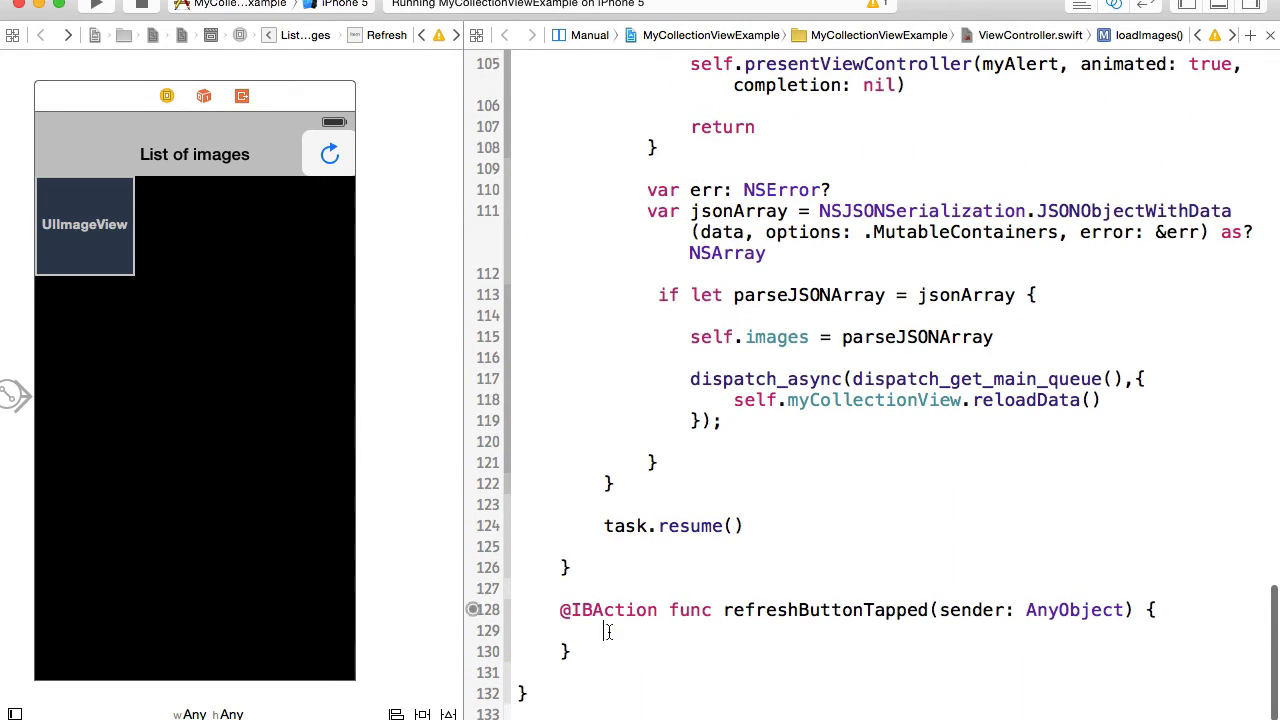
pyautogui.write('loadImages()')
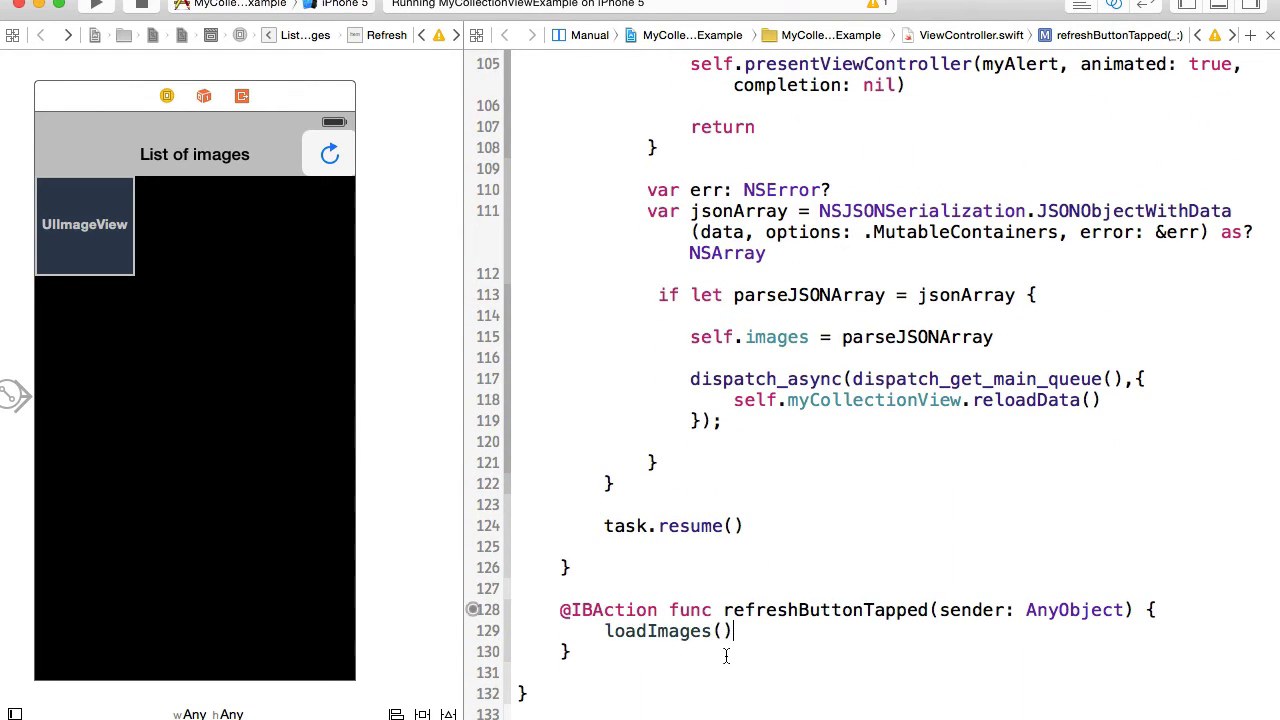
pyautogui.scroll(-3)
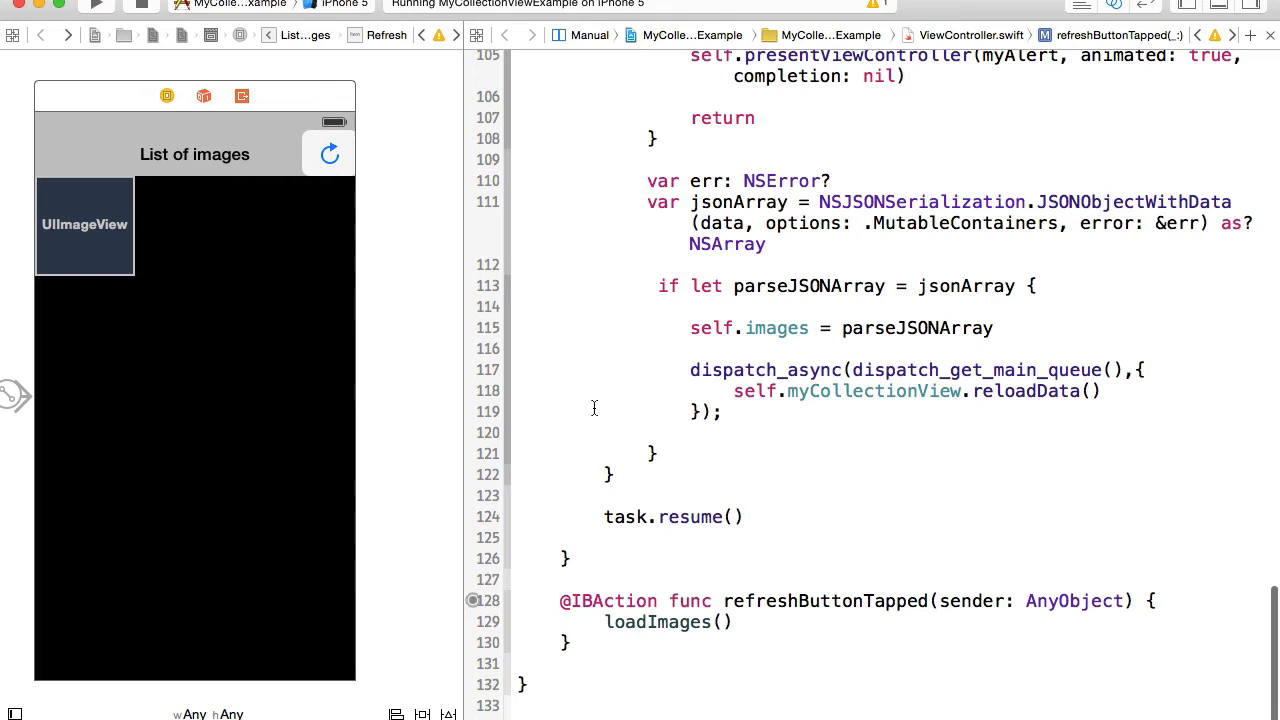
pyautogui.moveTo(316, 277)
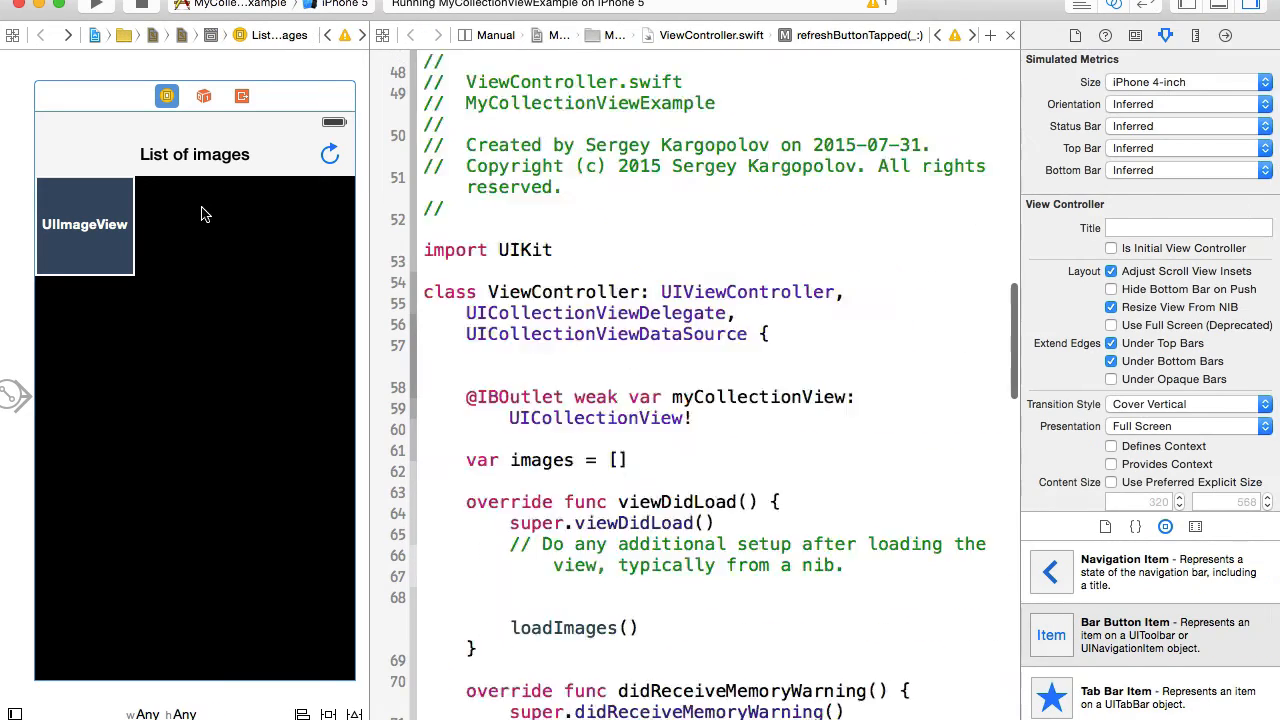
# Select the Collection View and set its View Background to White Color.
pyautogui.scroll(-3)
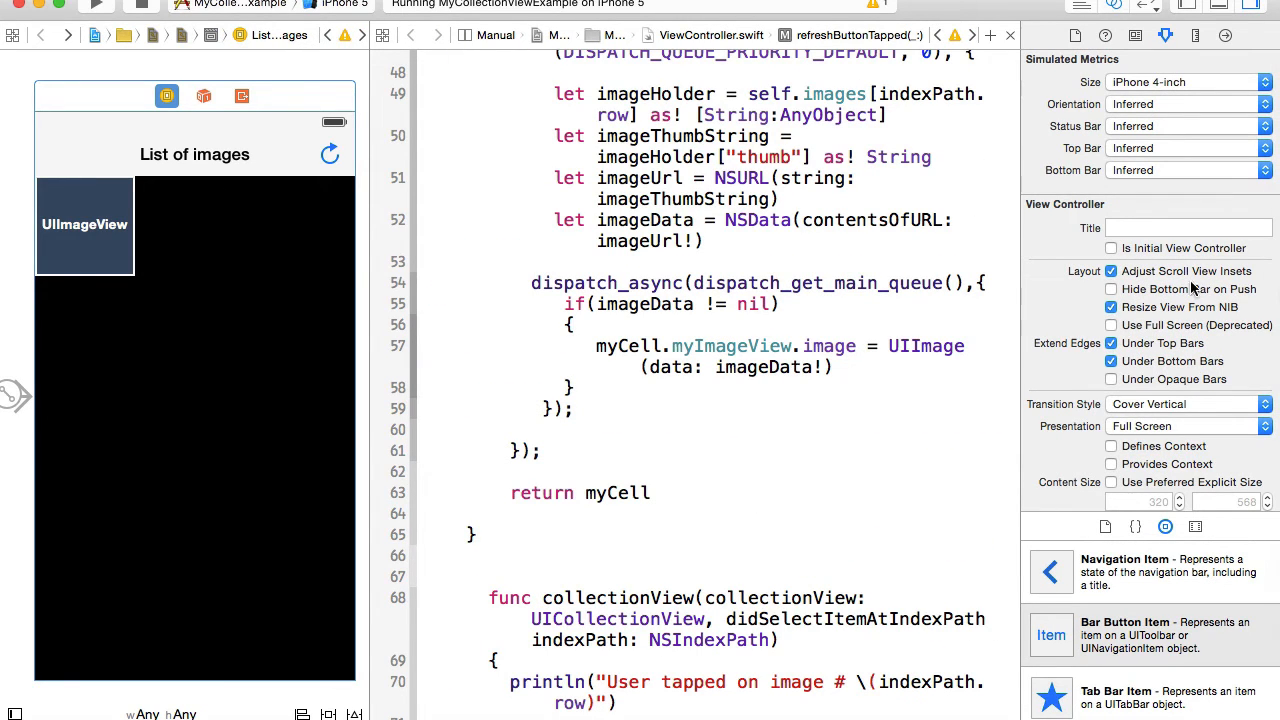
pyautogui.scroll(-3)
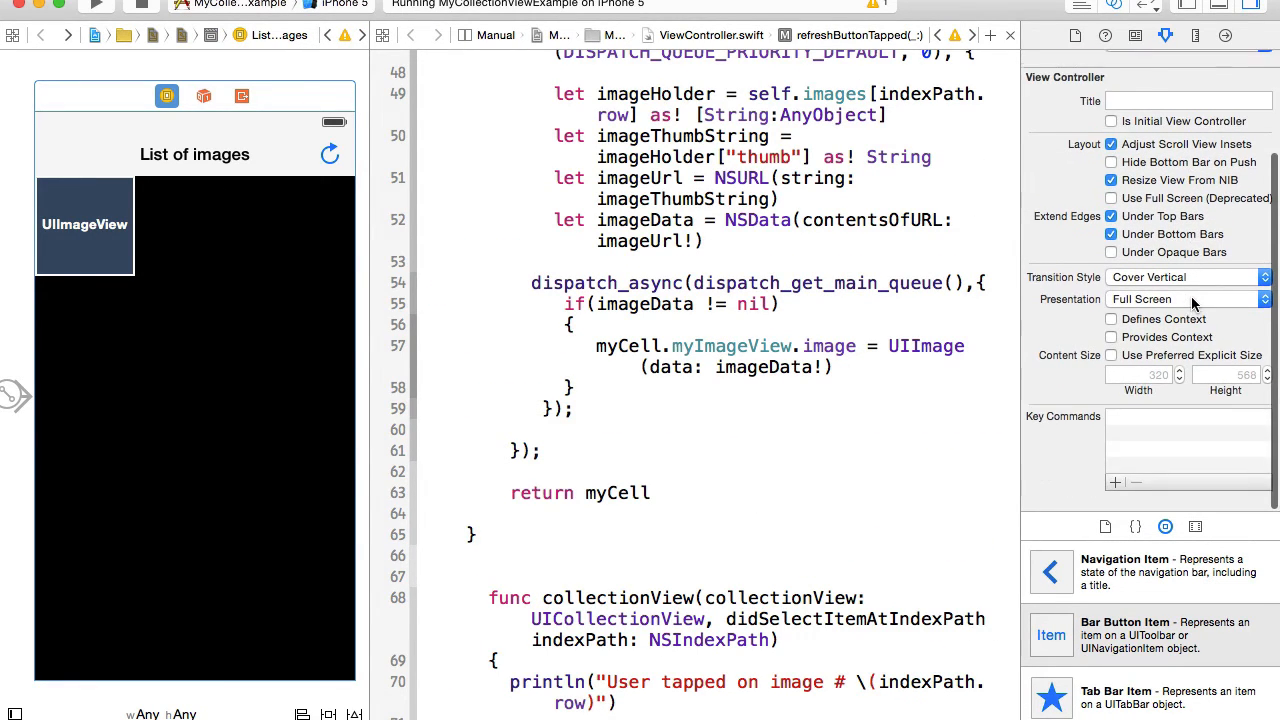
pyautogui.click(165, 96)
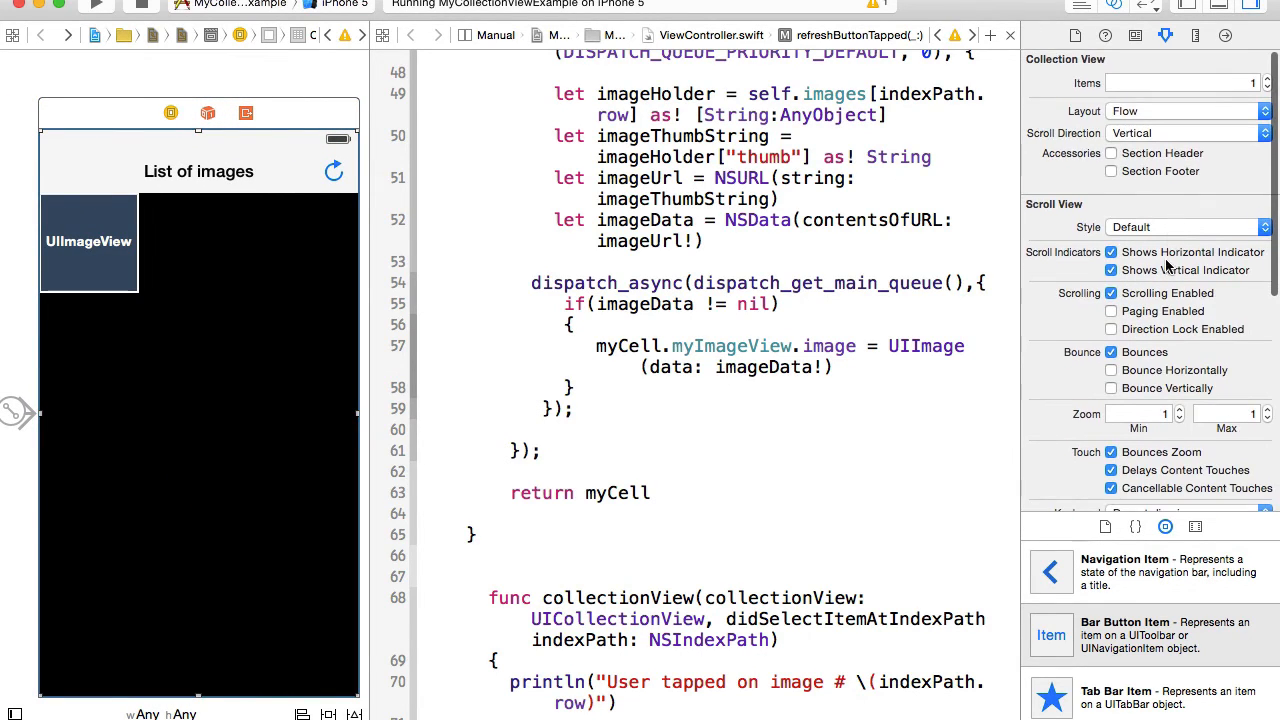
pyautogui.scroll(-3)
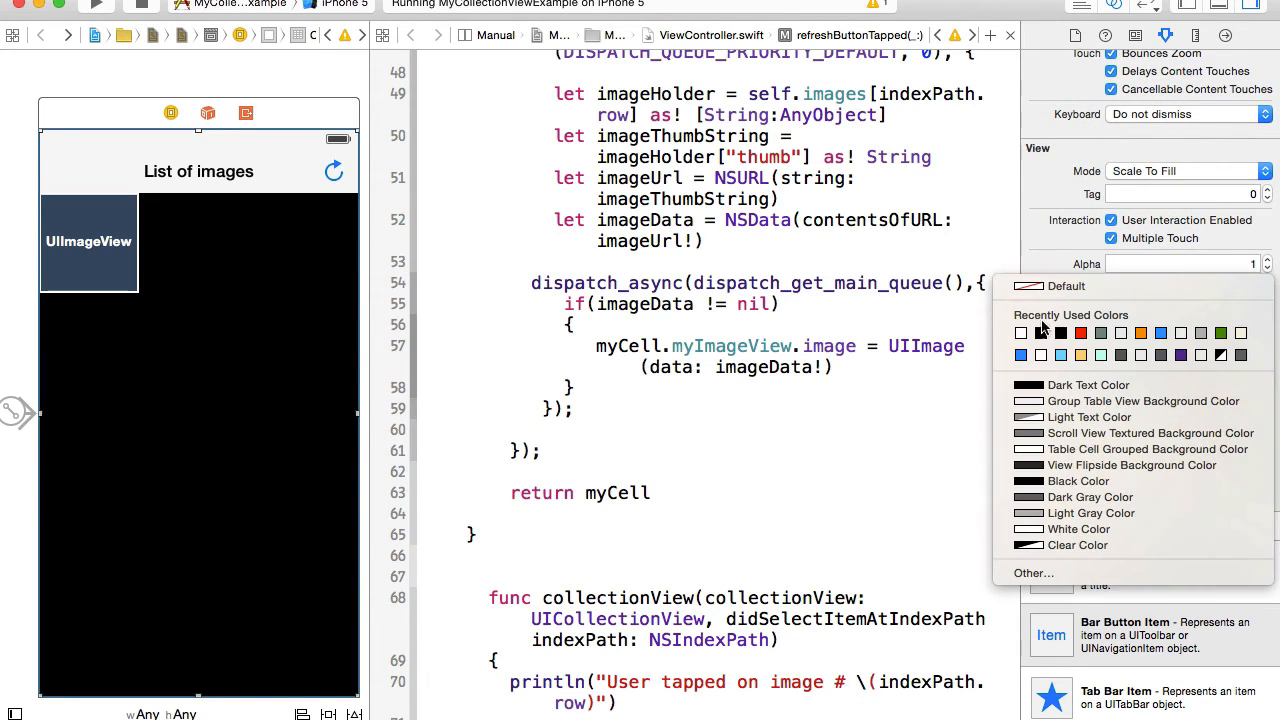
pyautogui.click(1021, 333)
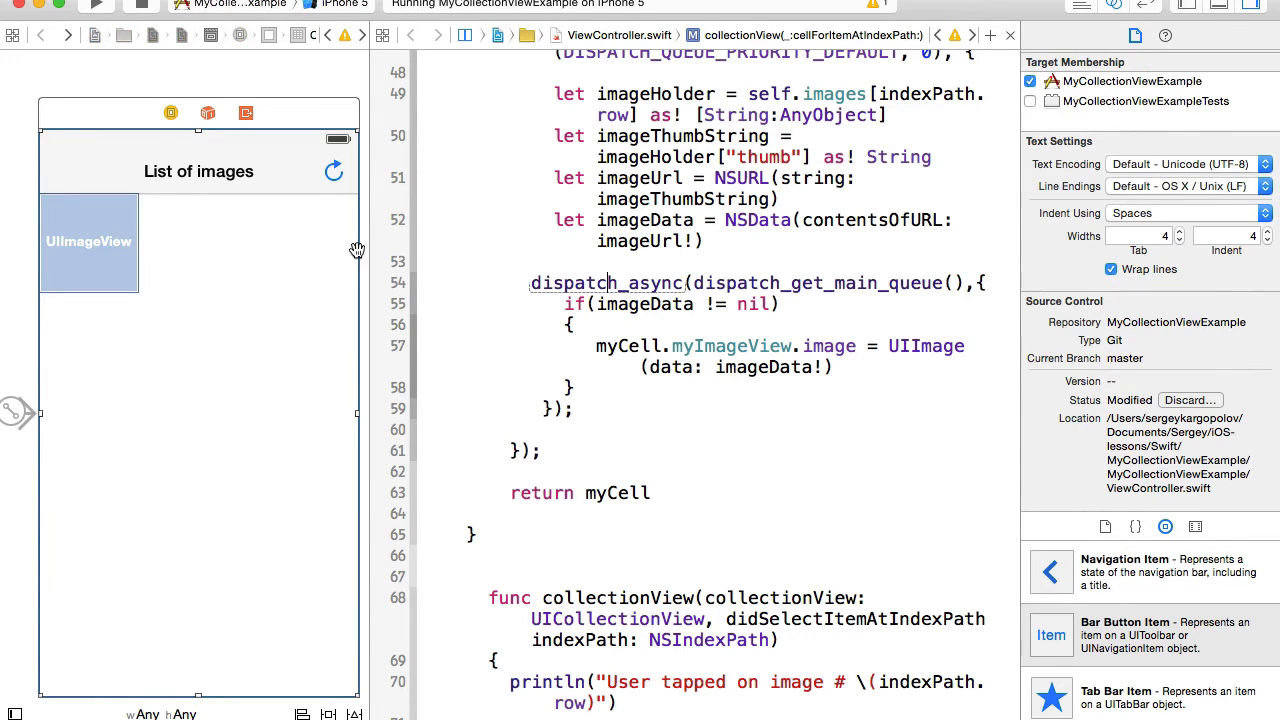
pyautogui.moveTo(1142, 686)
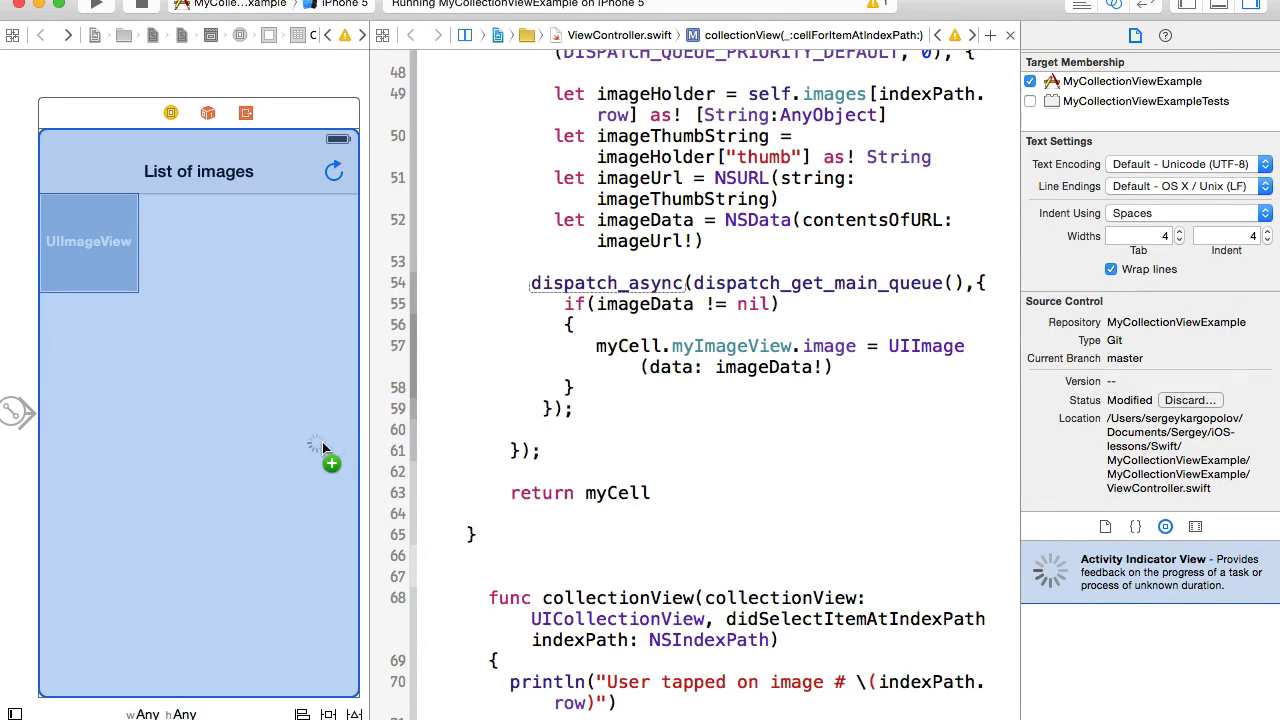
pyautogui.moveTo(213, 422)
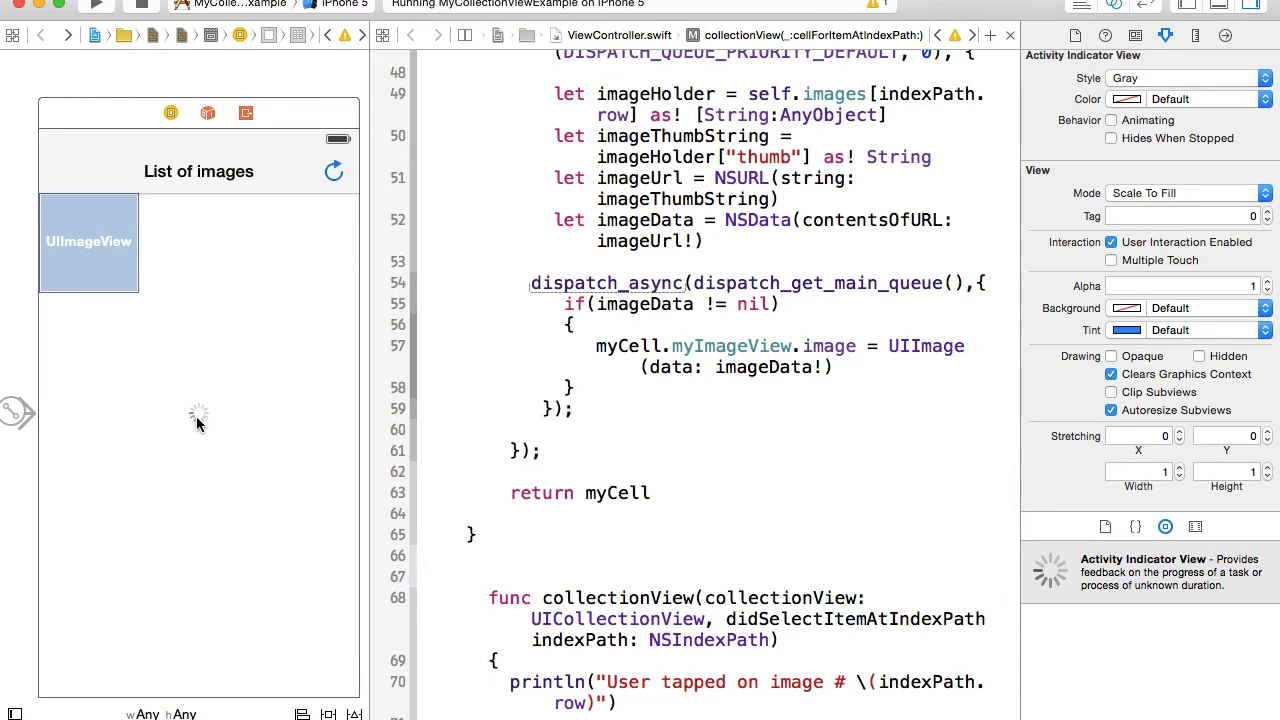
pyautogui.moveTo(239, 411)
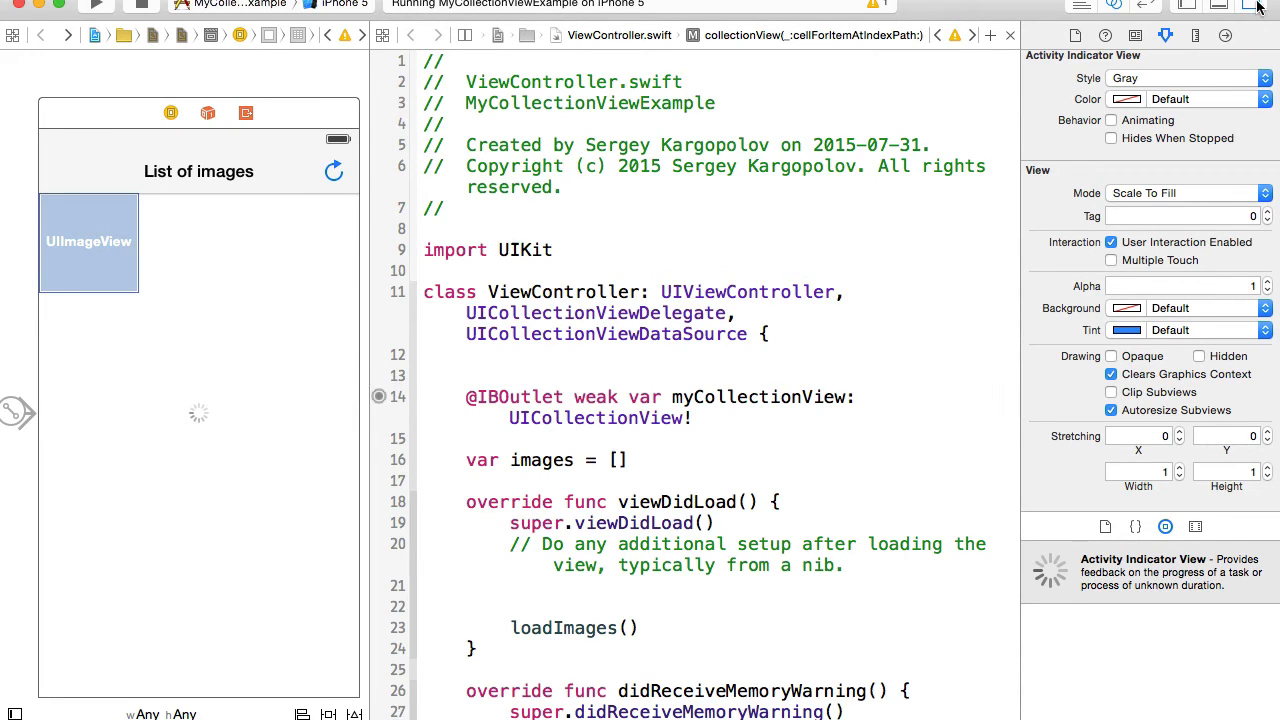
pyautogui.moveTo(1258, 7)
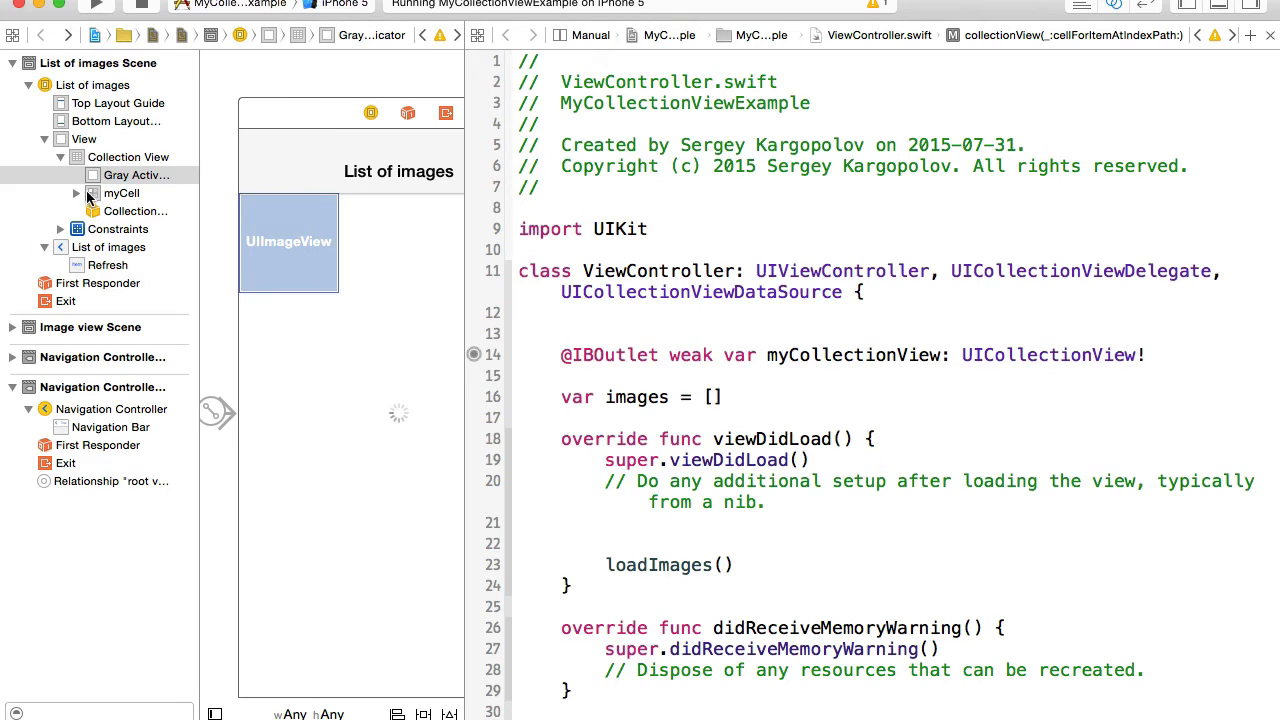
# Control-drag the gray activity indicator into ViewController.swift as outlet myActivityIndicator.
pyautogui.click(135, 175)
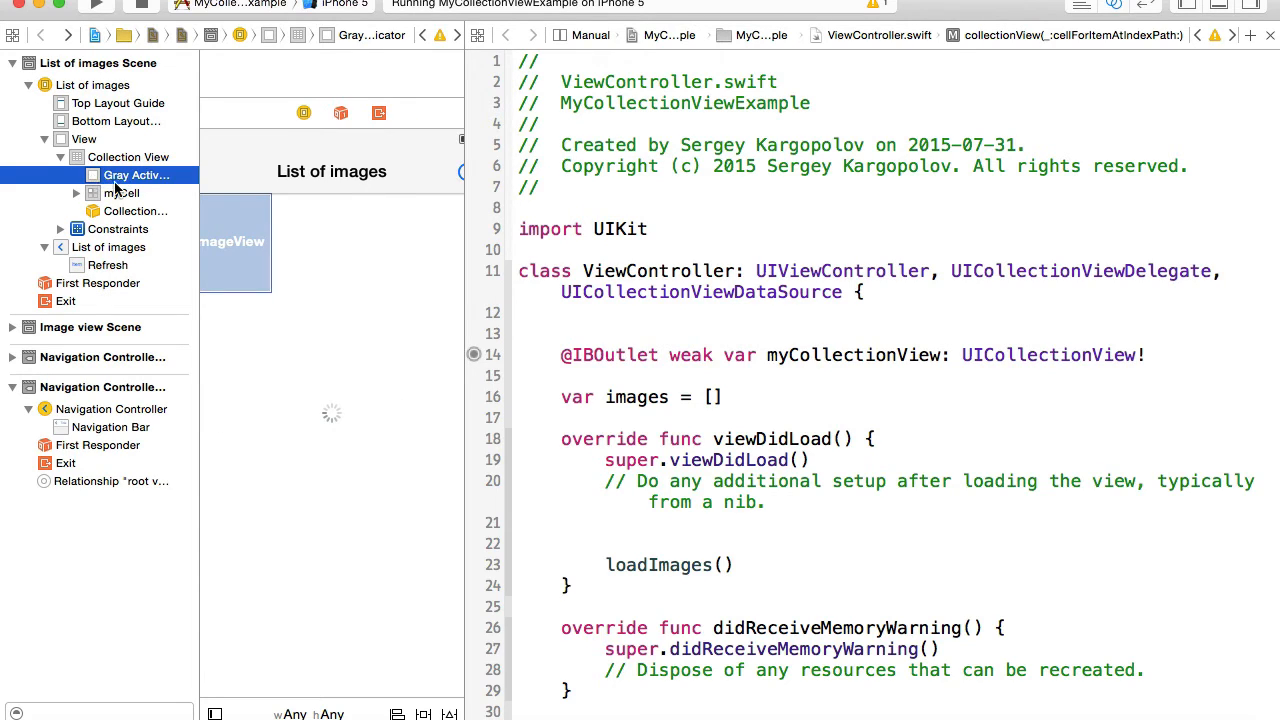
pyautogui.moveTo(95, 180)
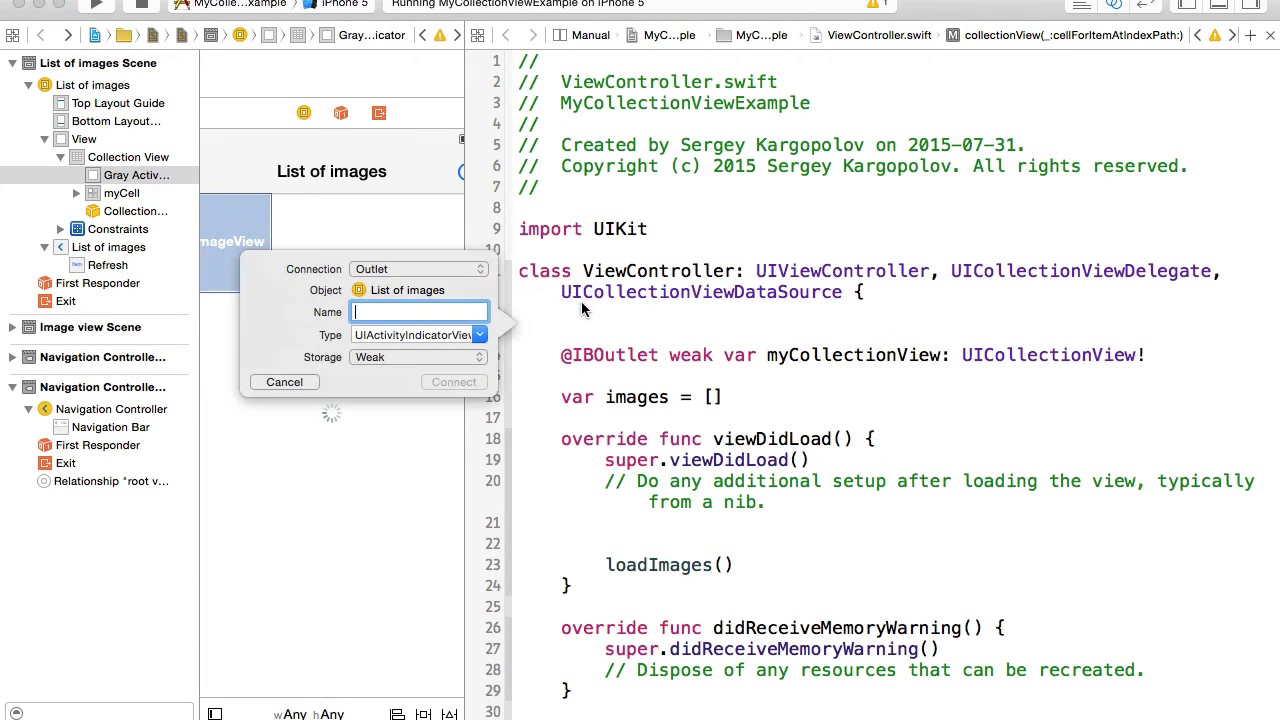
pyautogui.click(418, 268)
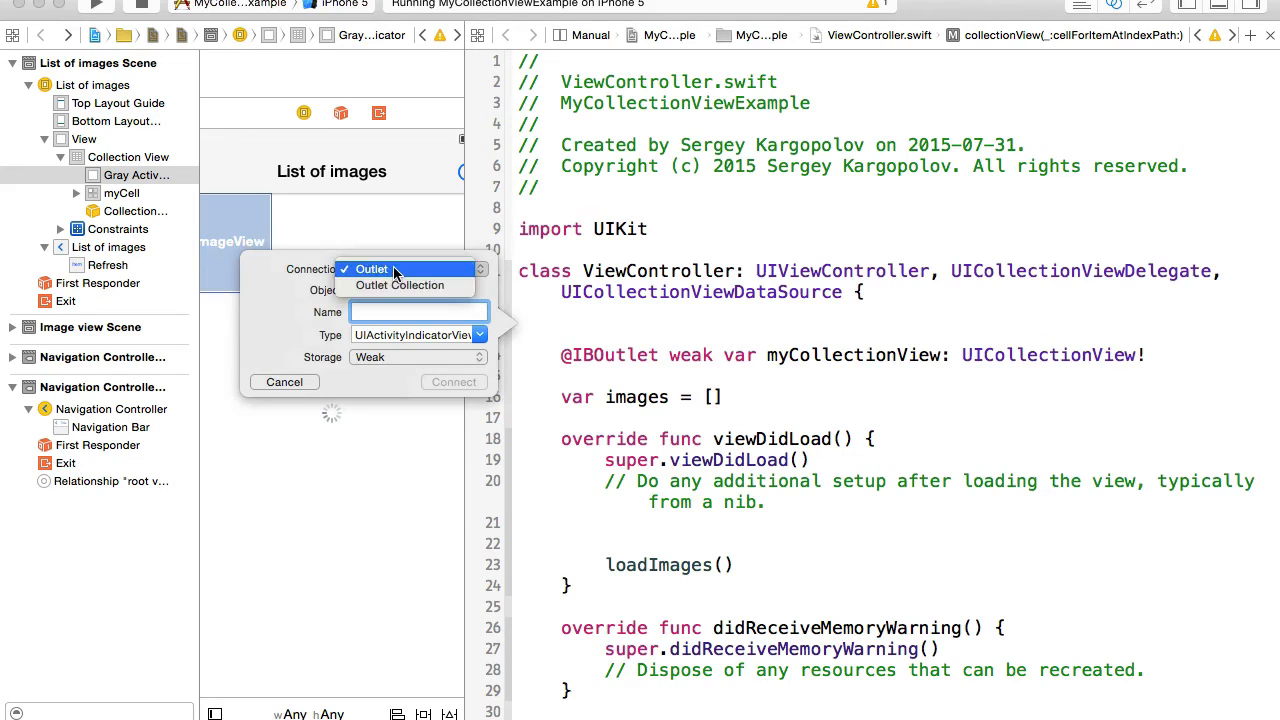
pyautogui.click(371, 268)
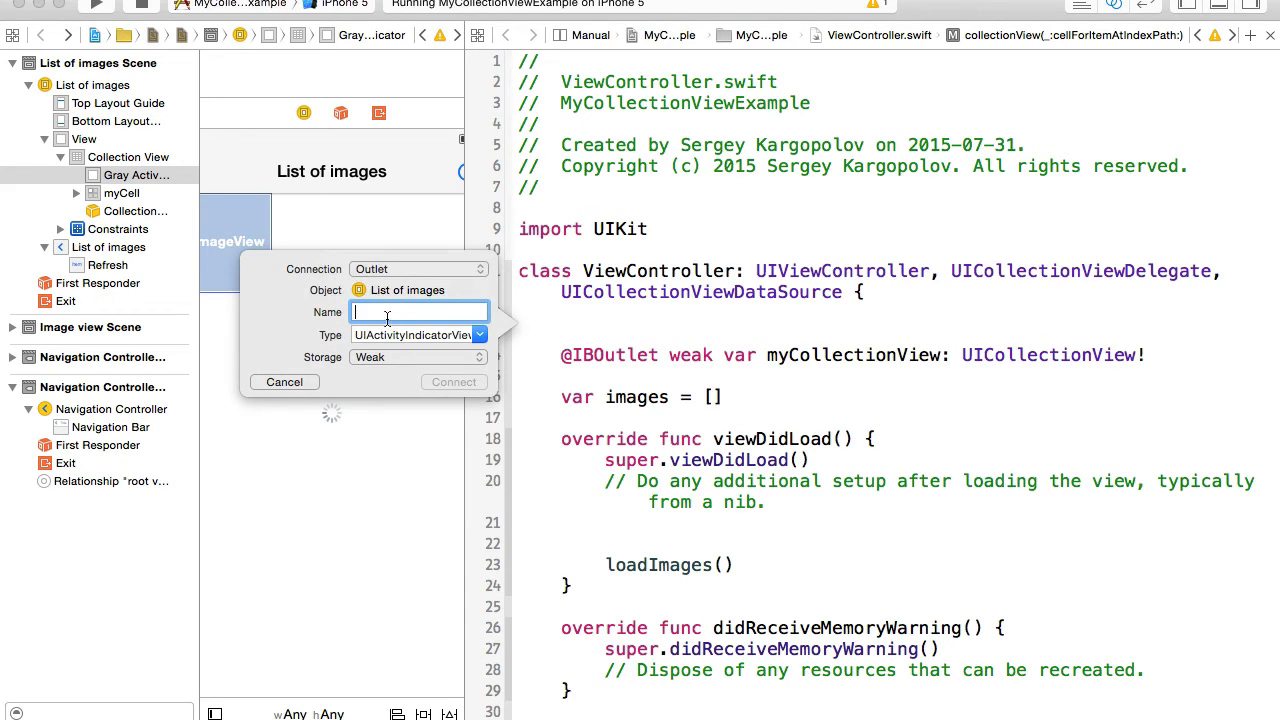
pyautogui.write('m')
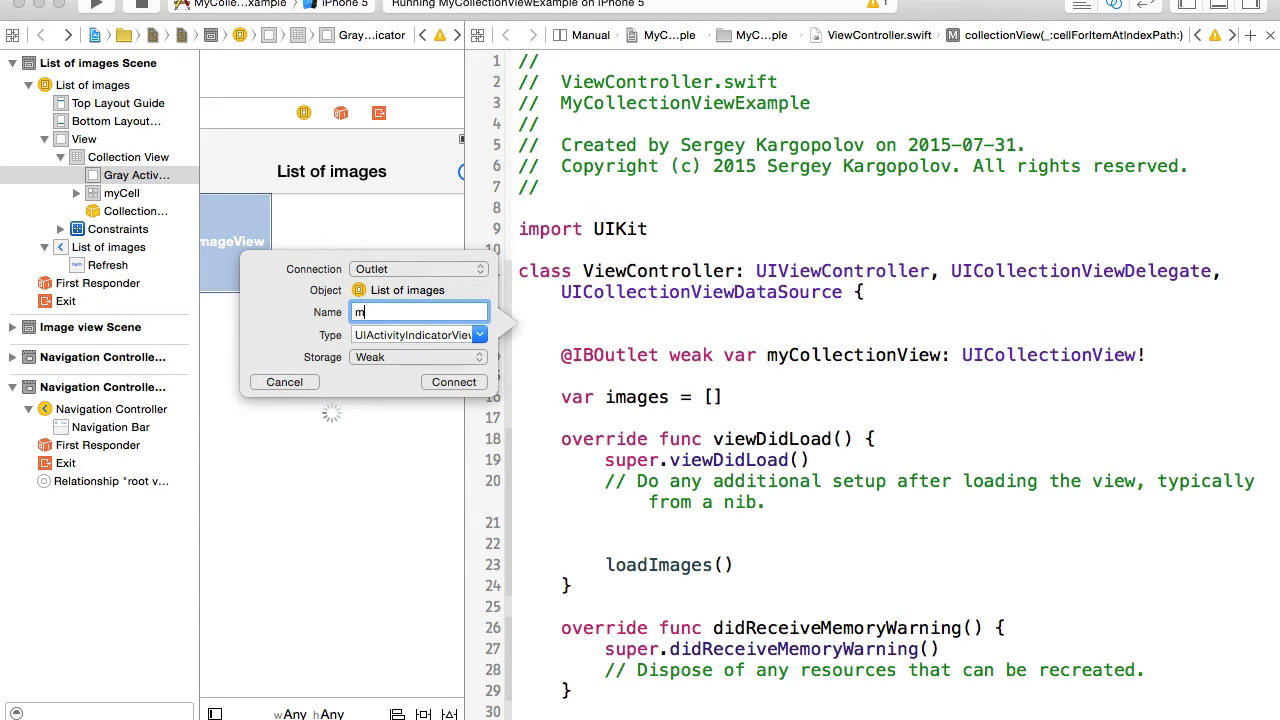
pyautogui.write('yActivityIndica')
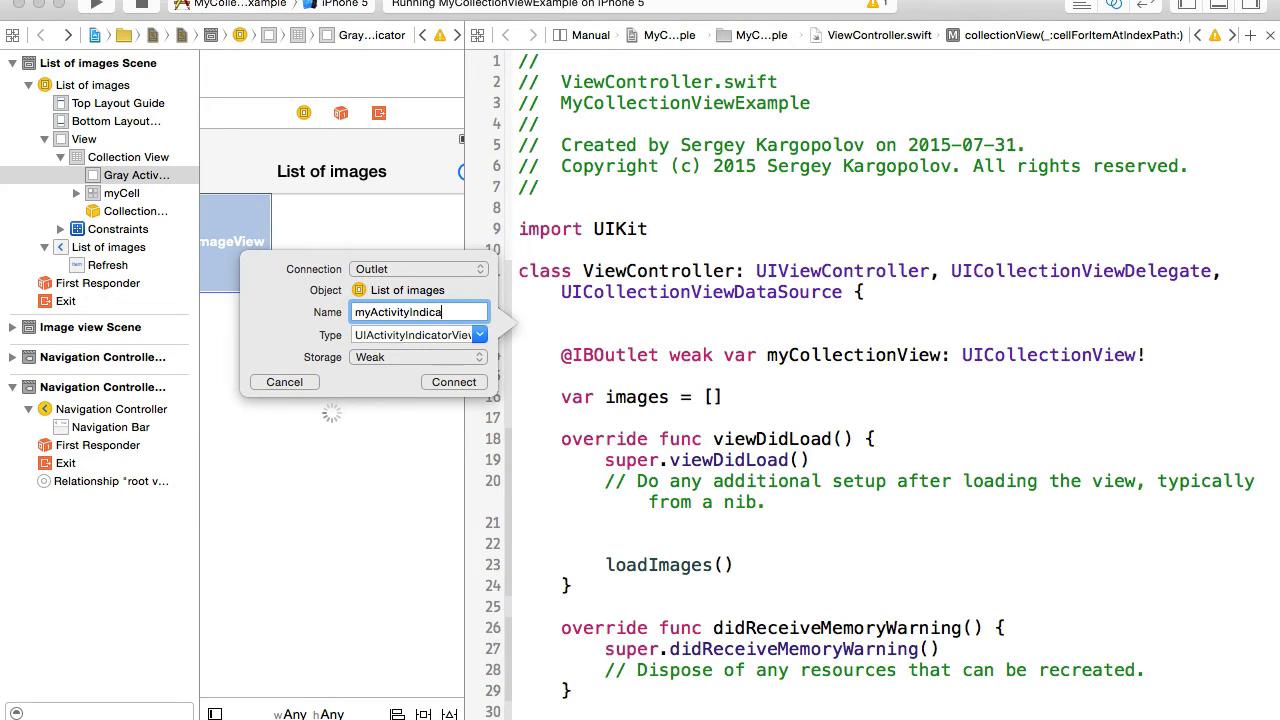
pyautogui.click(454, 382)
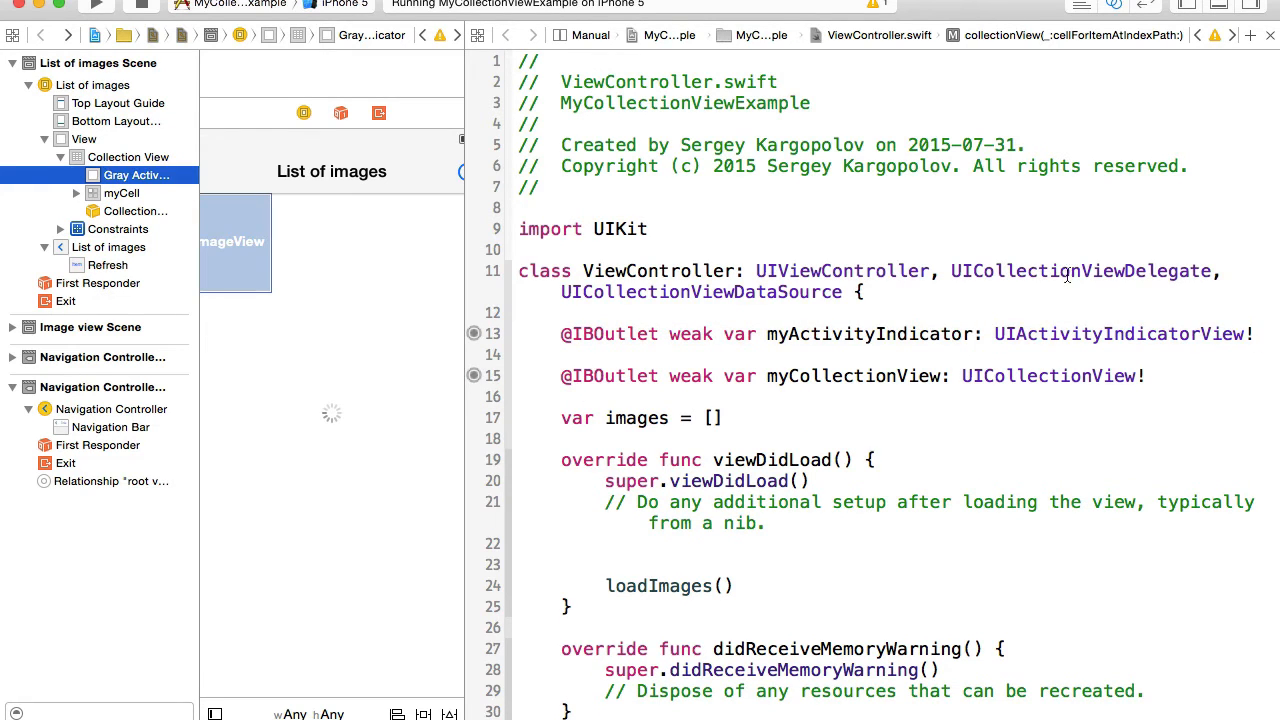
pyautogui.doubleClick(869, 333)
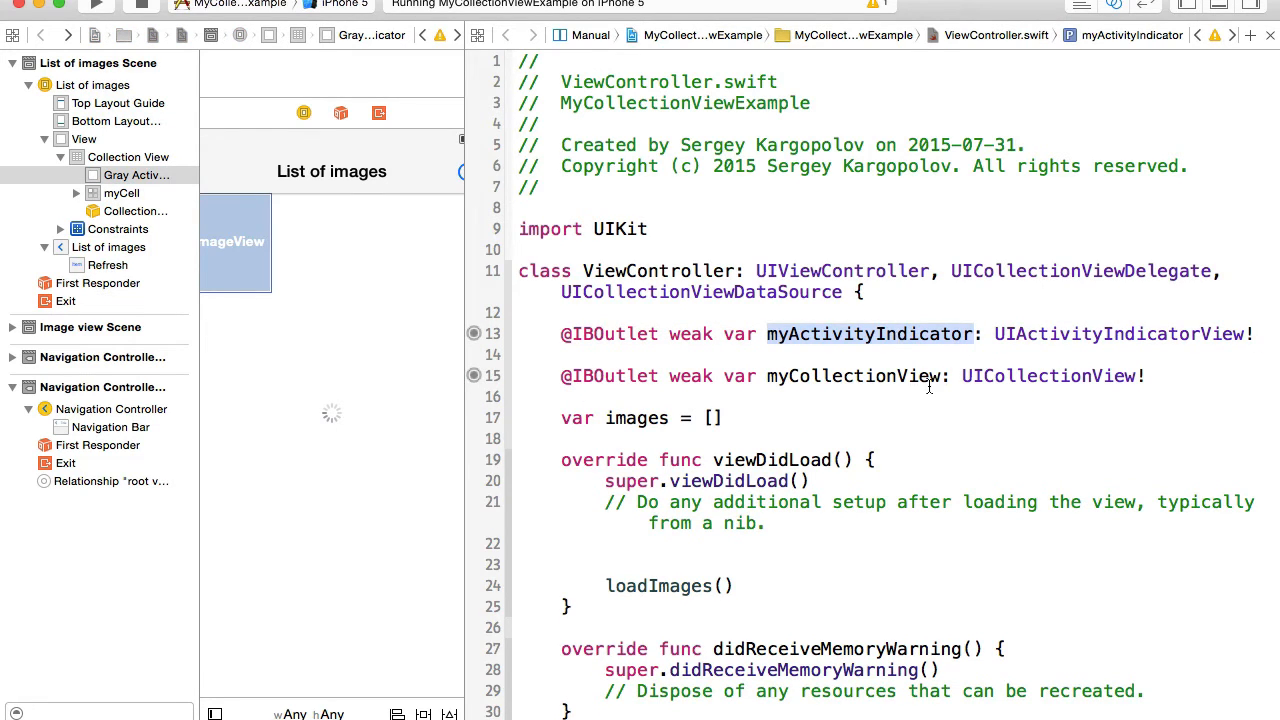
pyautogui.scroll(-3)
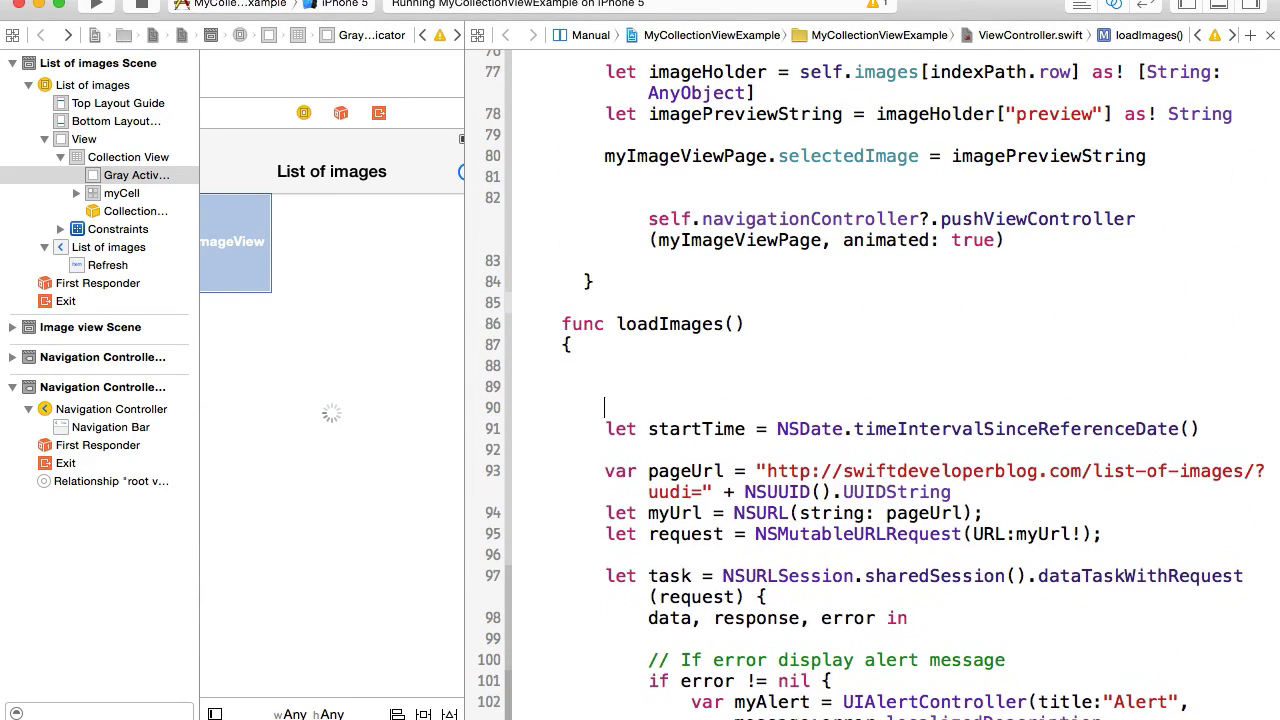
# At the top of loadImages(), set myActivityIndicator.hidden = false and call startAnimating().
pyautogui.write('myActivityIndicator')
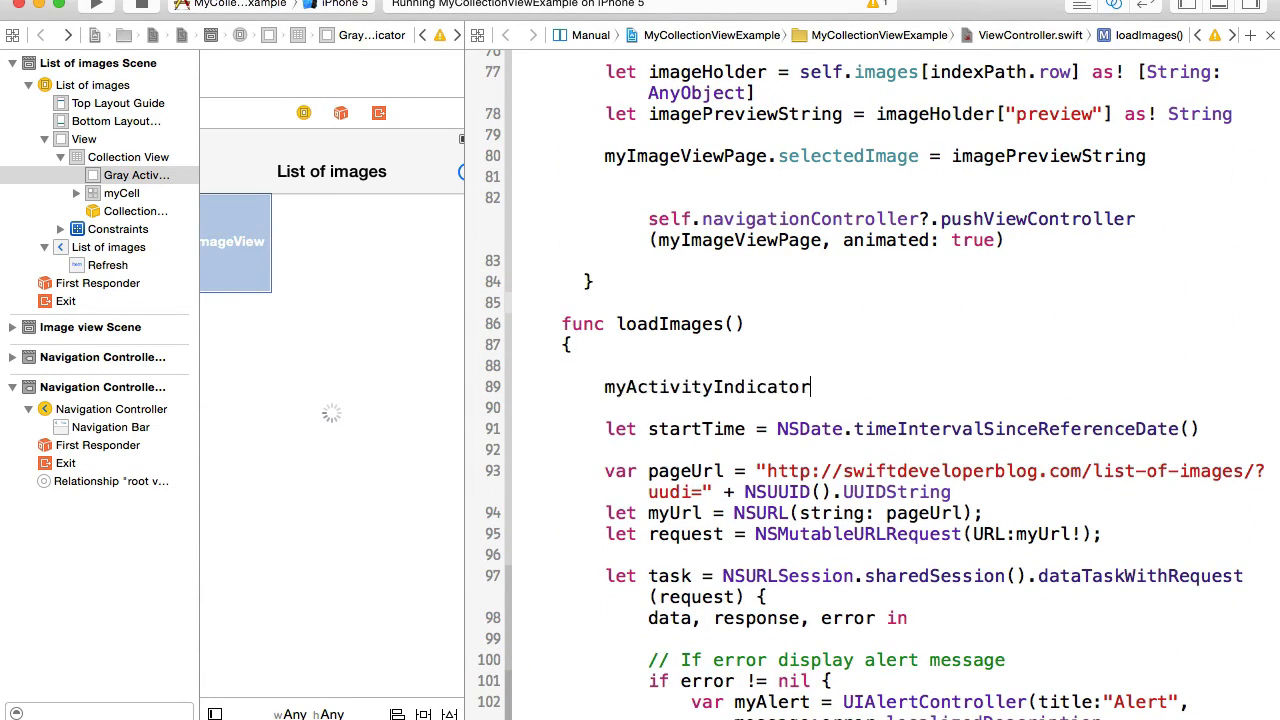
pyautogui.write('.hidden =')
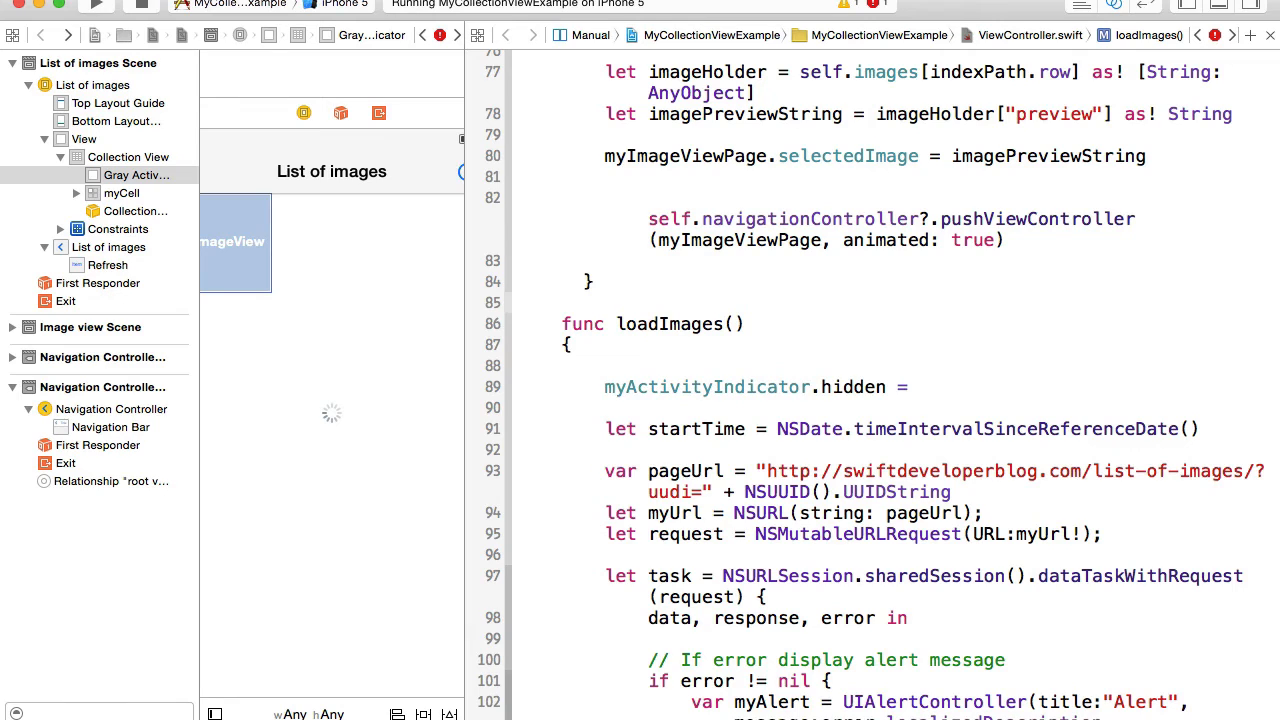
pyautogui.write('true')
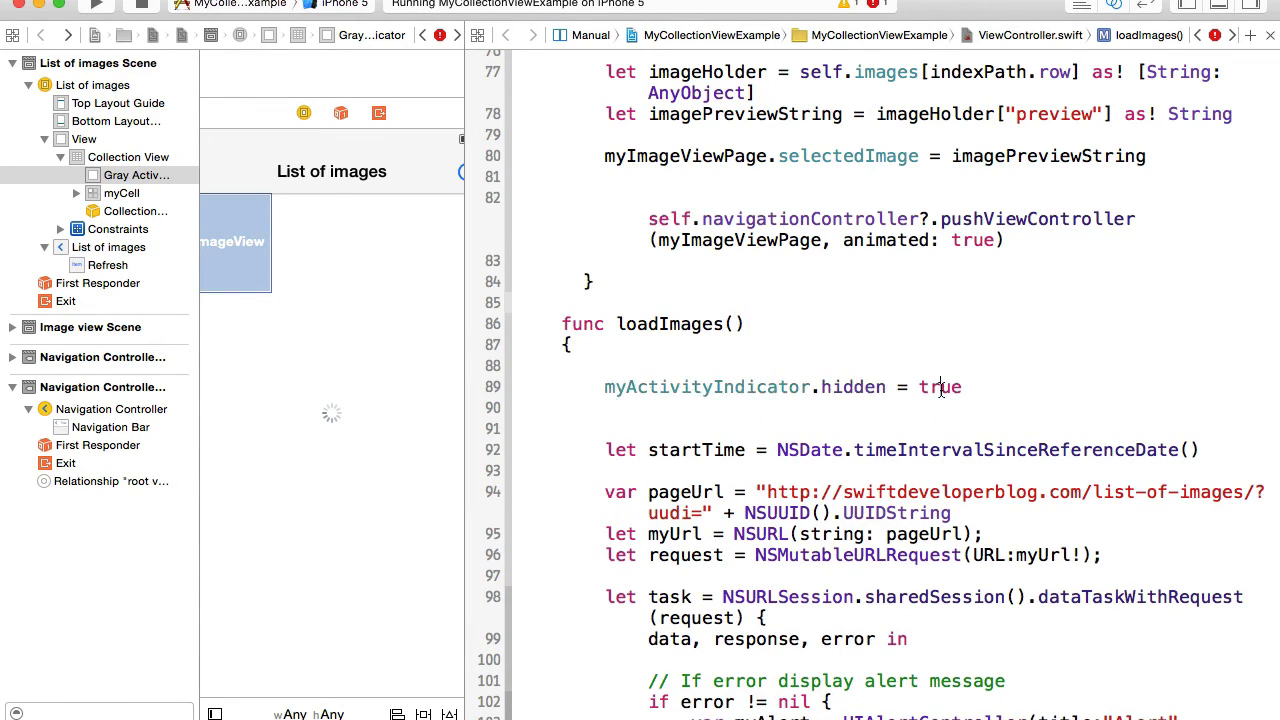
pyautogui.write('false')
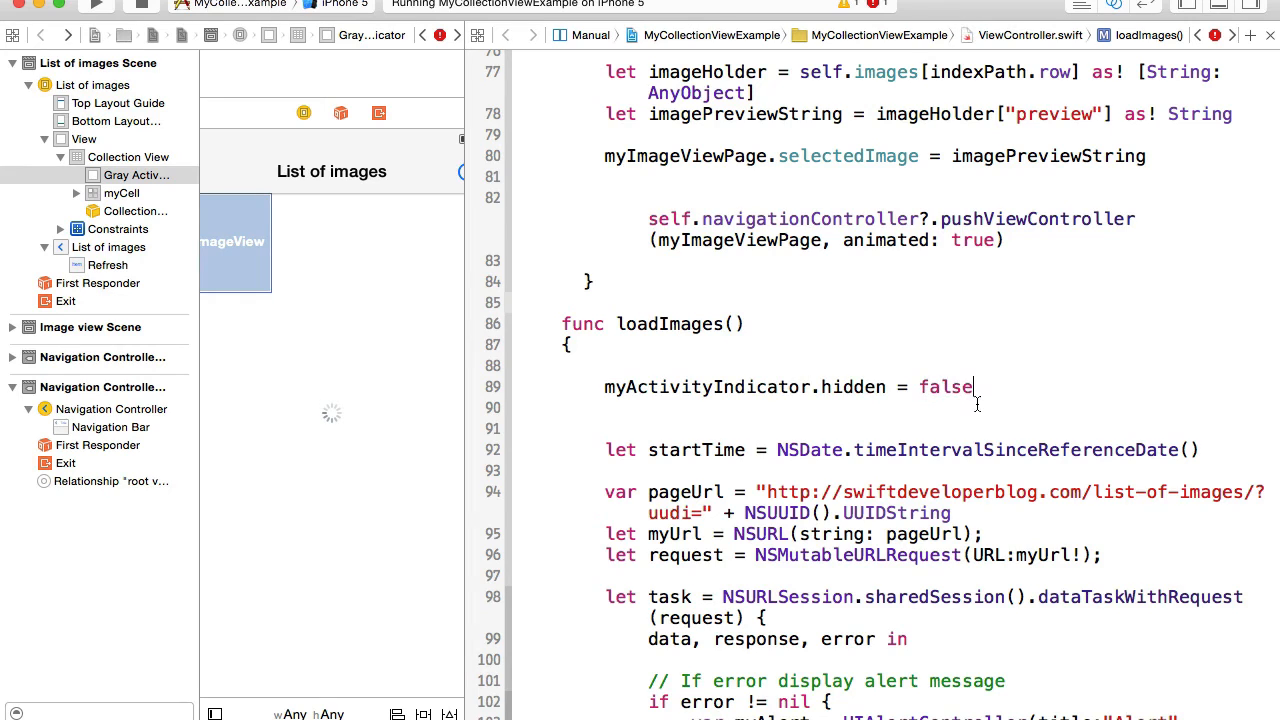
pyautogui.write('myActivityIndicator.hidden')
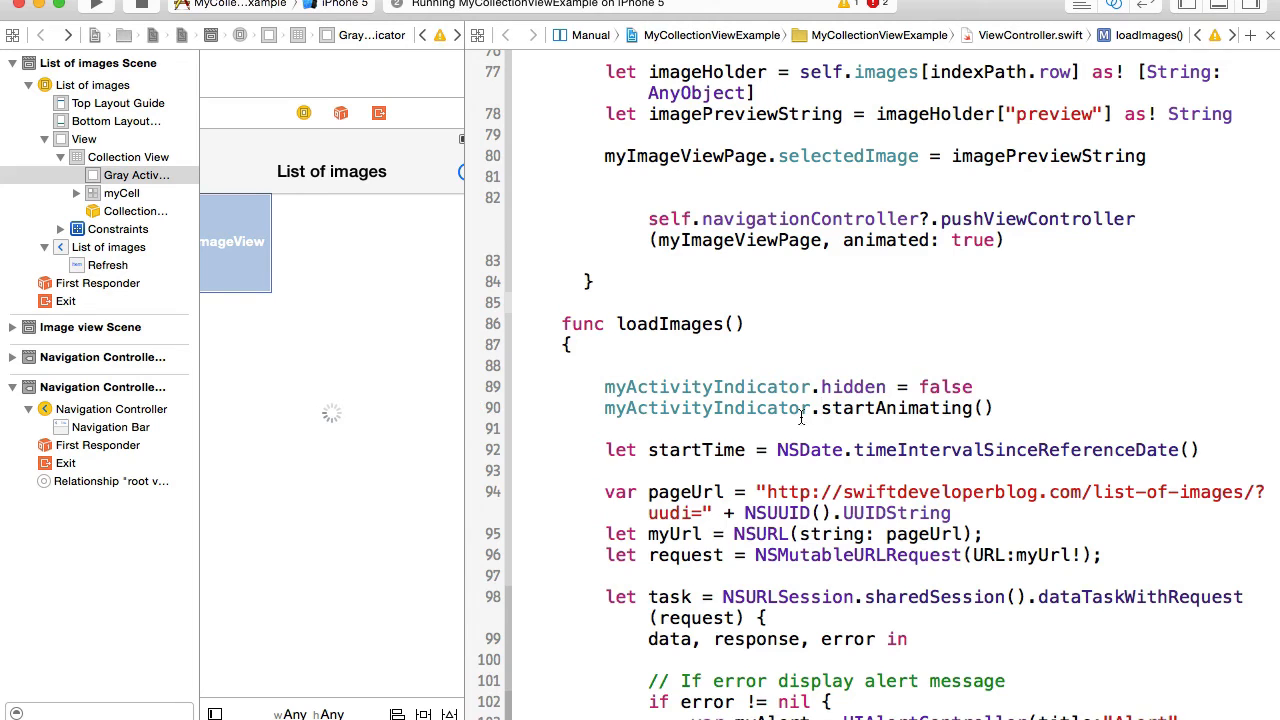
pyautogui.scroll(-3)
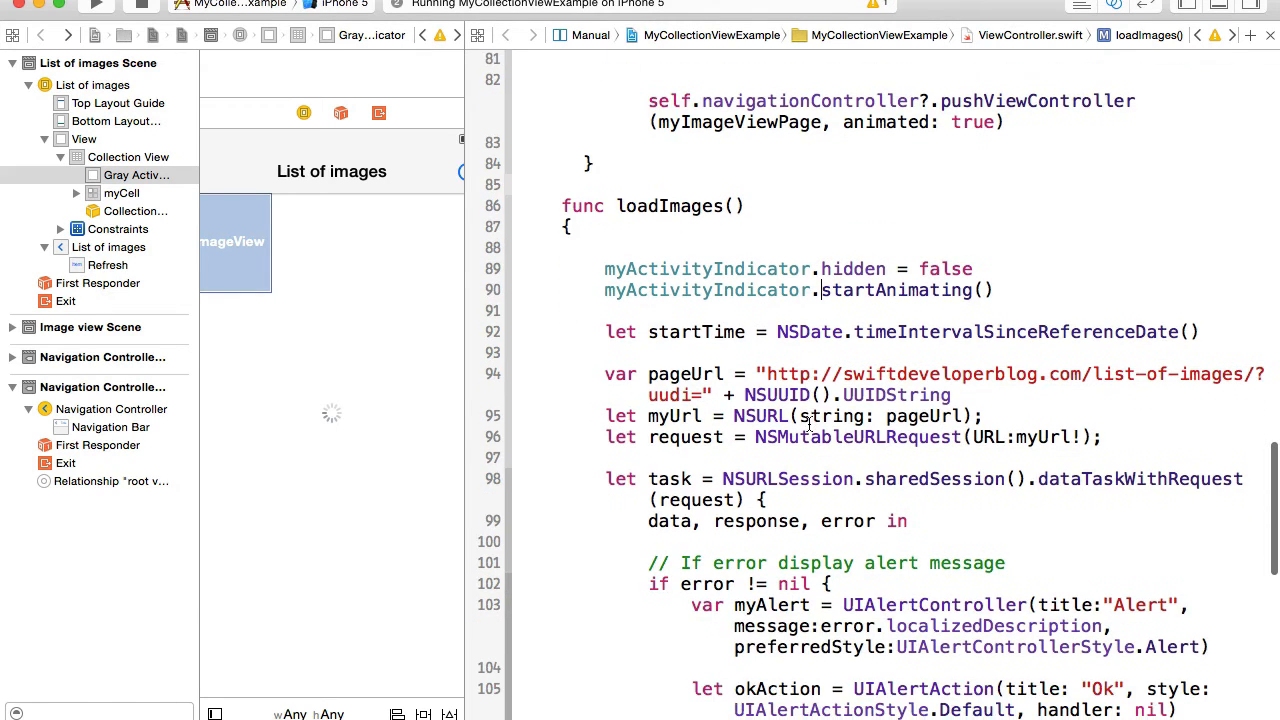
pyautogui.scroll(-3)
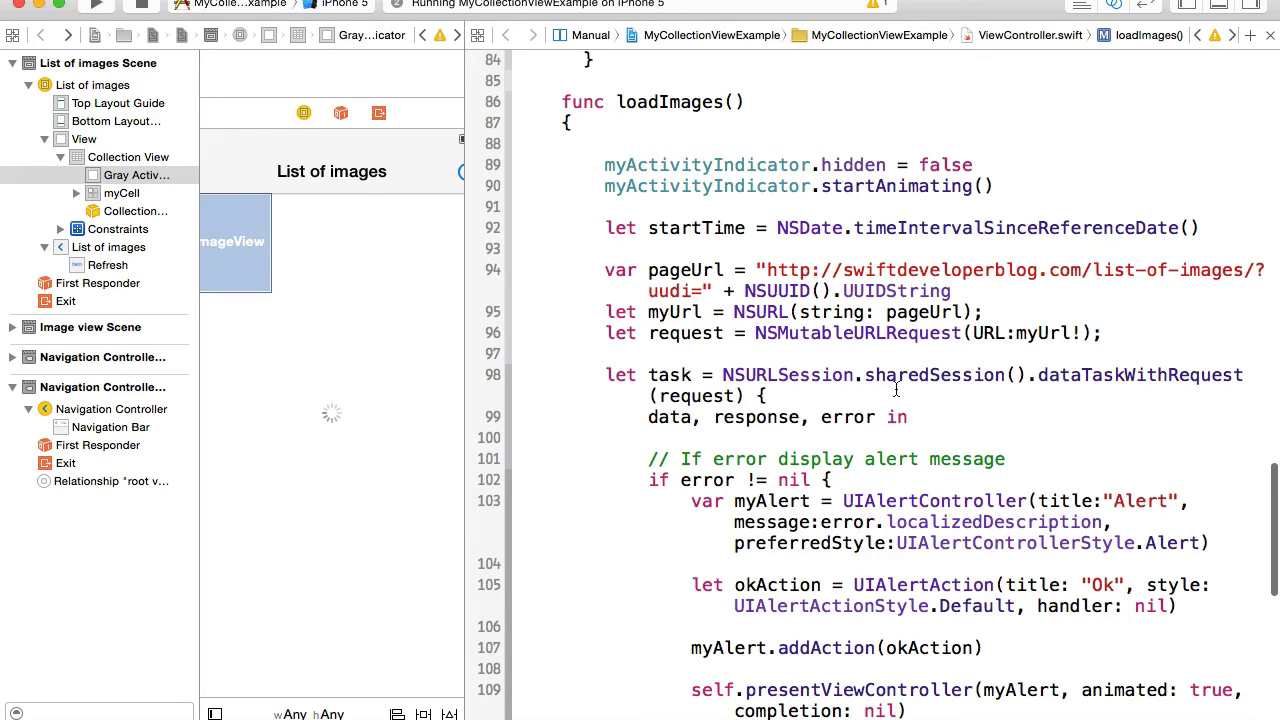
pyautogui.scroll(-3)
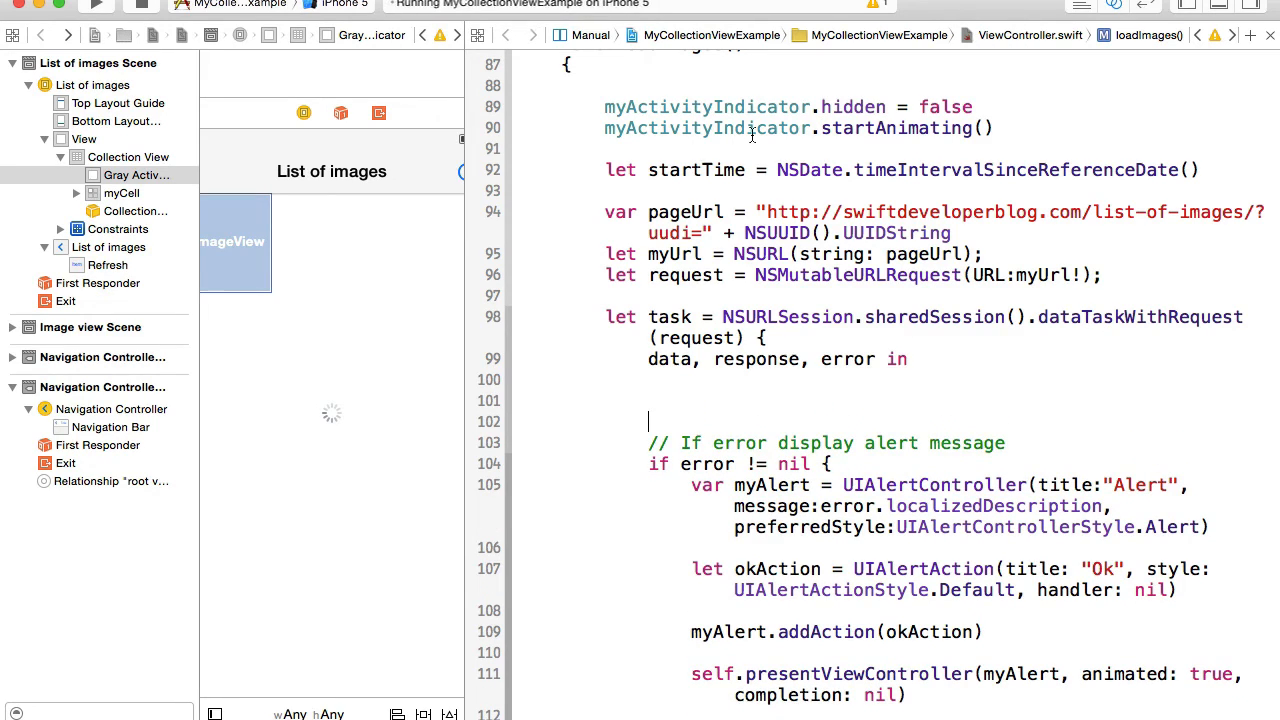
# Copy the indicator lines into the completion handler as hidden = true and stopAnimating().
pyautogui.moveTo(604, 107); pyautogui.dragTo(995, 128)
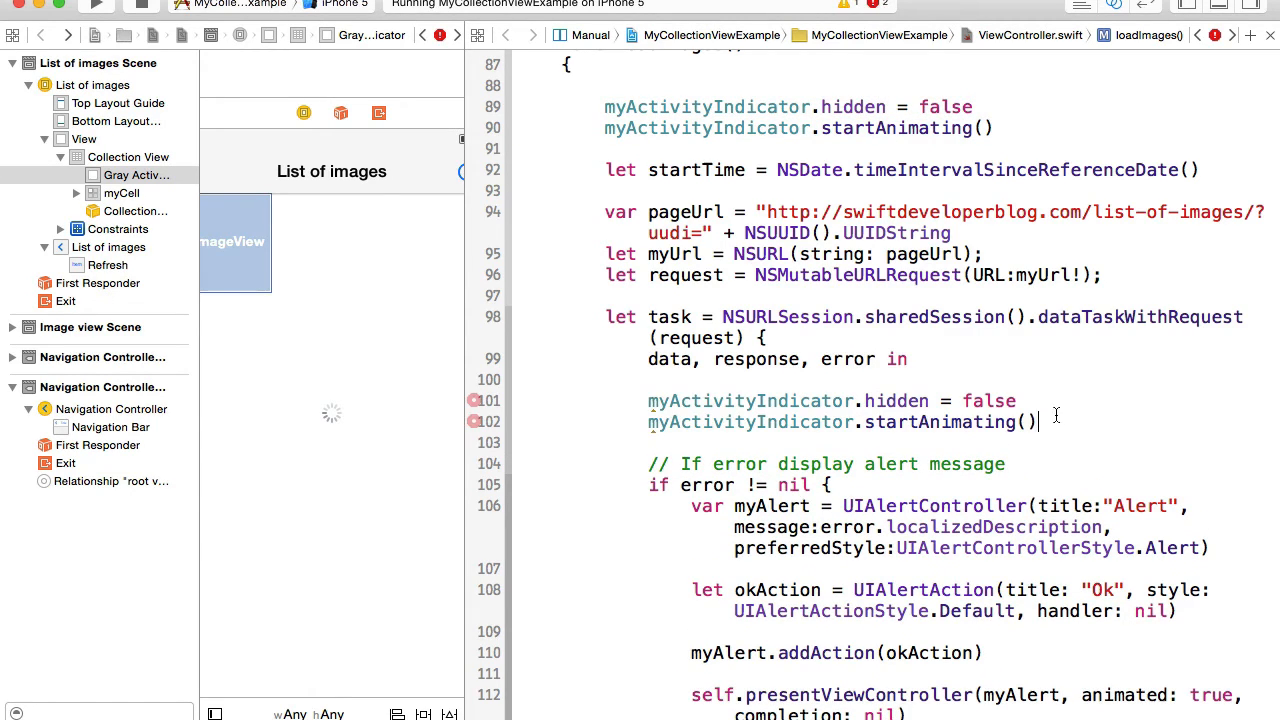
pyautogui.doubleClick(995, 400)
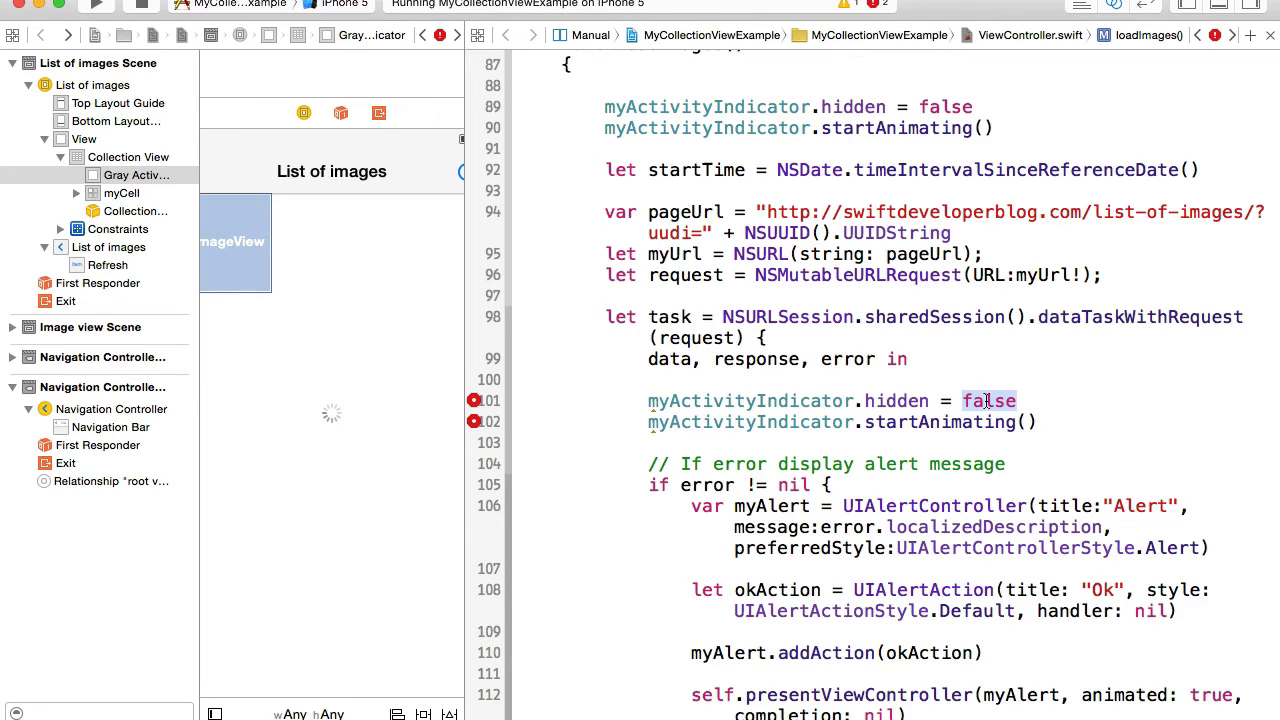
pyautogui.write('true')
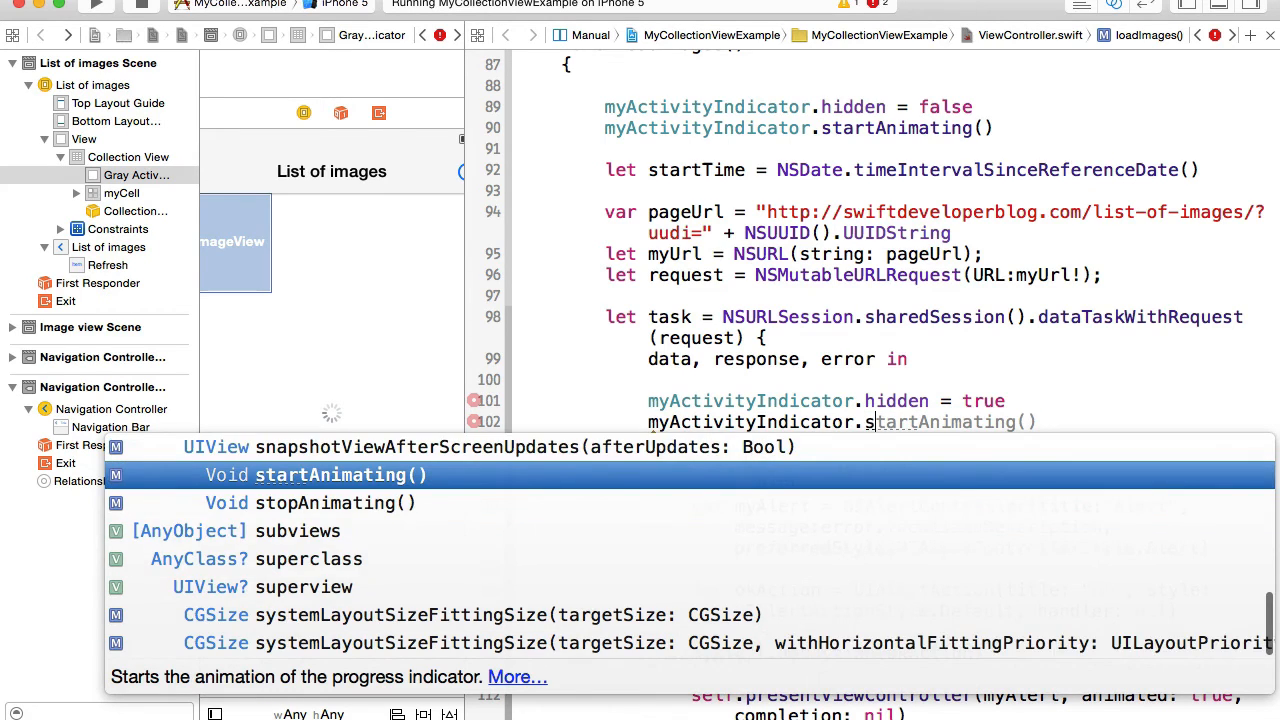
pyautogui.click(334, 502)
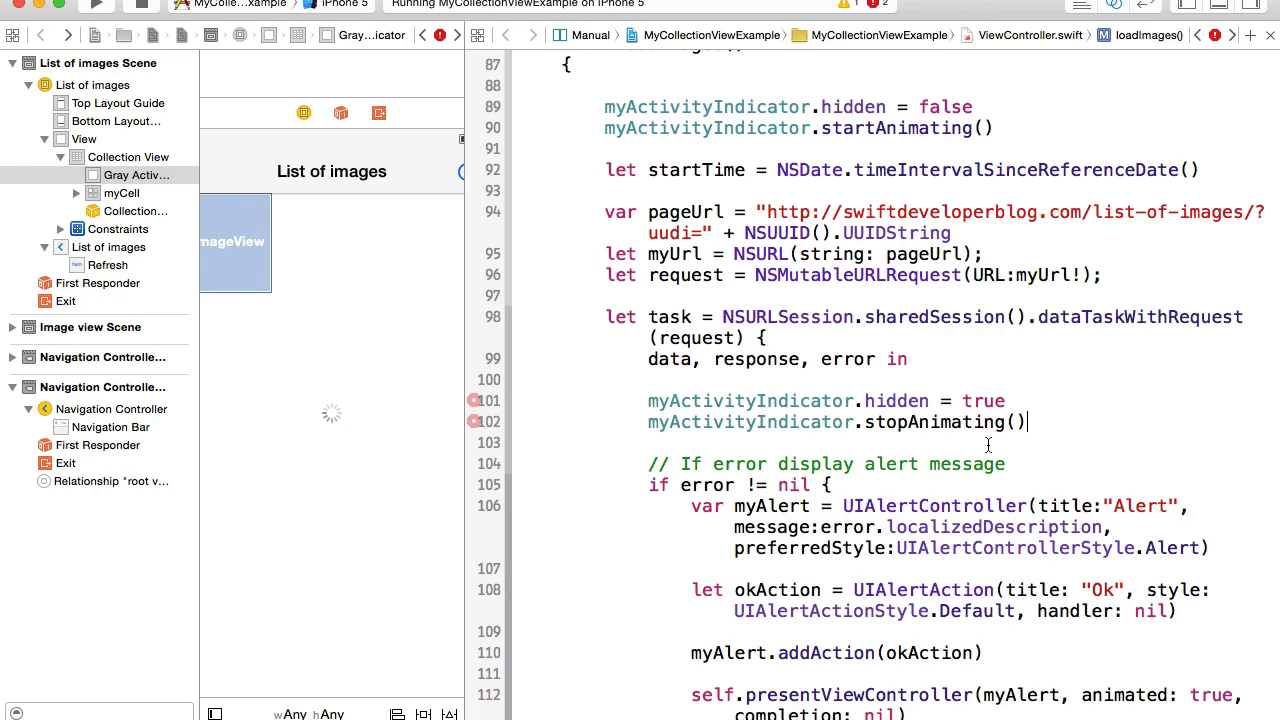
# Prefix the indicator lines with self. and wrap them in dispatch_async(dispatch_get_main_queue()).
pyautogui.scroll(-3)
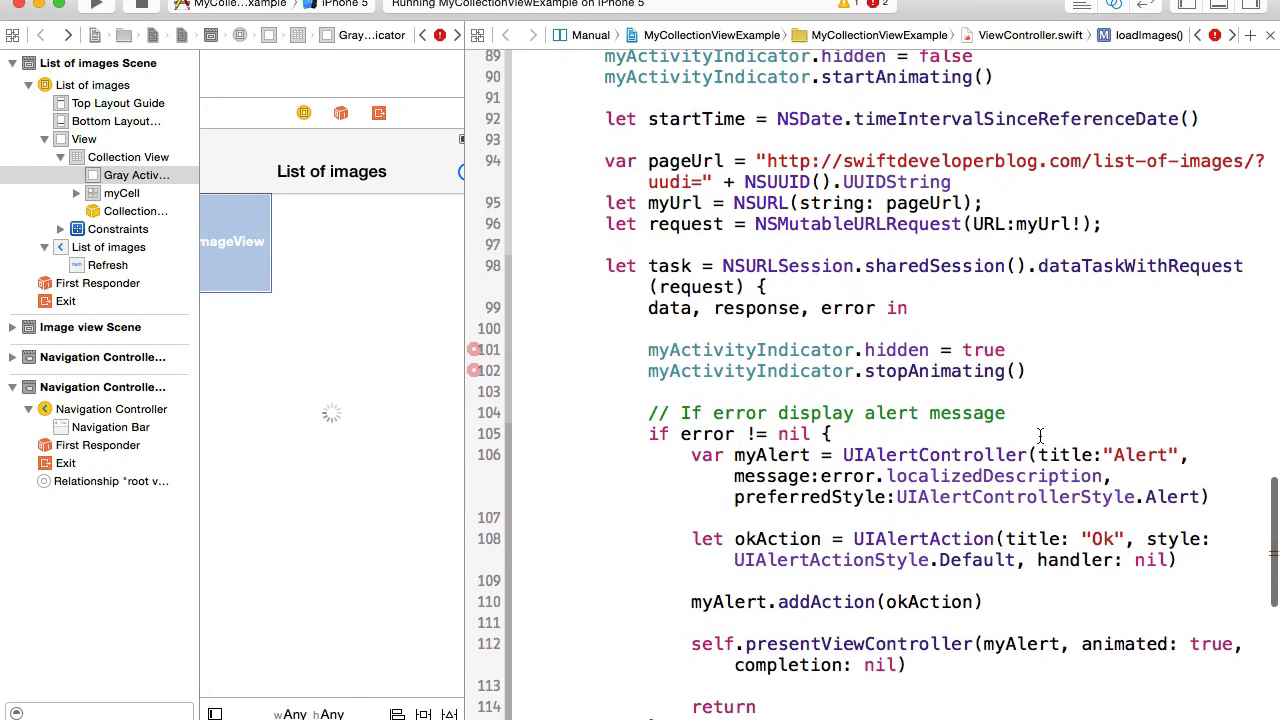
pyautogui.scroll(-3)
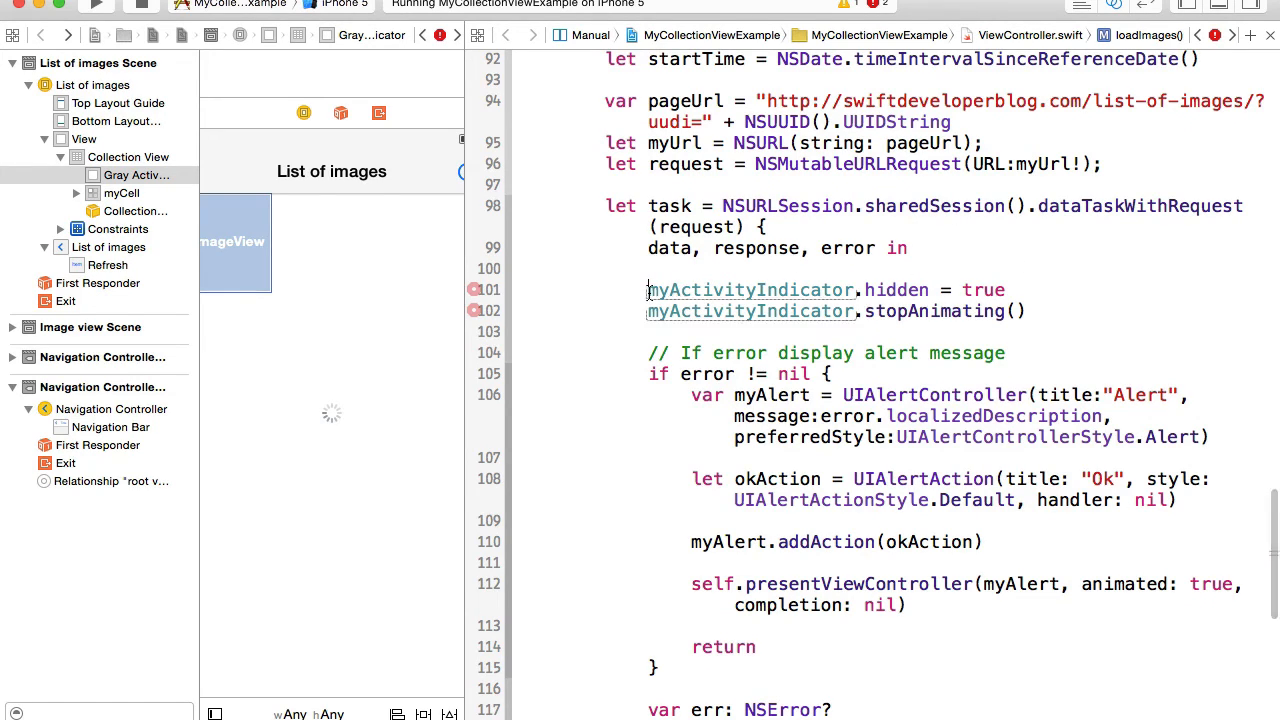
pyautogui.write('self.')
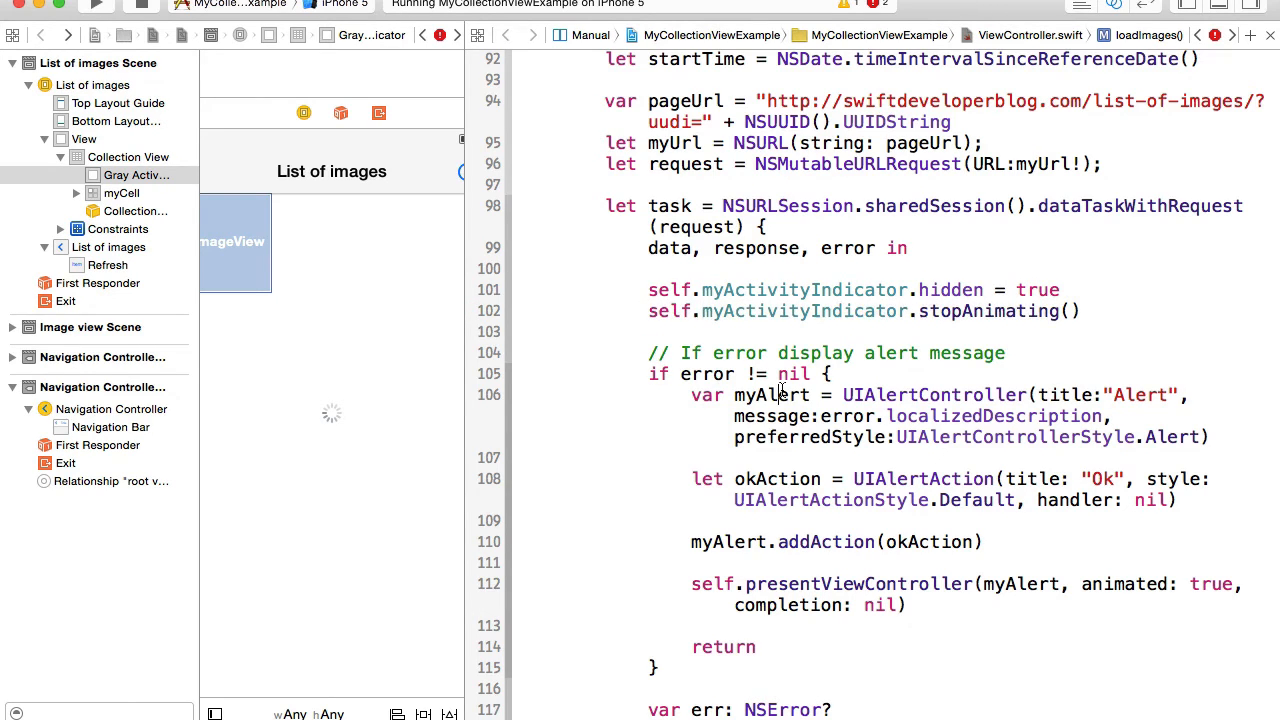
pyautogui.scroll(-3)
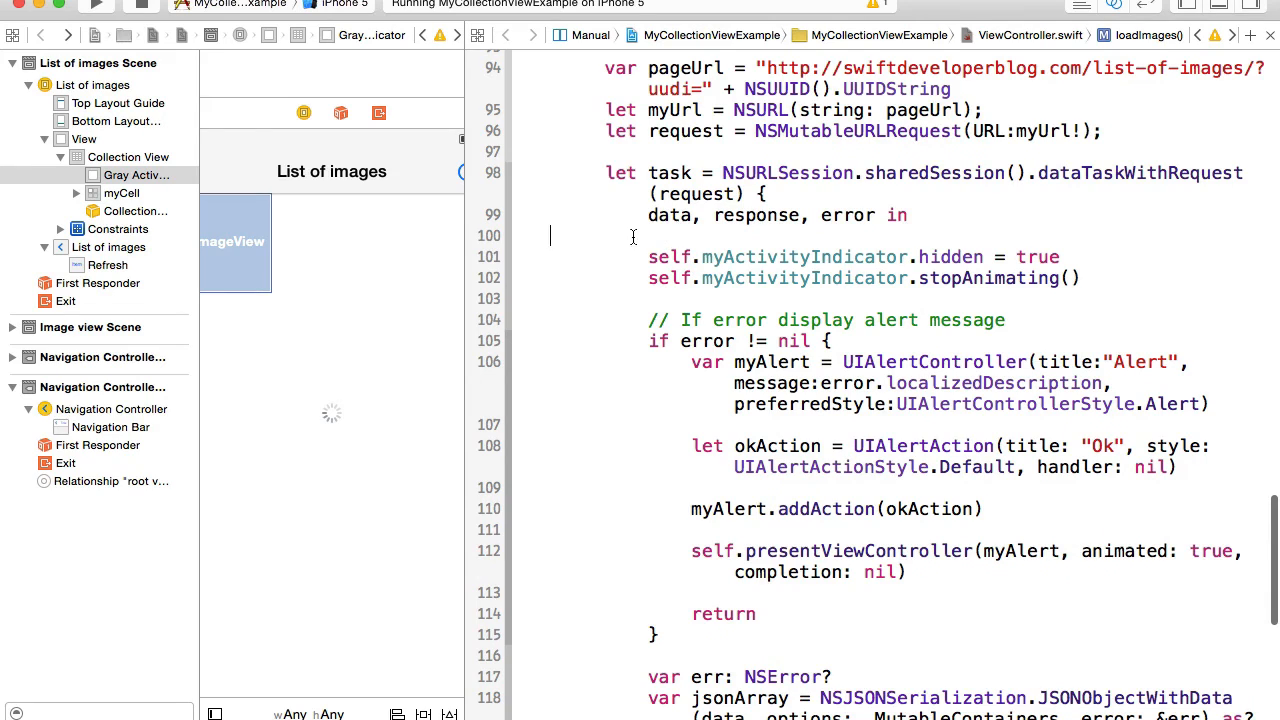
pyautogui.write('dispatch_async(dispatch_get_main_queue(),{')
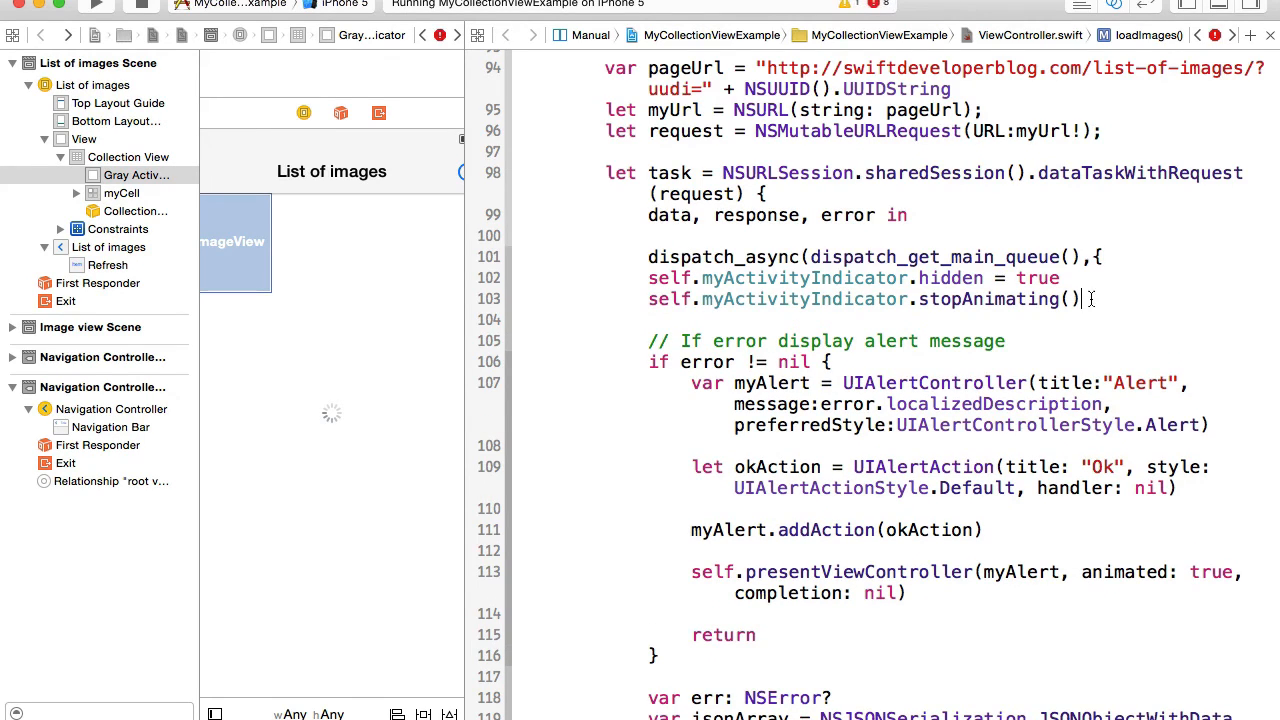
pyautogui.write('}')
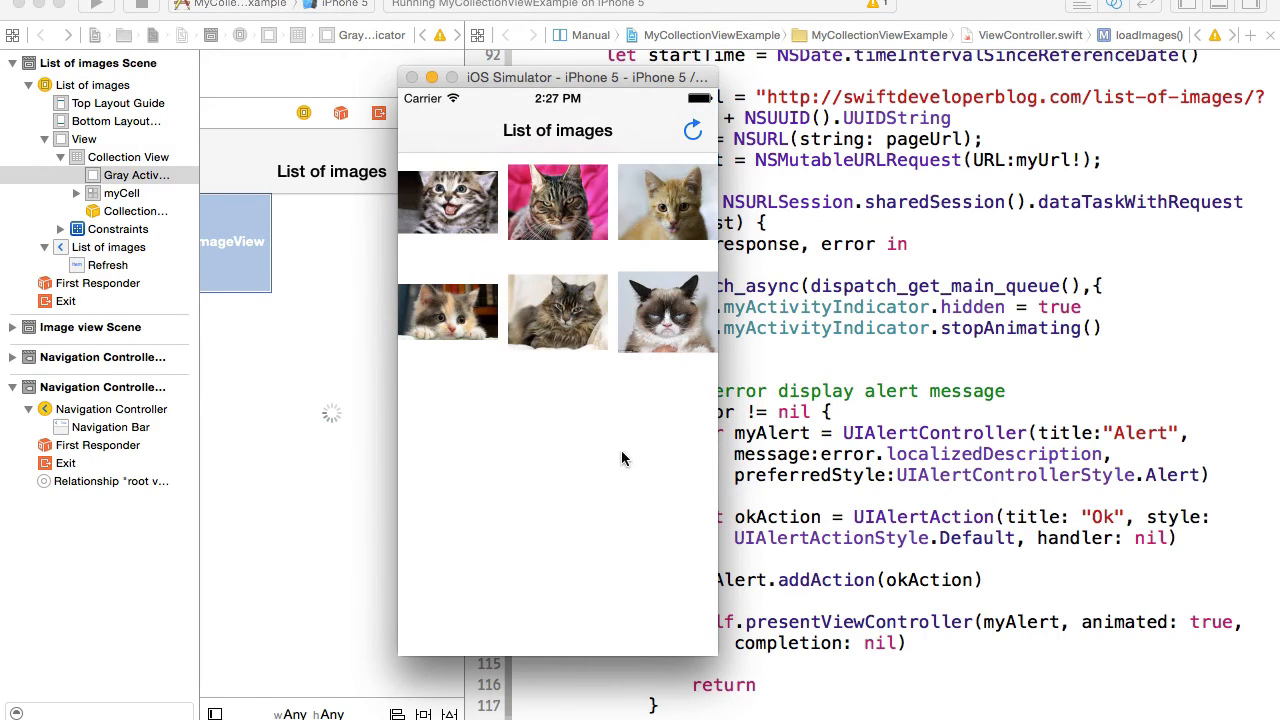
pyautogui.moveTo(687, 162)
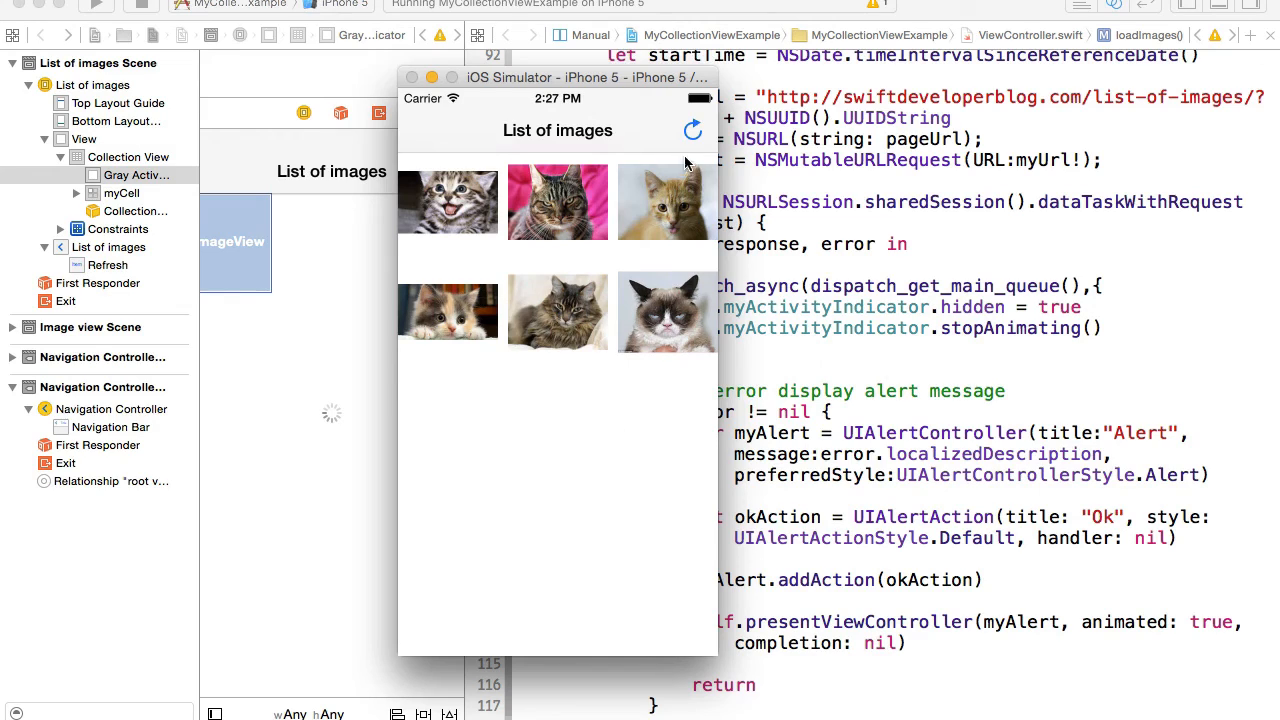
# Refresh to reload the six cat thumbnails, view image #4 full size, then return to the grid.
pyautogui.click(692, 130)
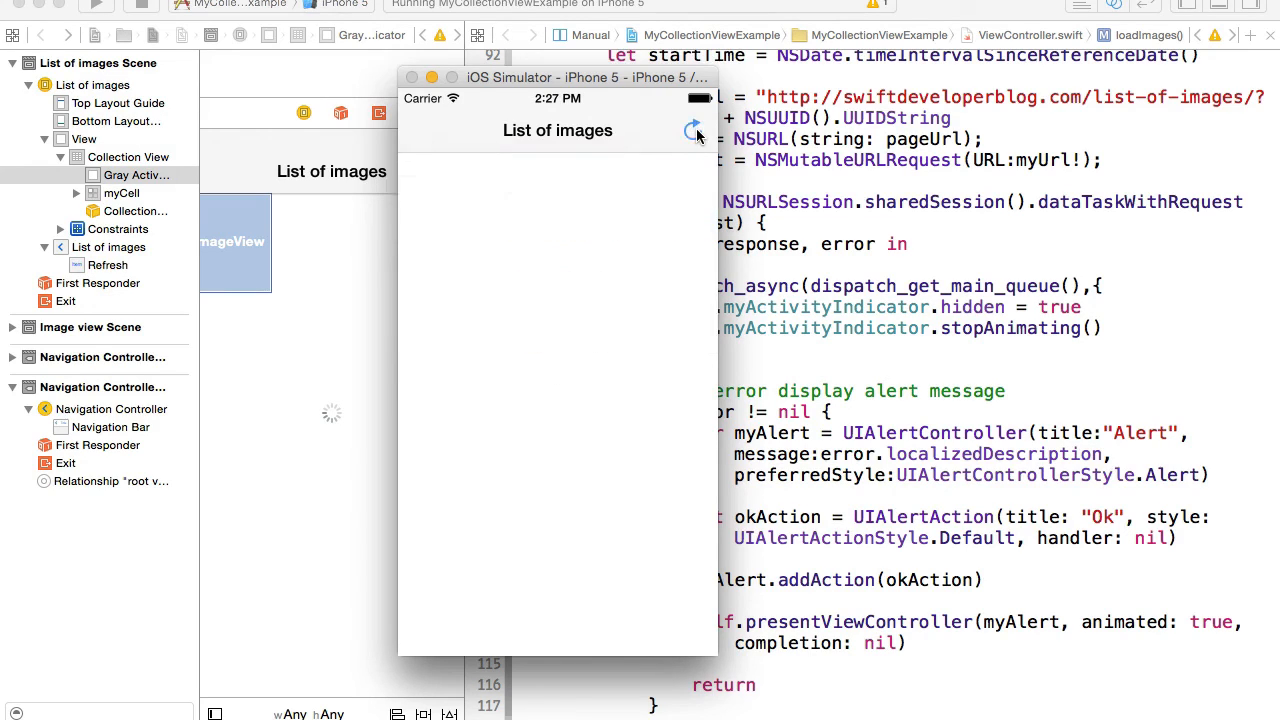
pyautogui.click(691, 130)
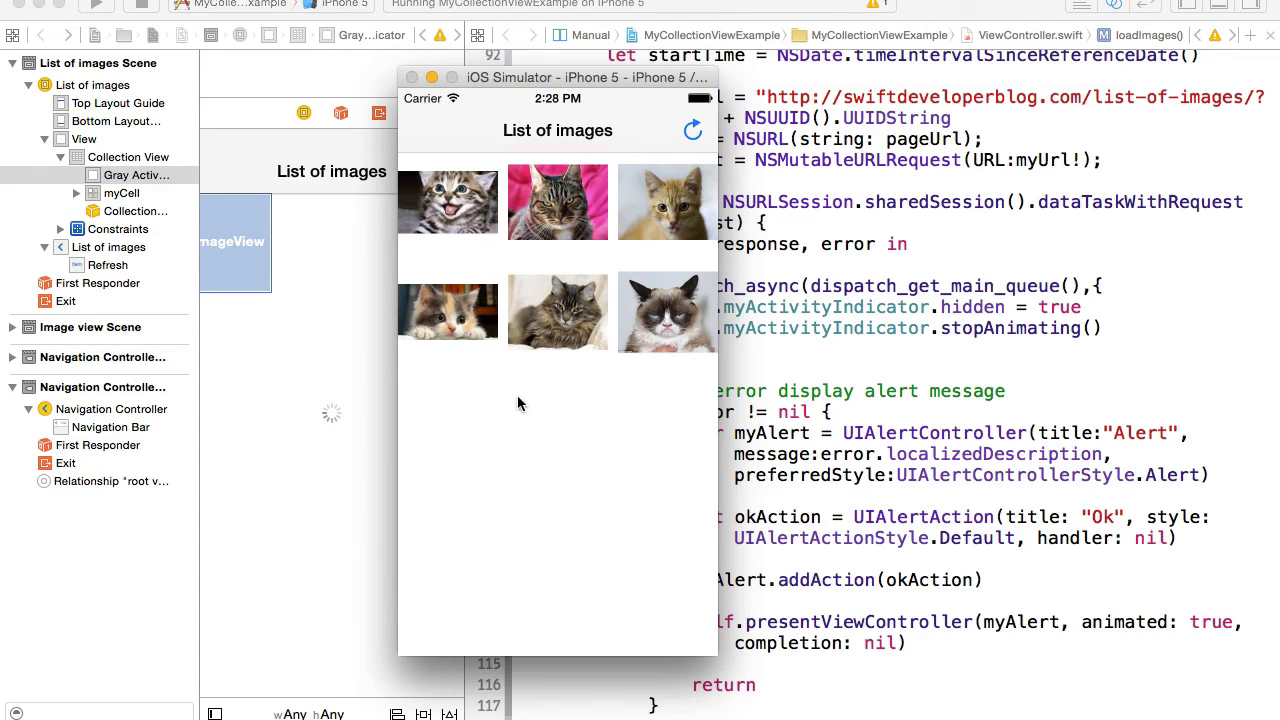
pyautogui.moveTo(585, 380)
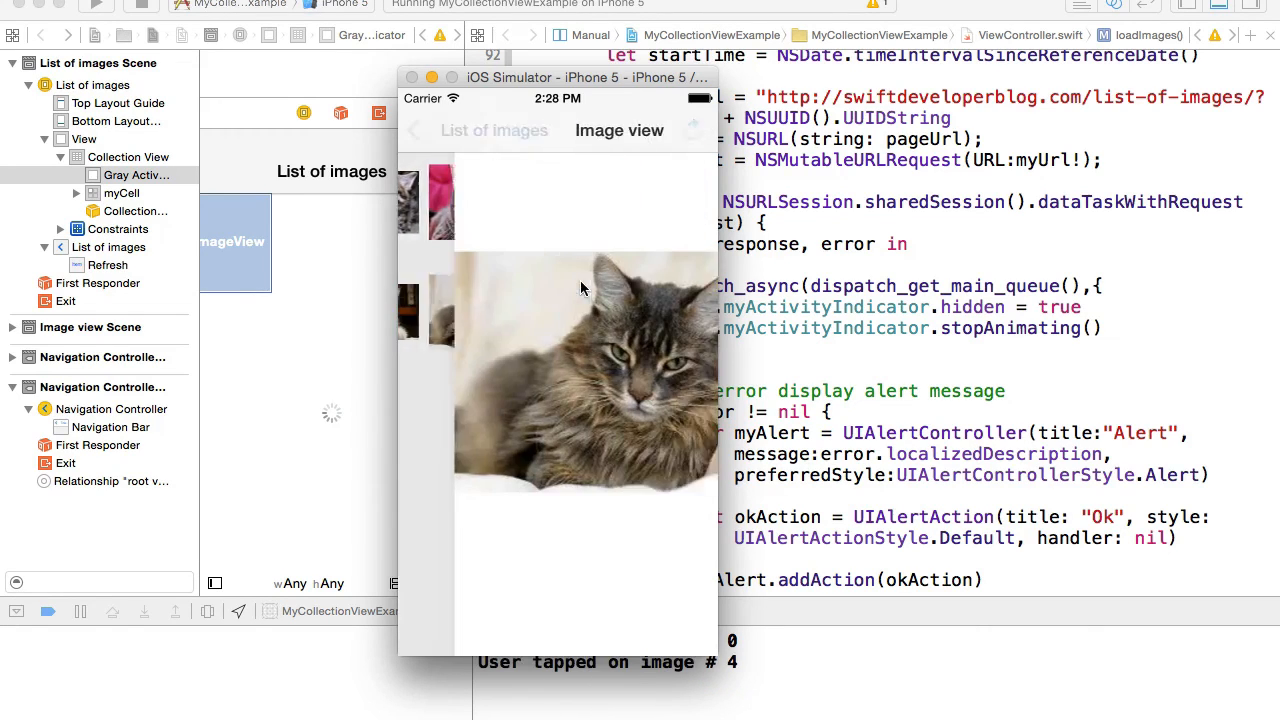
pyautogui.click(414, 130)
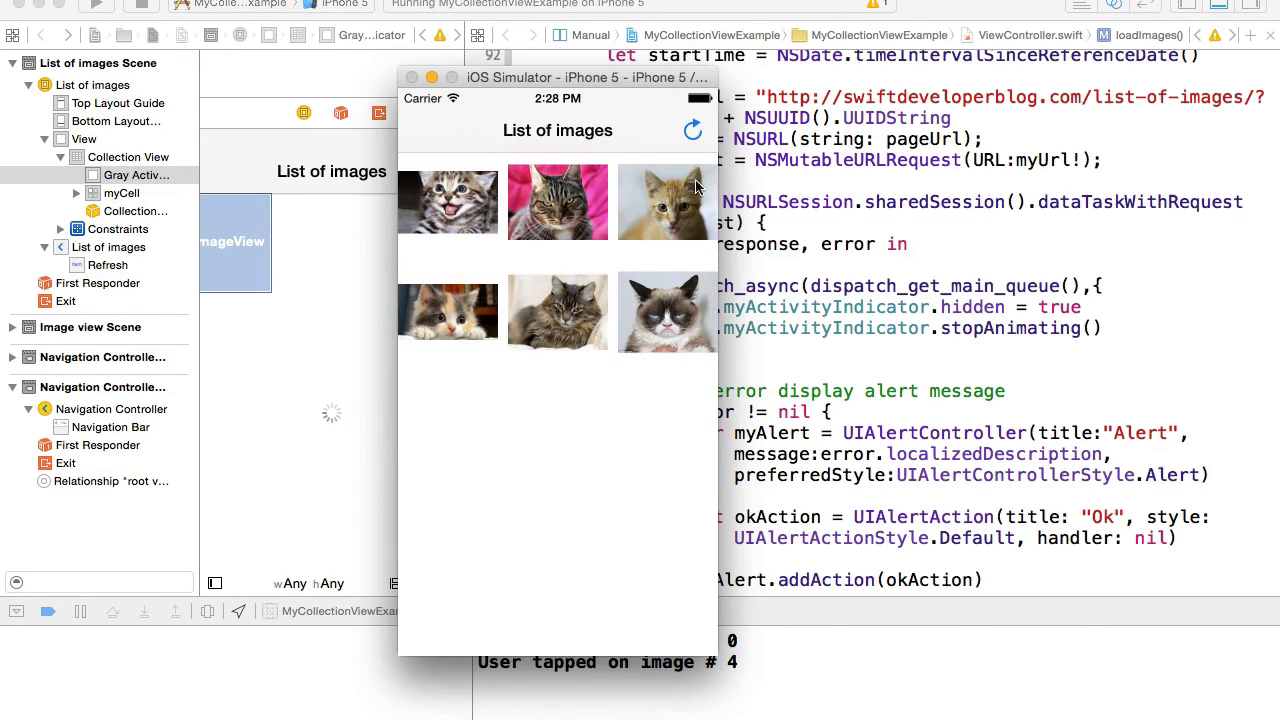